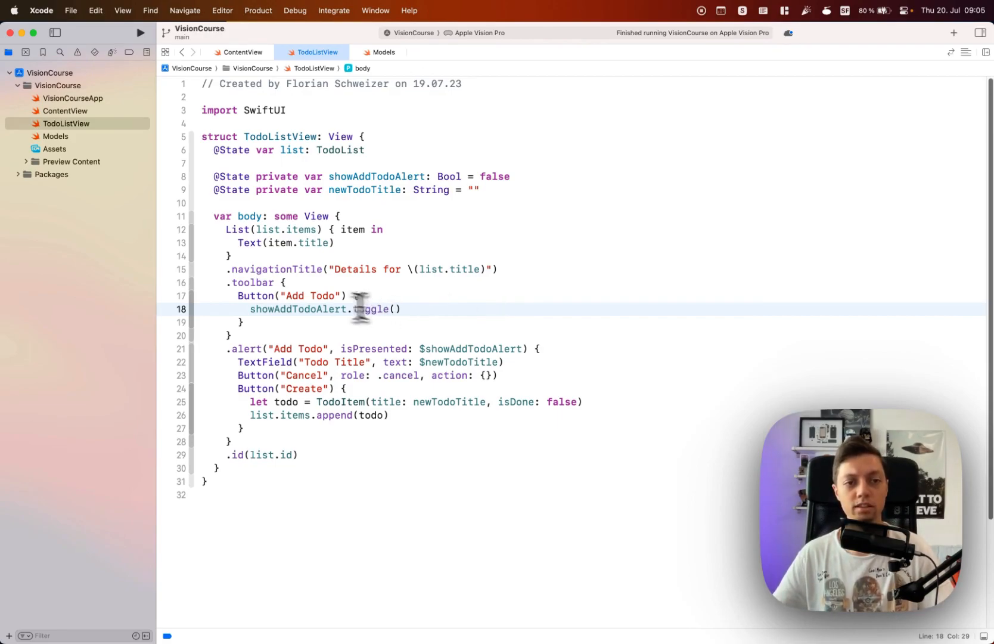
# Step: Review ContentView's row button code, run VisionCourse on the Apple Vision Pro simulator and dismiss the error alert
pyautogui.click(310, 189)
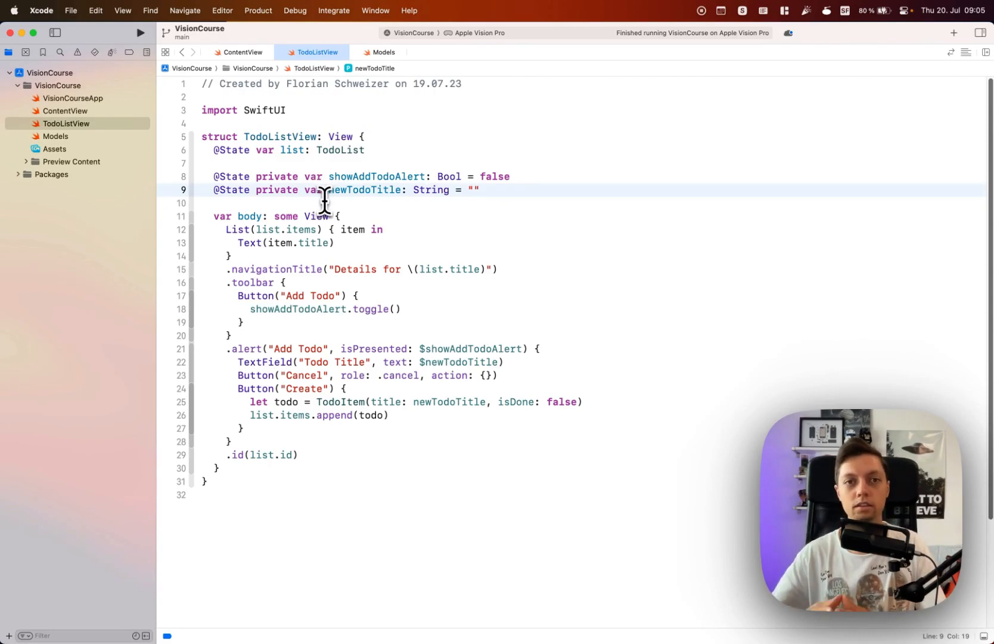
pyautogui.click(241, 52)
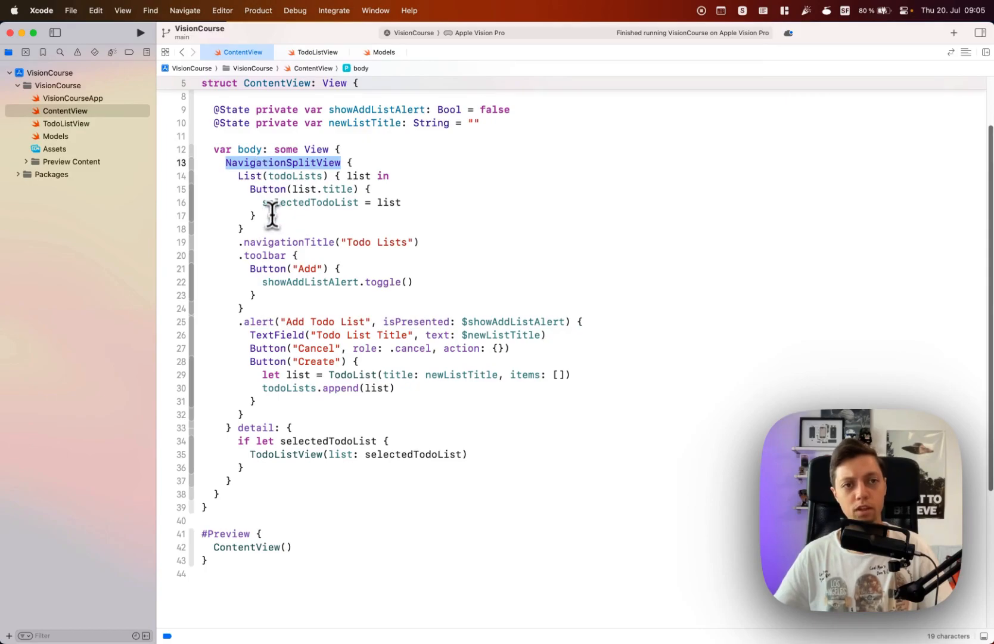
pyautogui.click(139, 32)
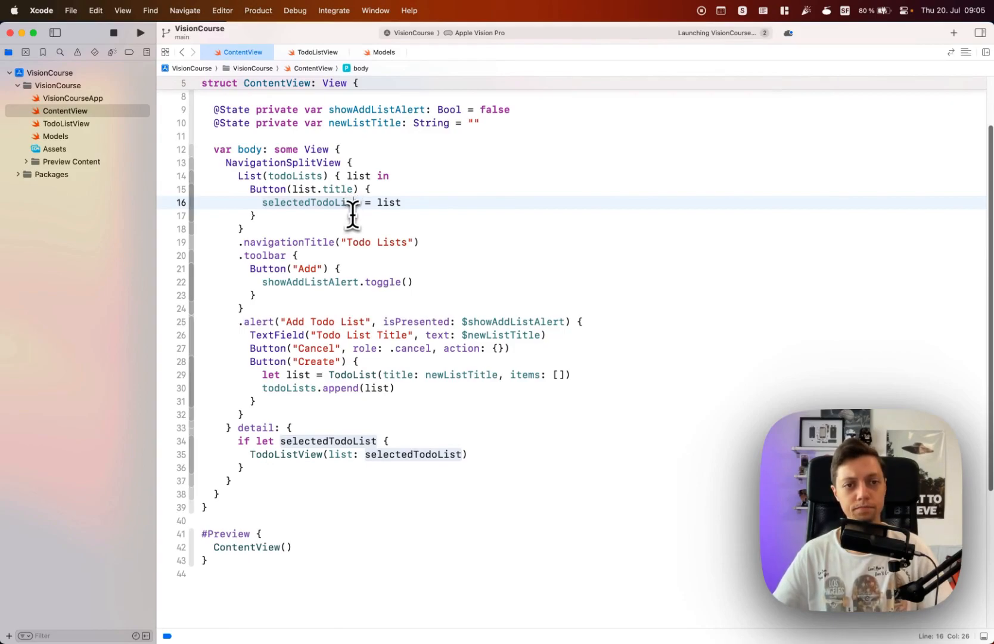
pyautogui.moveTo(252, 176)
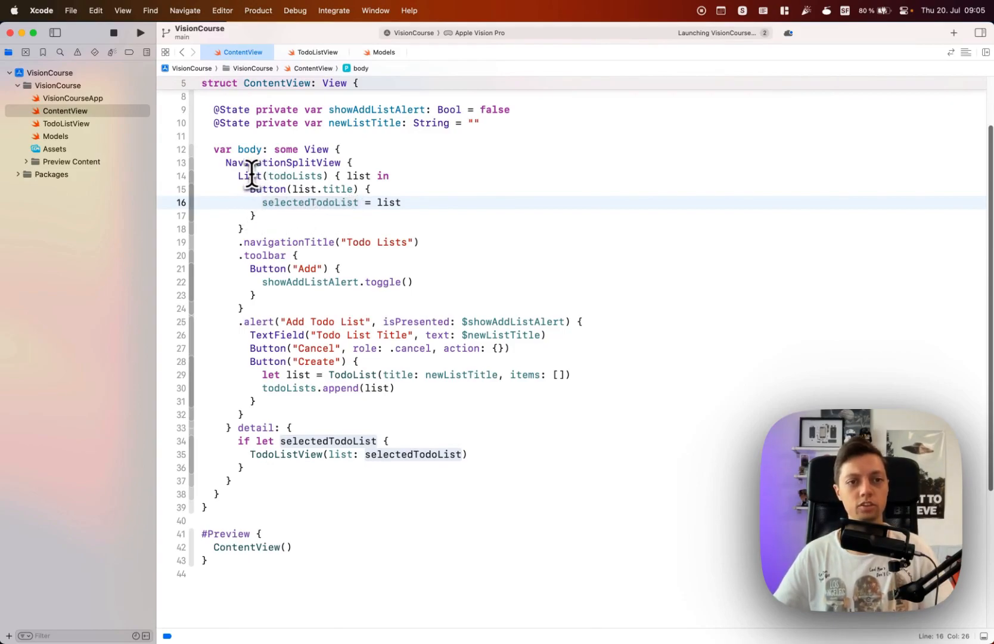
pyautogui.moveTo(240, 176); pyautogui.dragTo(244, 229)
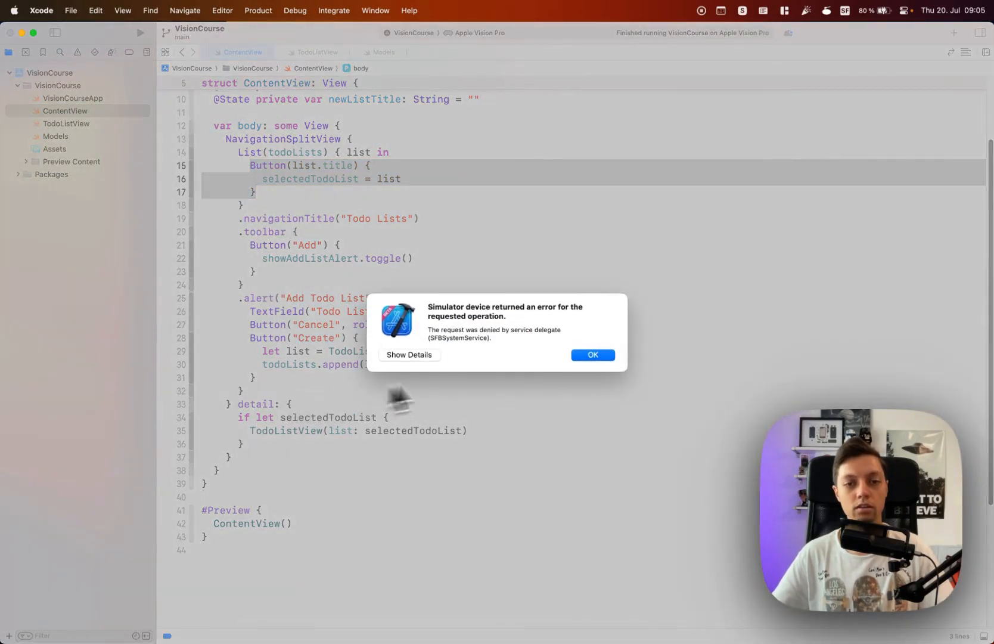
pyautogui.click(592, 355)
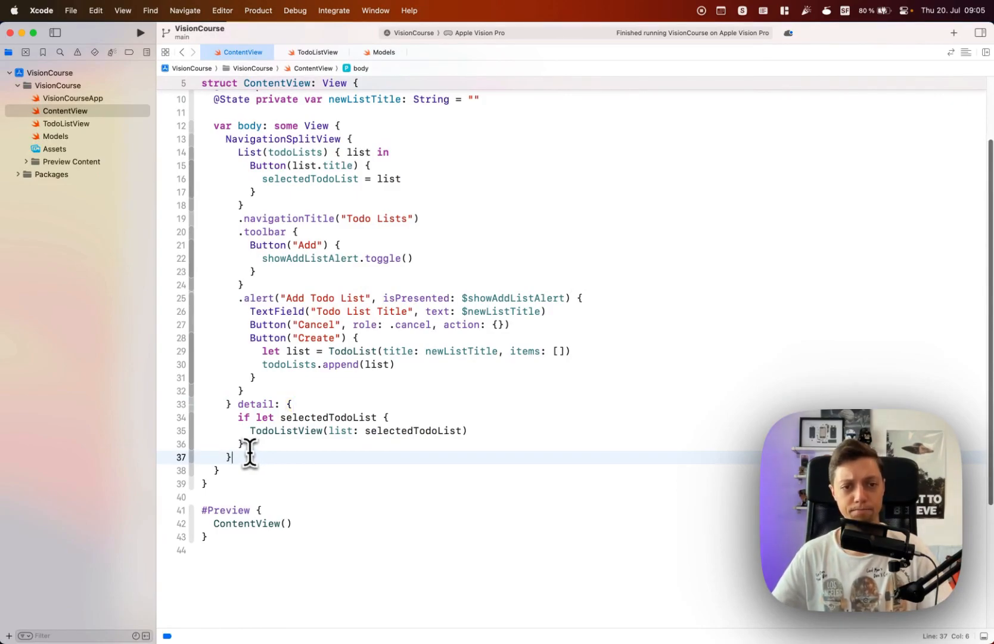
# Step: Review TodoListView's List(list.items) call and row code while the app launches
pyautogui.click(311, 52)
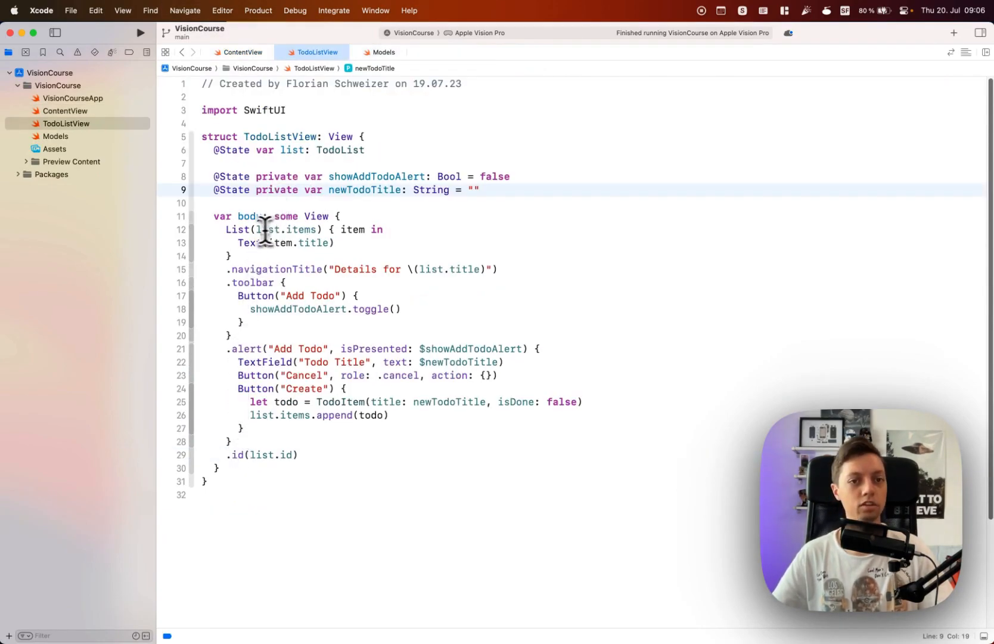
pyautogui.doubleClick(288, 230)
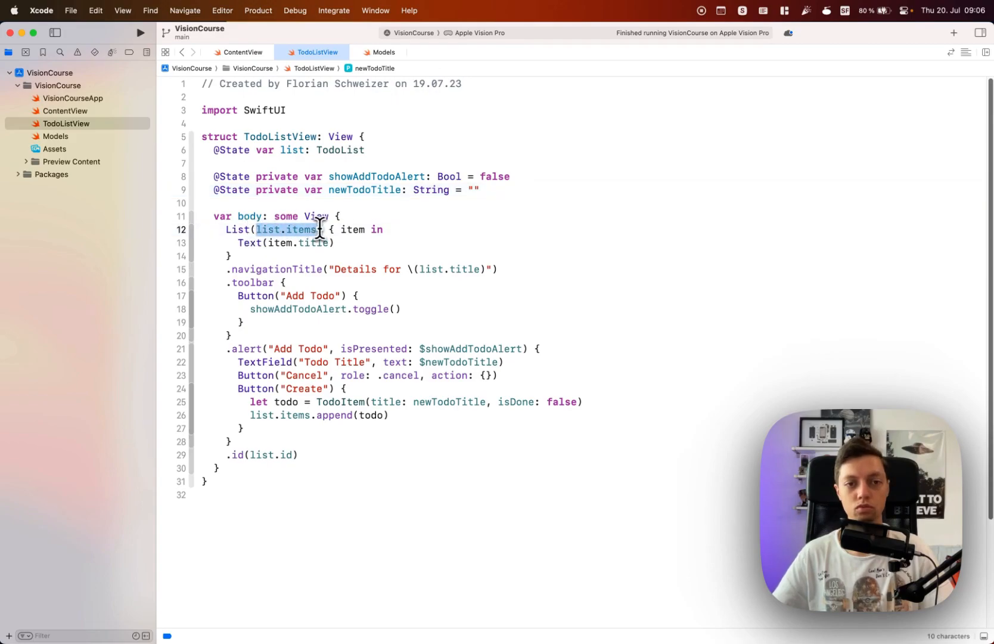
pyautogui.click(322, 229)
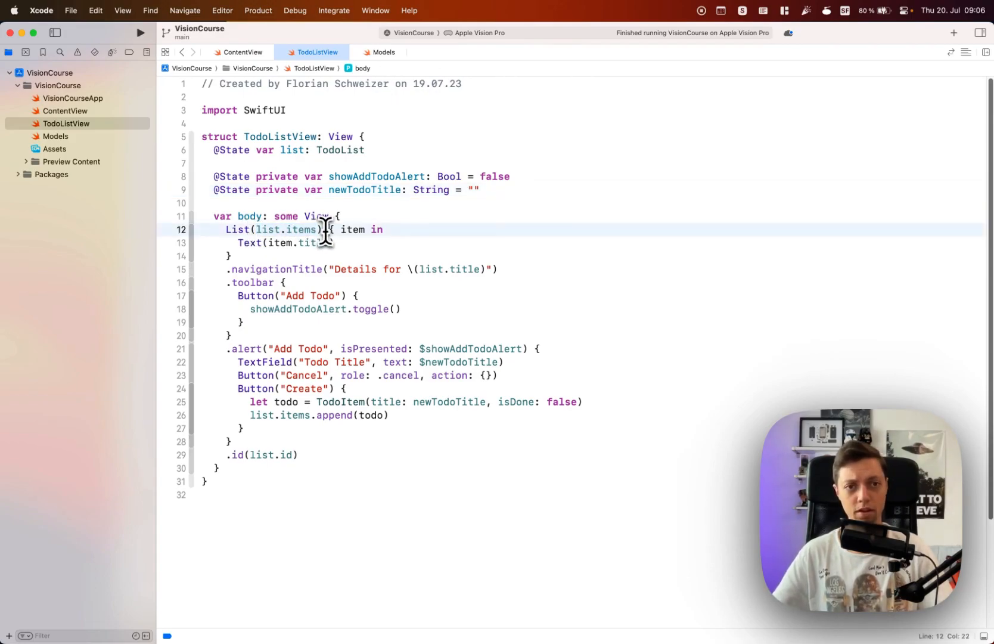
pyautogui.click(337, 243)
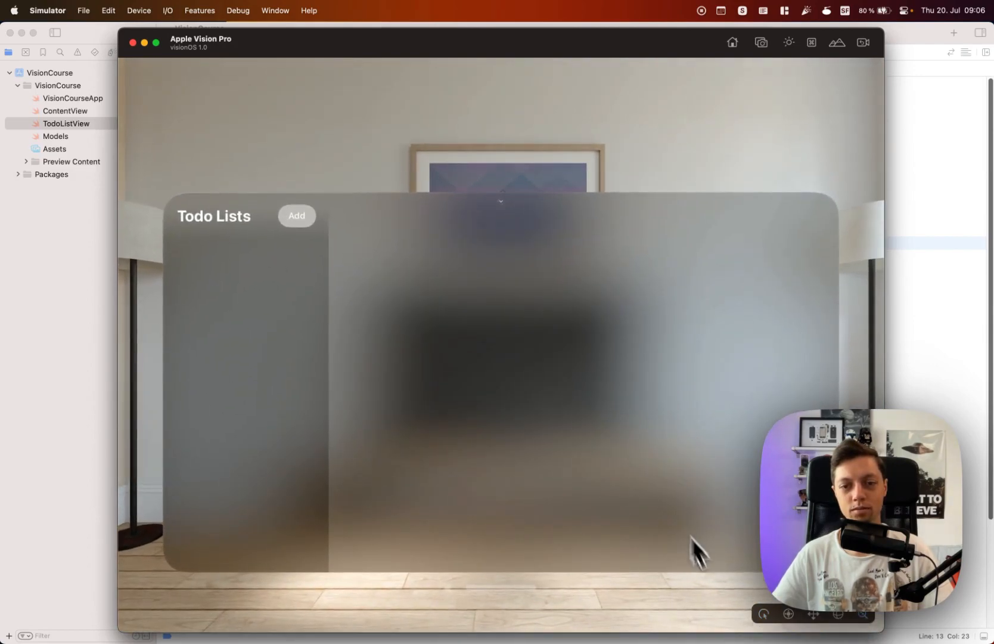
pyautogui.moveTo(228, 248)
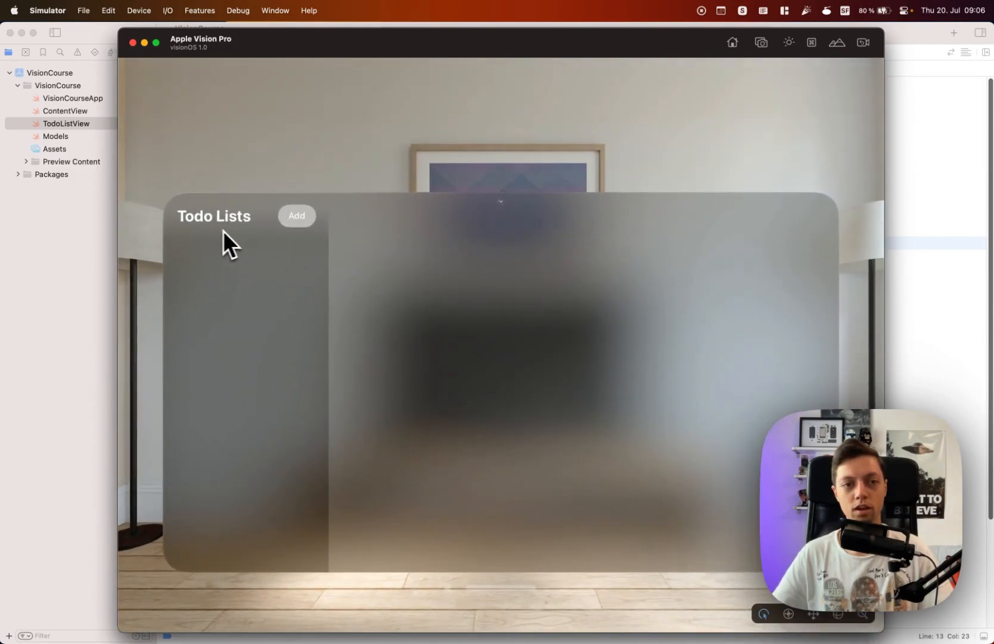
pyautogui.moveTo(549, 412)
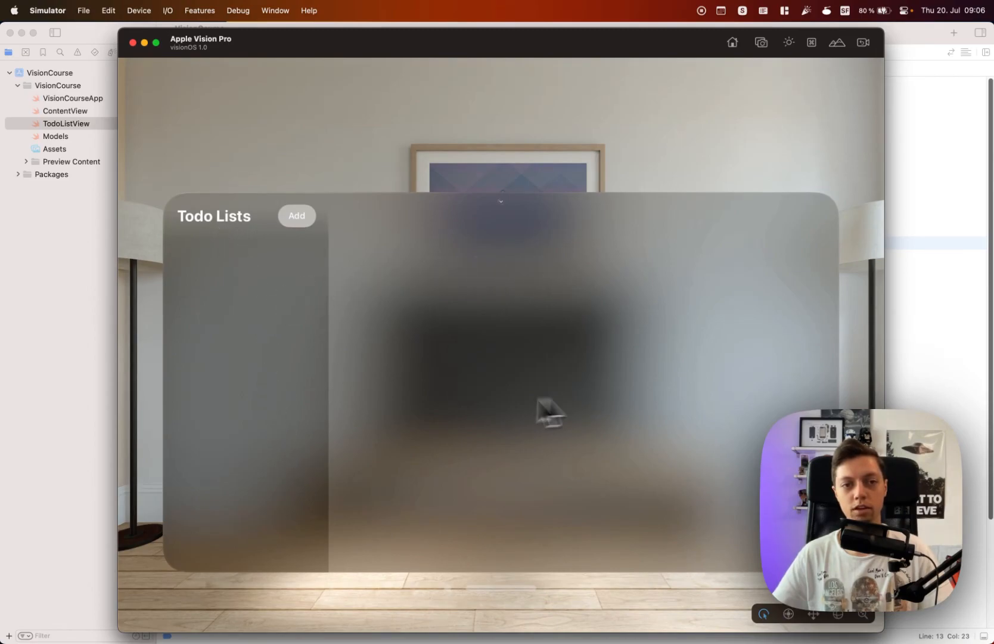
# Step: Create a new todo list named "New List"
pyautogui.click(295, 216)
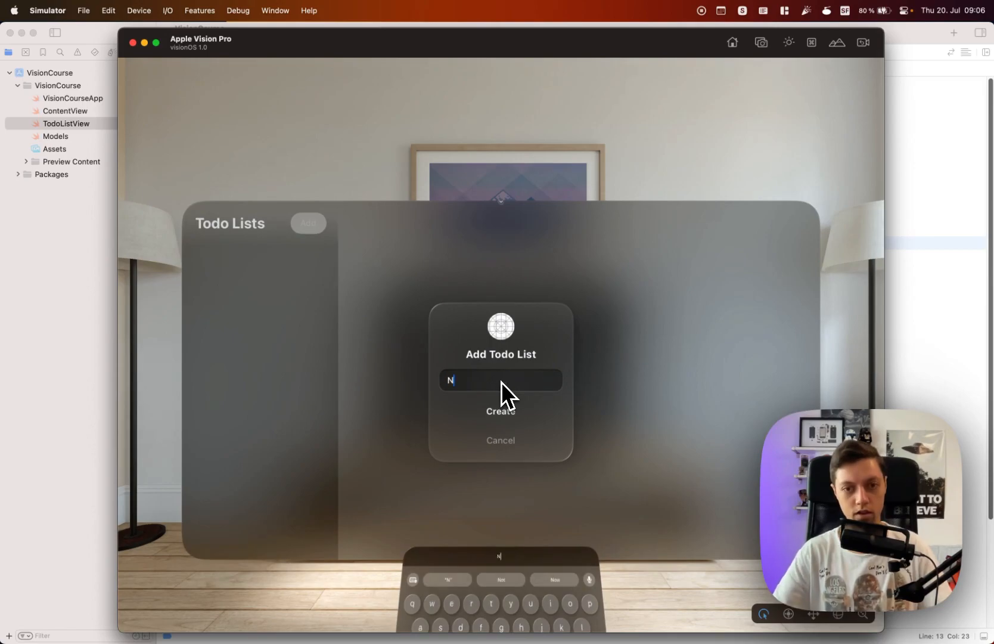
pyautogui.write('New List')
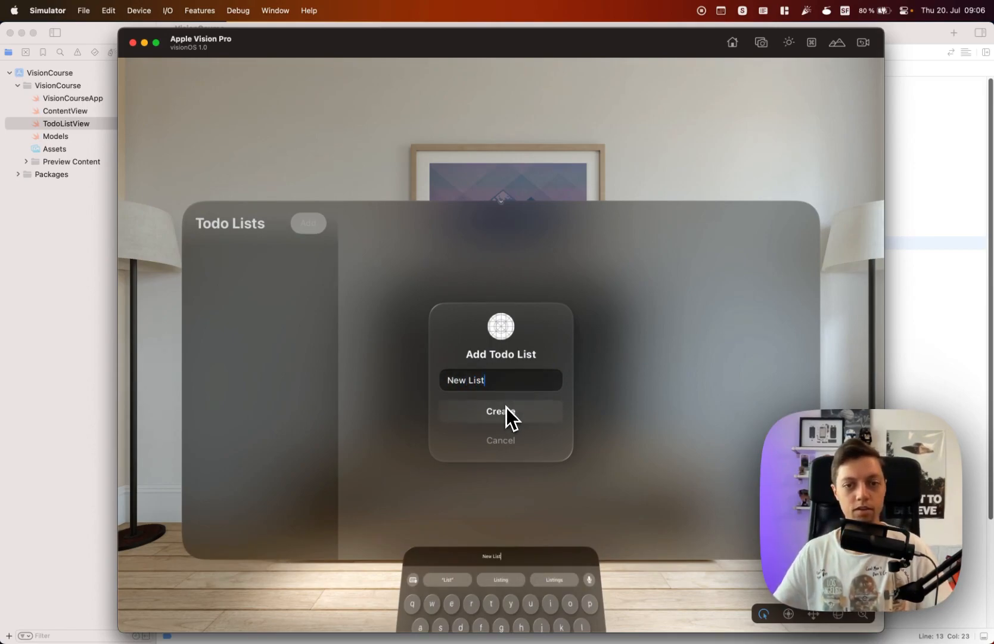
pyautogui.click(501, 412)
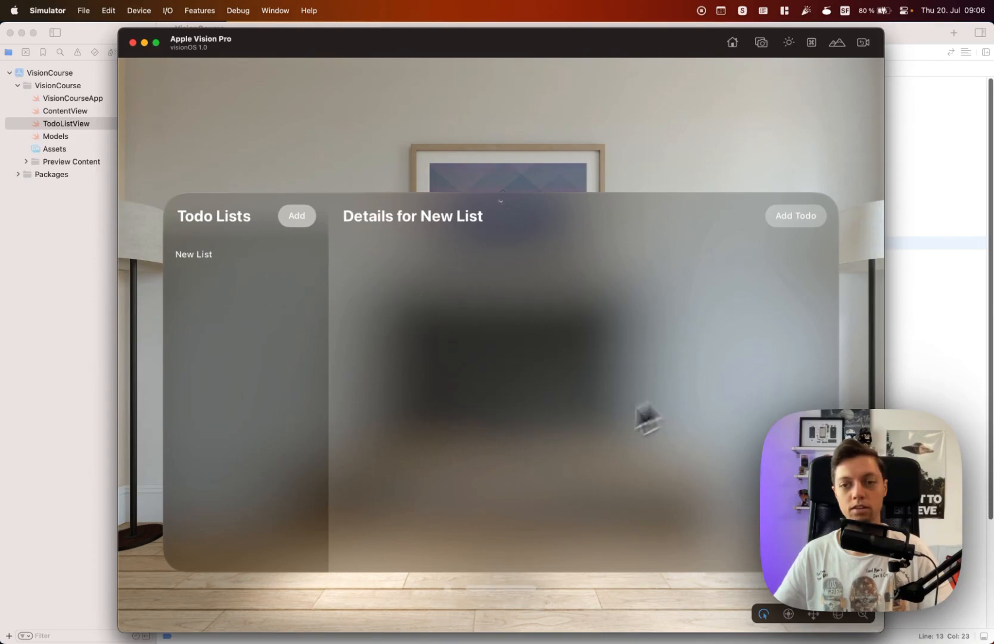
# Step: Add a todo titled "First Todo" to New List
pyautogui.click(796, 216)
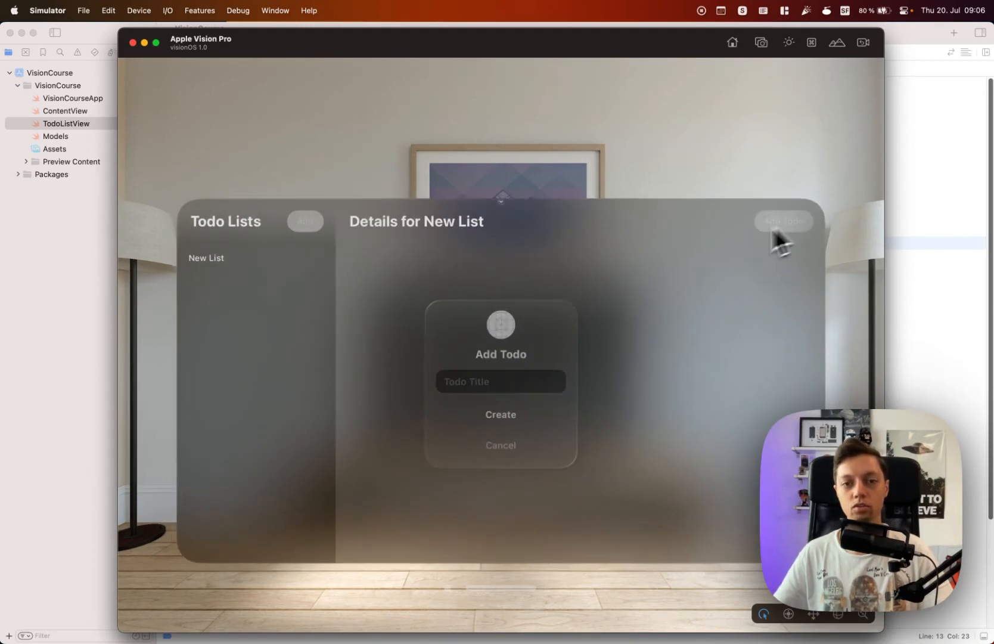
pyautogui.click(500, 380)
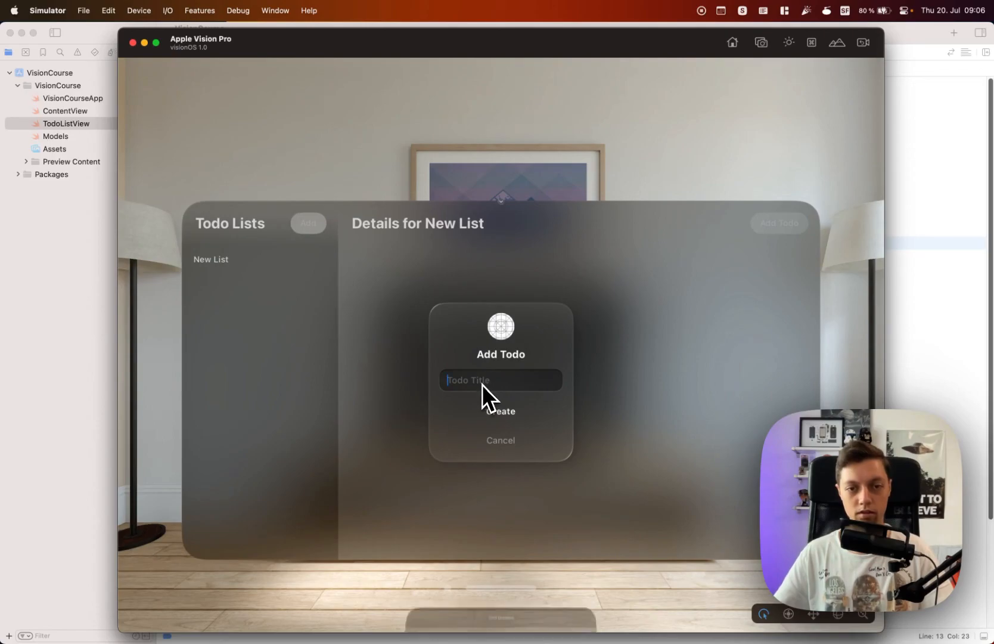
pyautogui.write('First Todo')
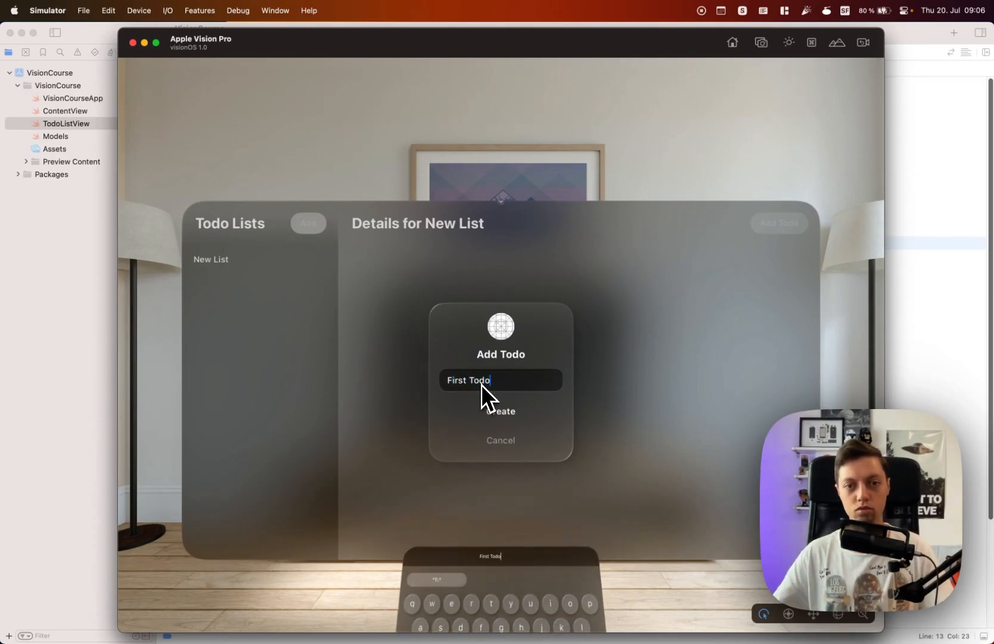
pyautogui.click(501, 411)
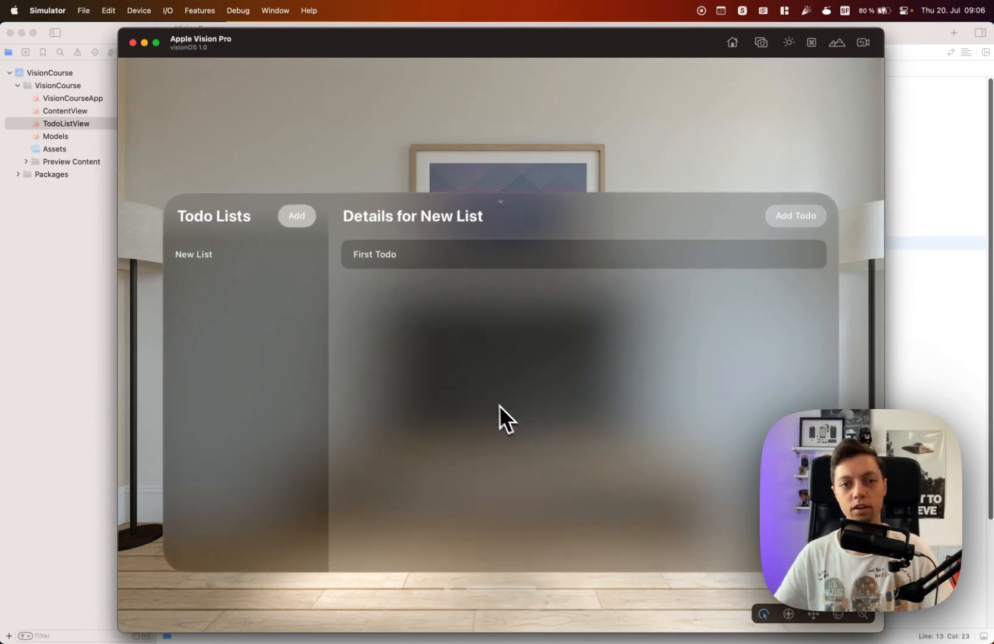
pyautogui.moveTo(739, 375)
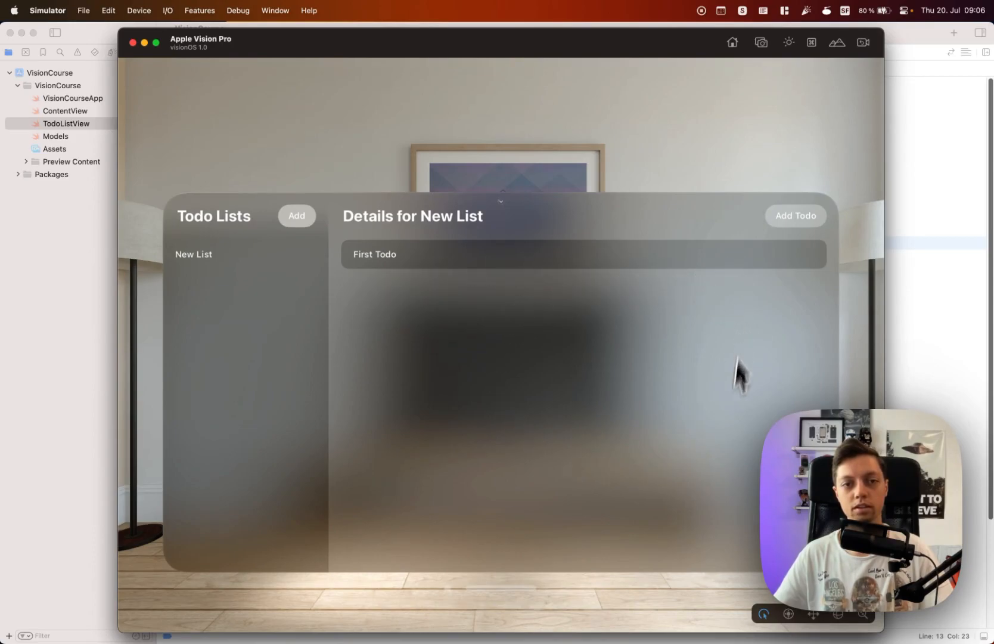
pyautogui.moveTo(576, 484)
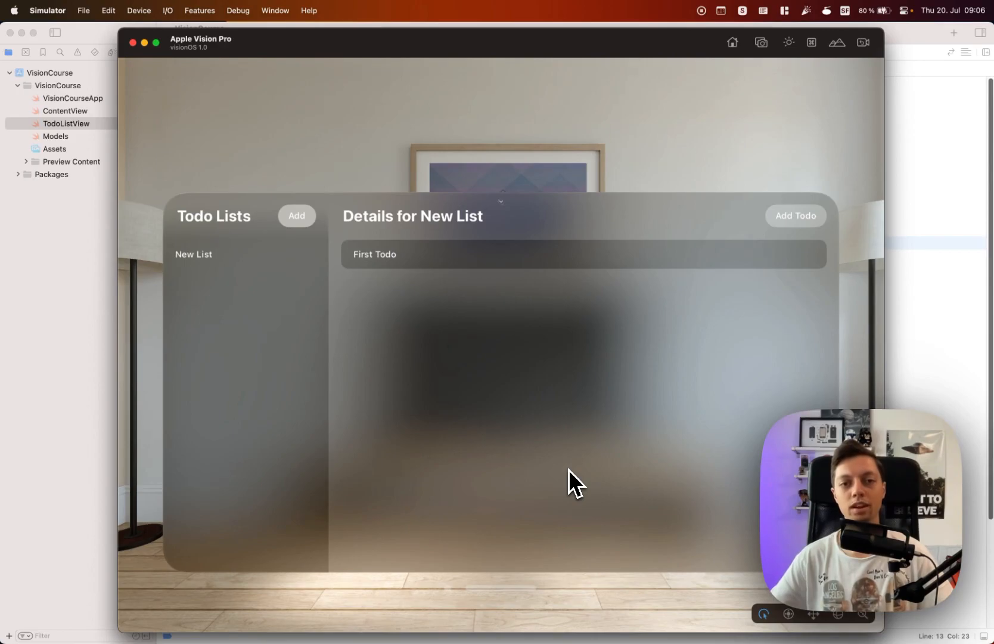
pyautogui.moveTo(484, 436)
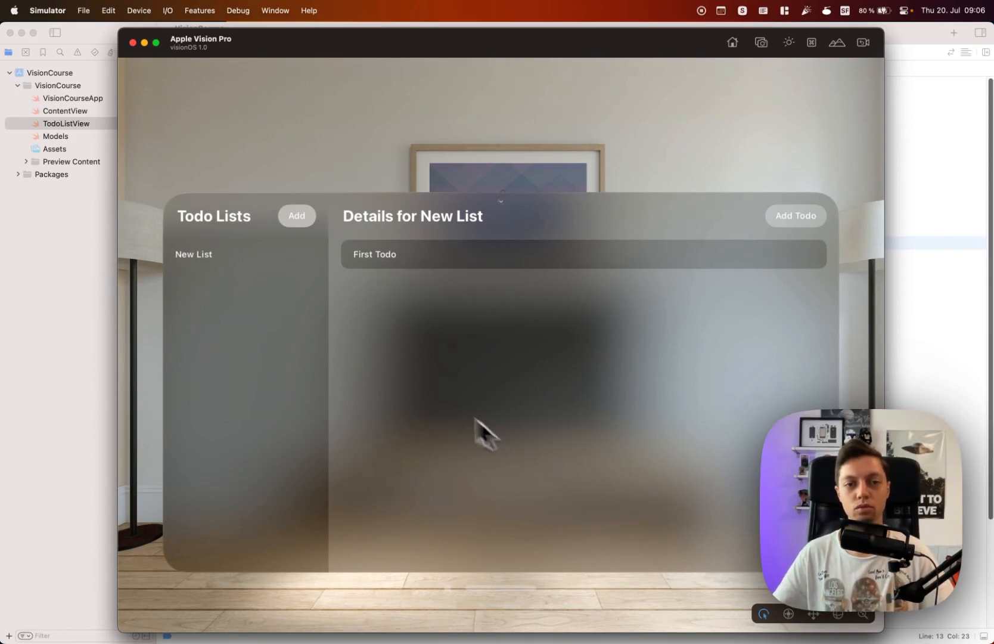
pyautogui.moveTo(390, 360)
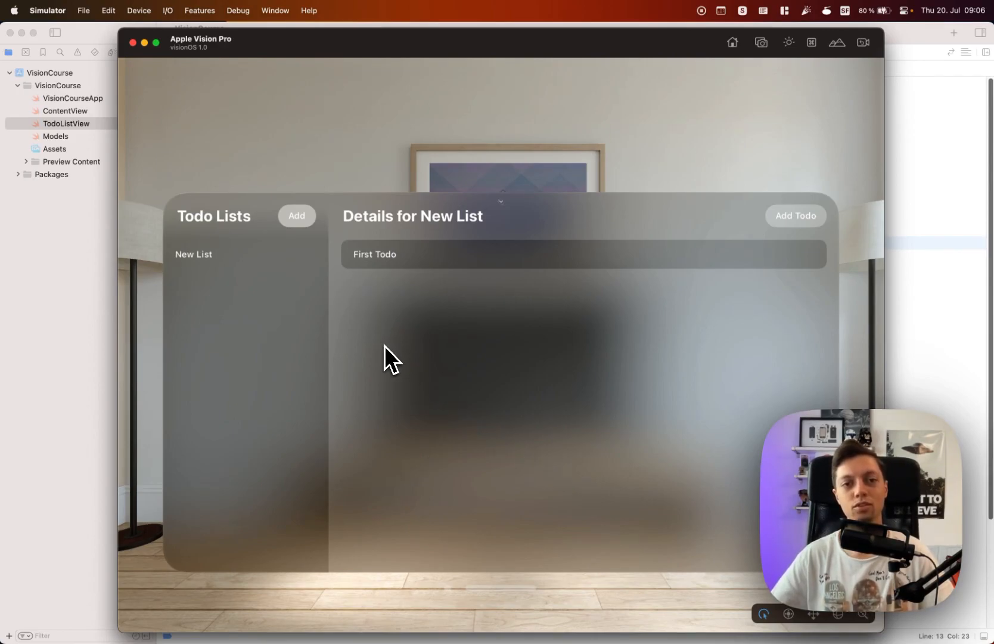
pyautogui.moveTo(380, 315)
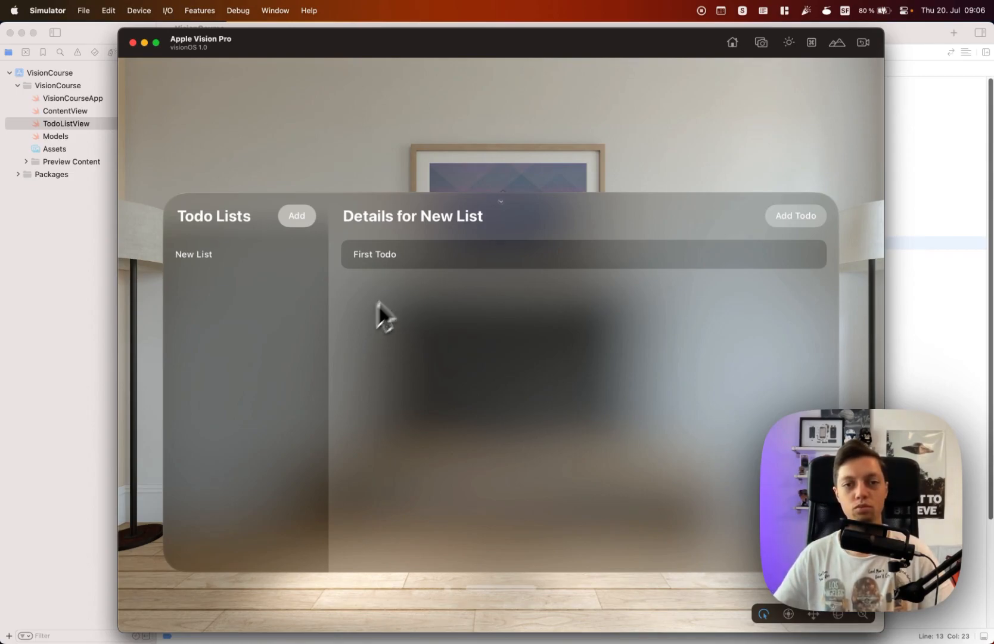
pyautogui.moveTo(424, 309)
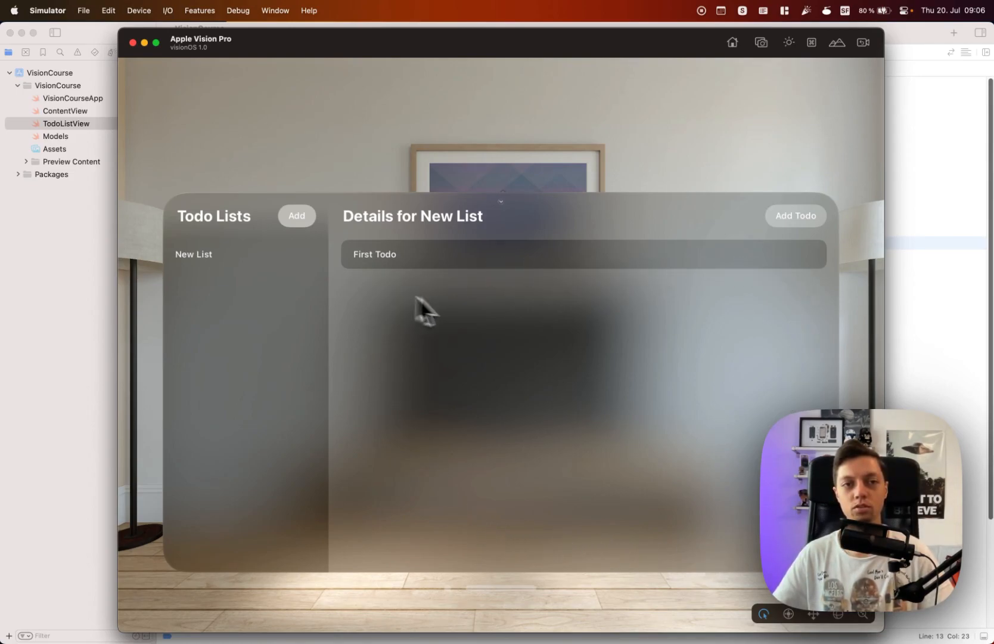
pyautogui.moveTo(511, 375)
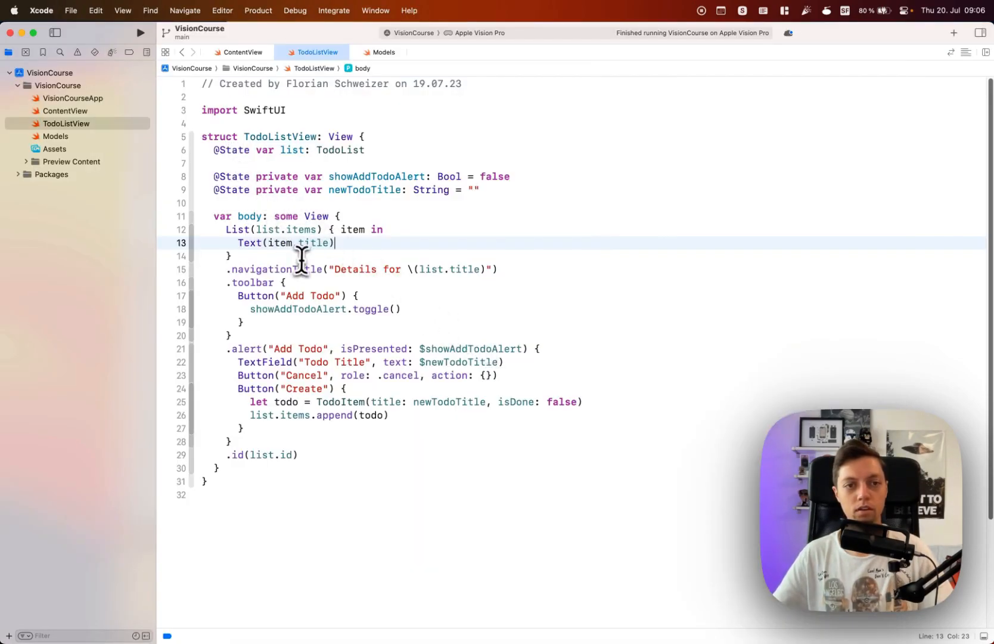
pyautogui.moveTo(252, 227)
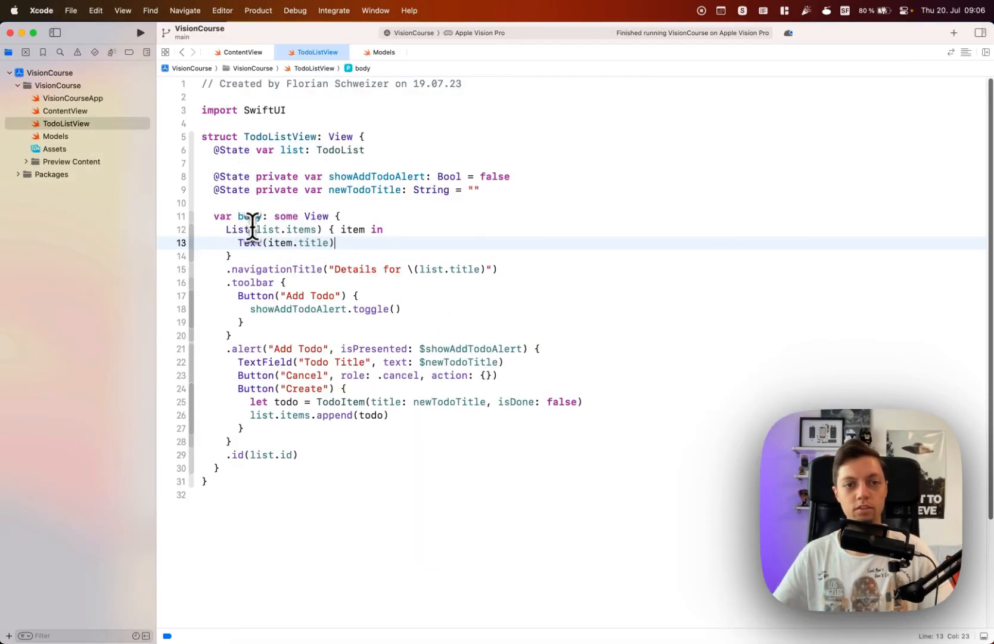
pyautogui.moveTo(240, 251)
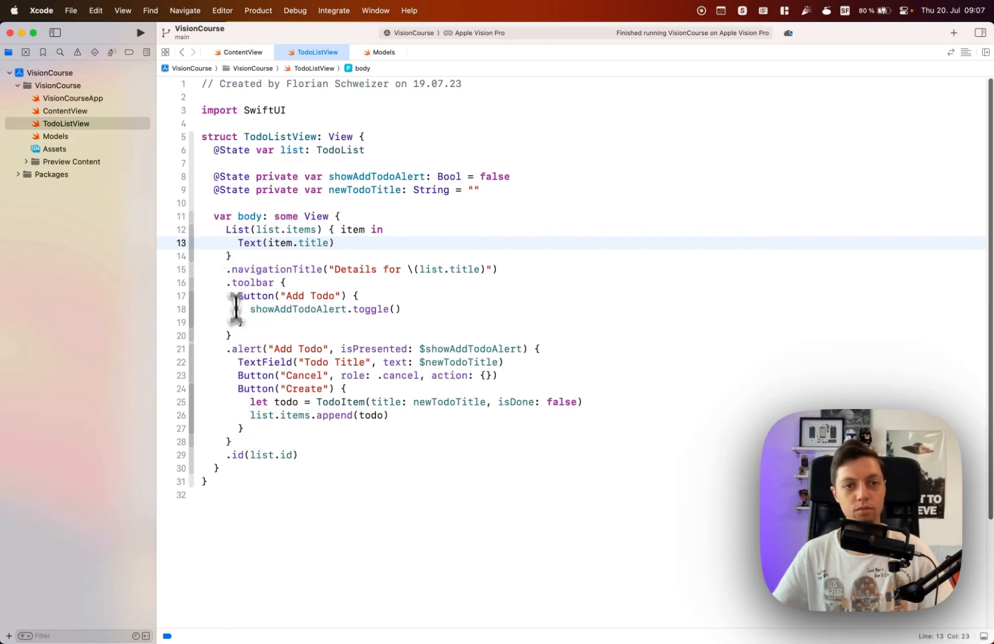
# Step: Wrap Text(item.title) in an HStack and add Spacer() after it in TodoListView
pyautogui.doubleClick(286, 243)
pyautogui.write('{')
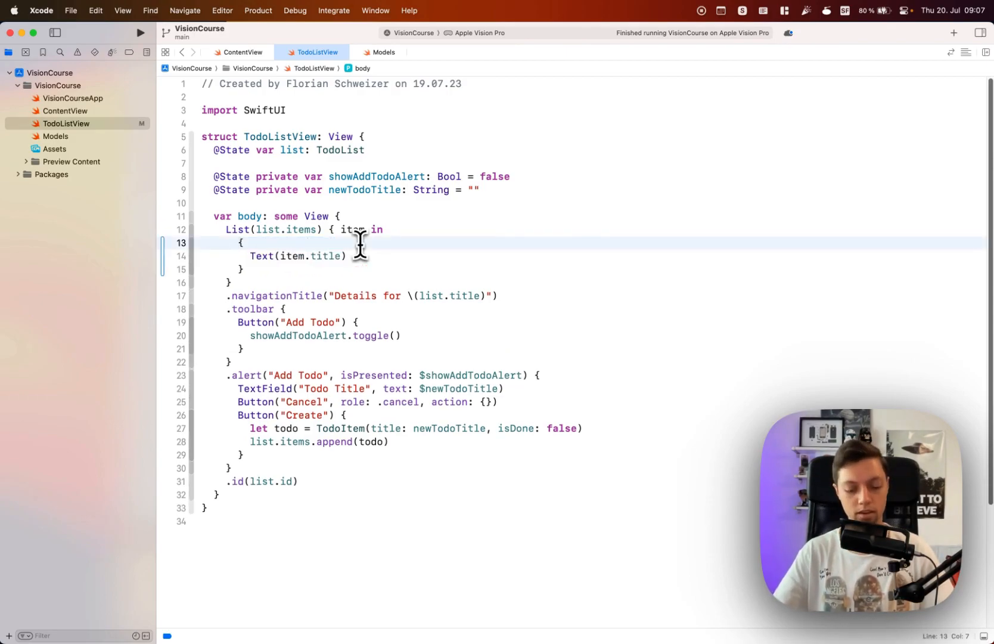
pyautogui.write('HStack')
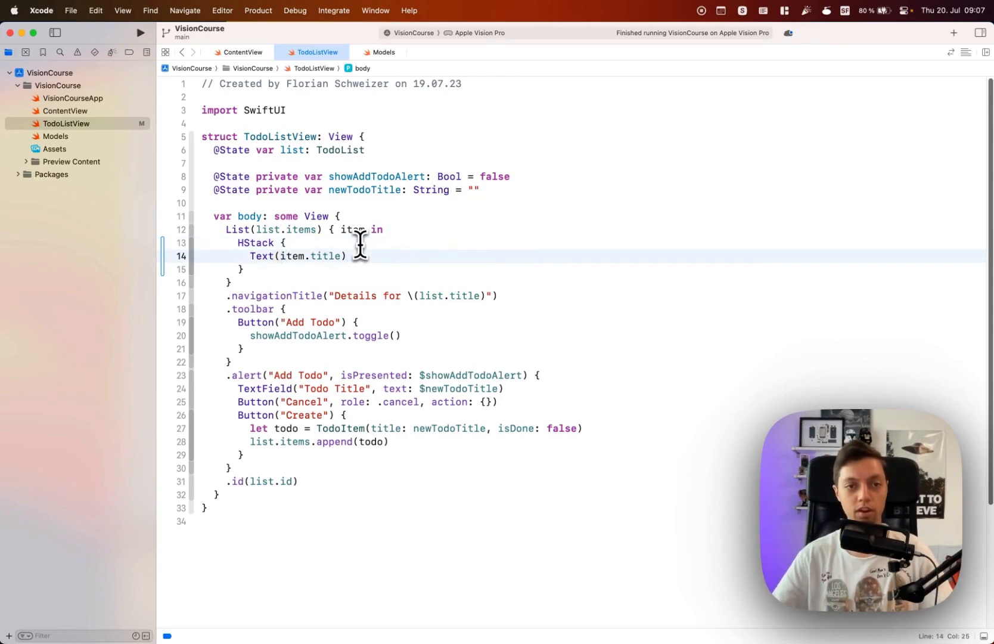
pyautogui.write('Spacer()')
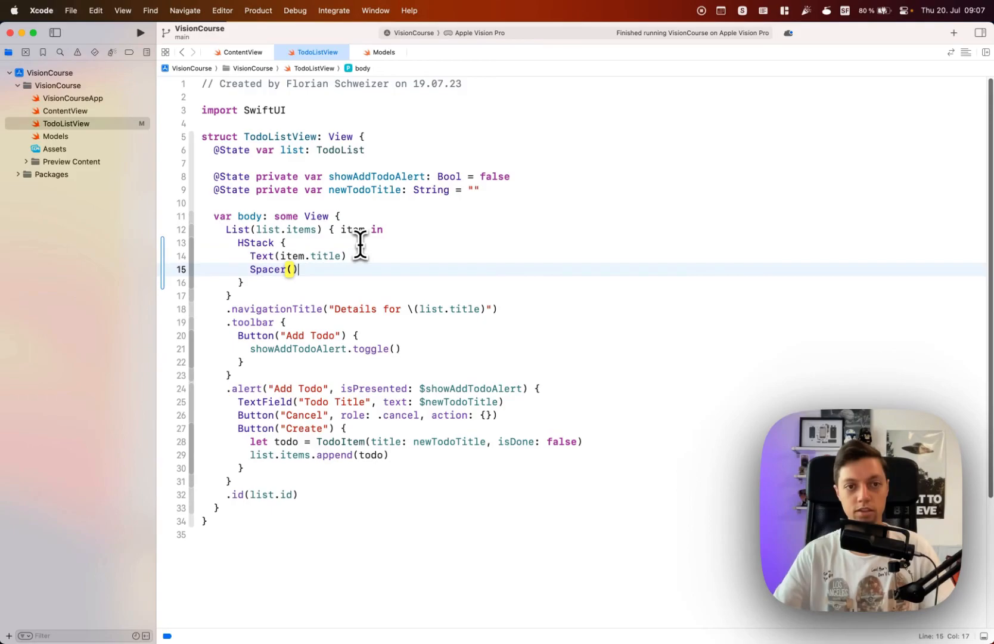
pyautogui.press('return')
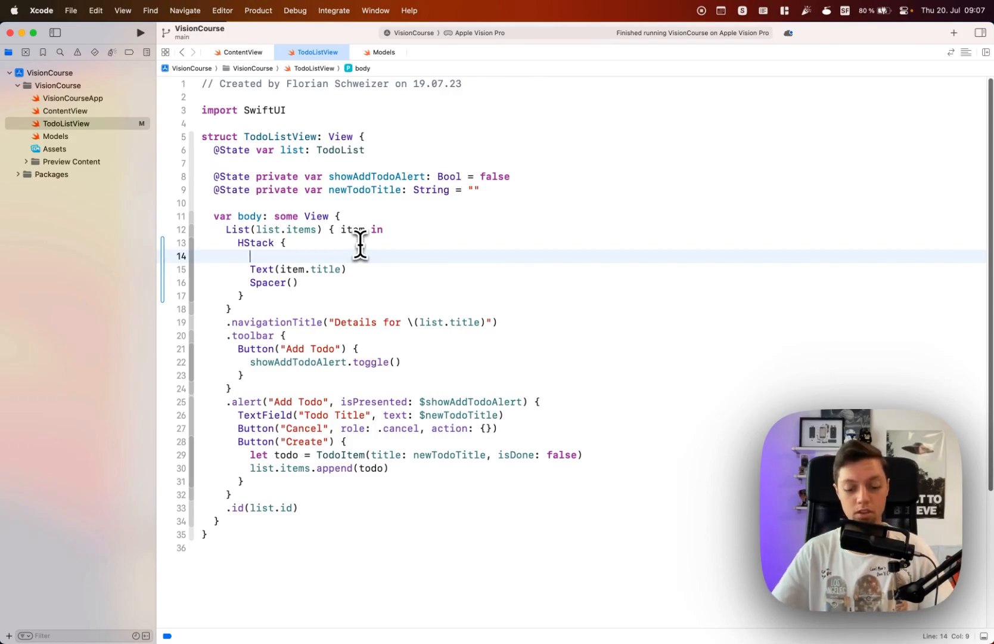
# Step: Add a row Button labelled Image(systemName: item.isDone ? "circle.fill" : "circle") before the title
pyautogui.write('Button {')
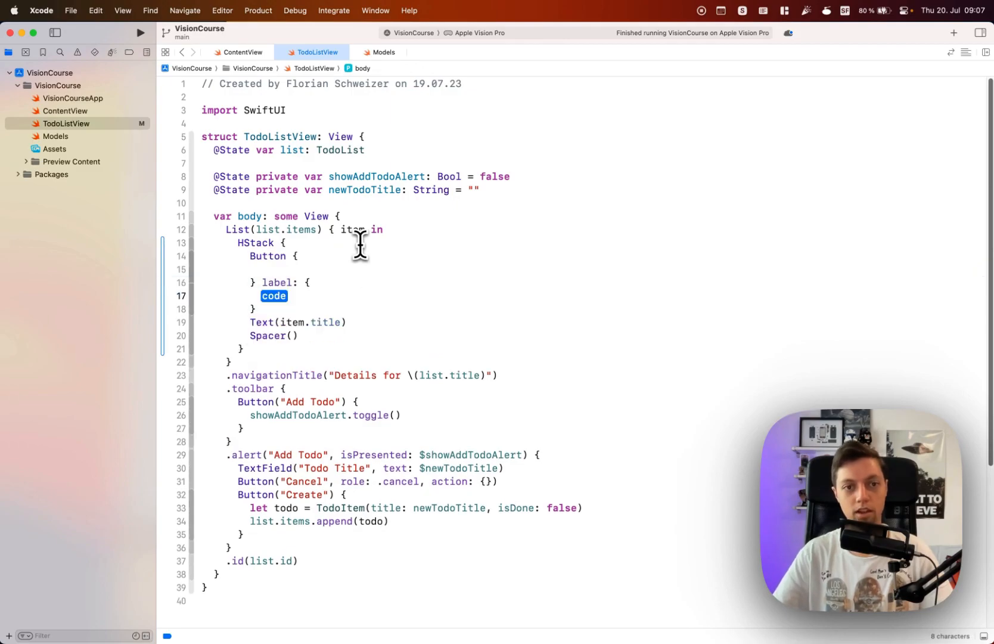
pyautogui.write('Image(systemName: String')
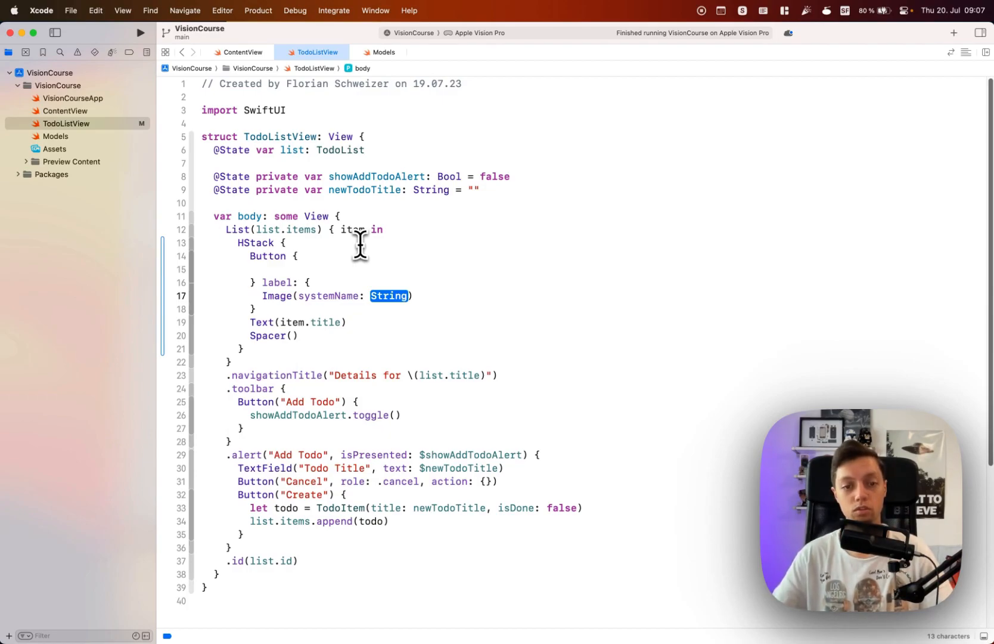
pyautogui.write('item.isDone ? "')
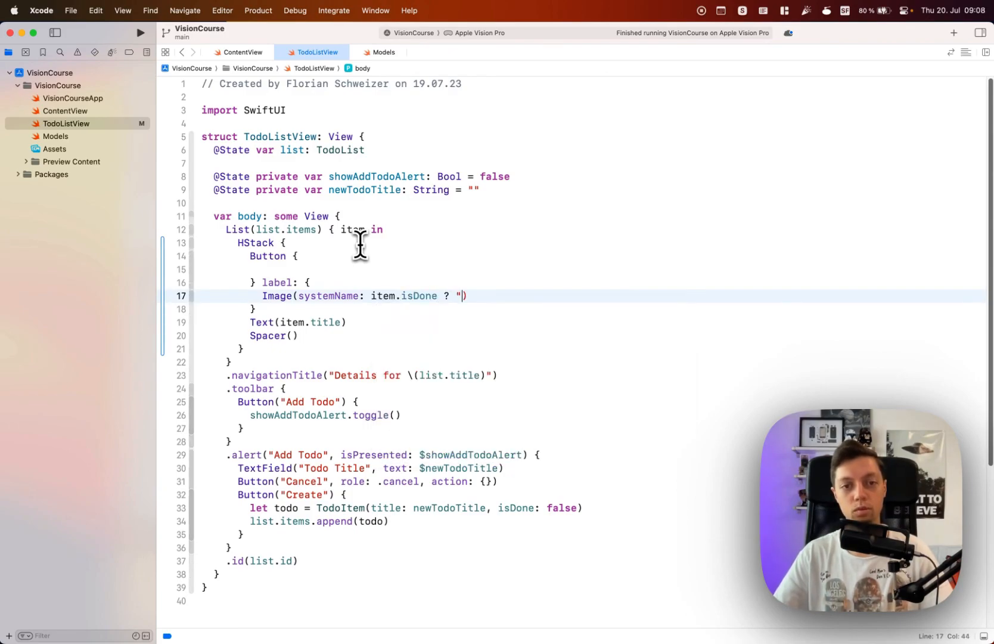
pyautogui.write('circle.fil"')
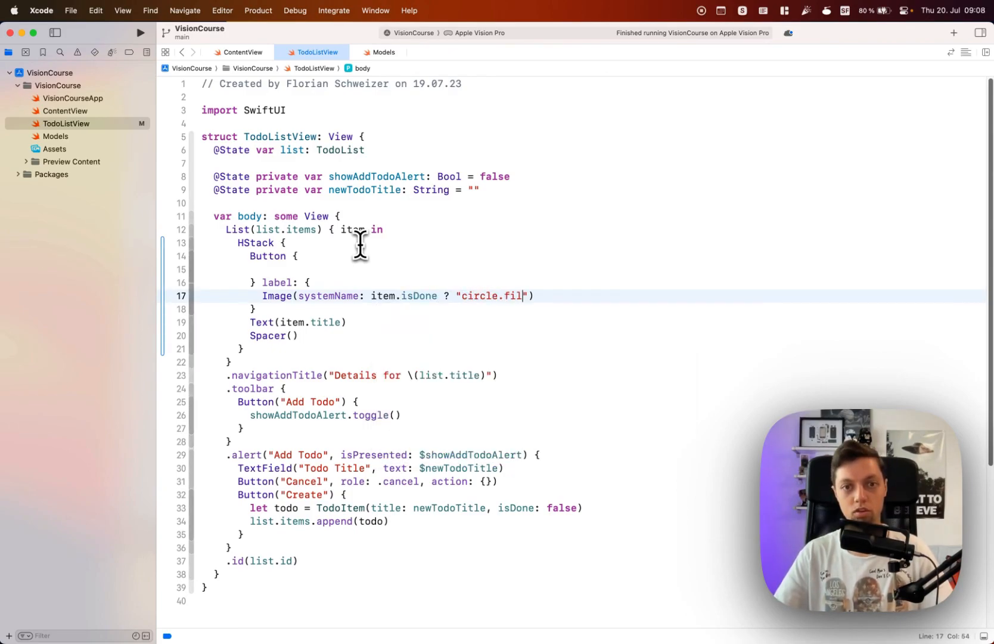
pyautogui.write('l" : "c')
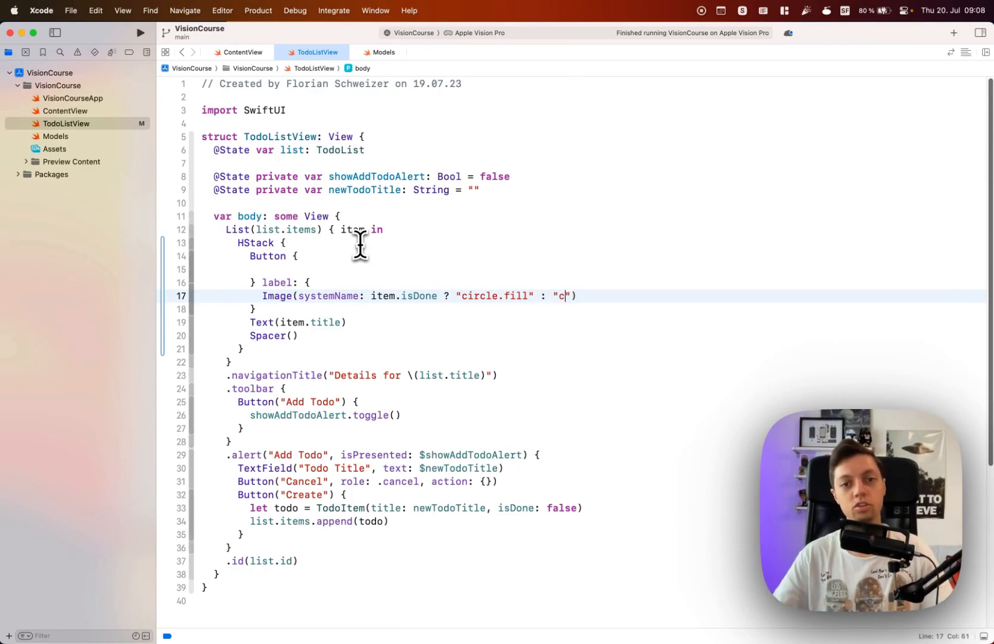
pyautogui.write('ircle')
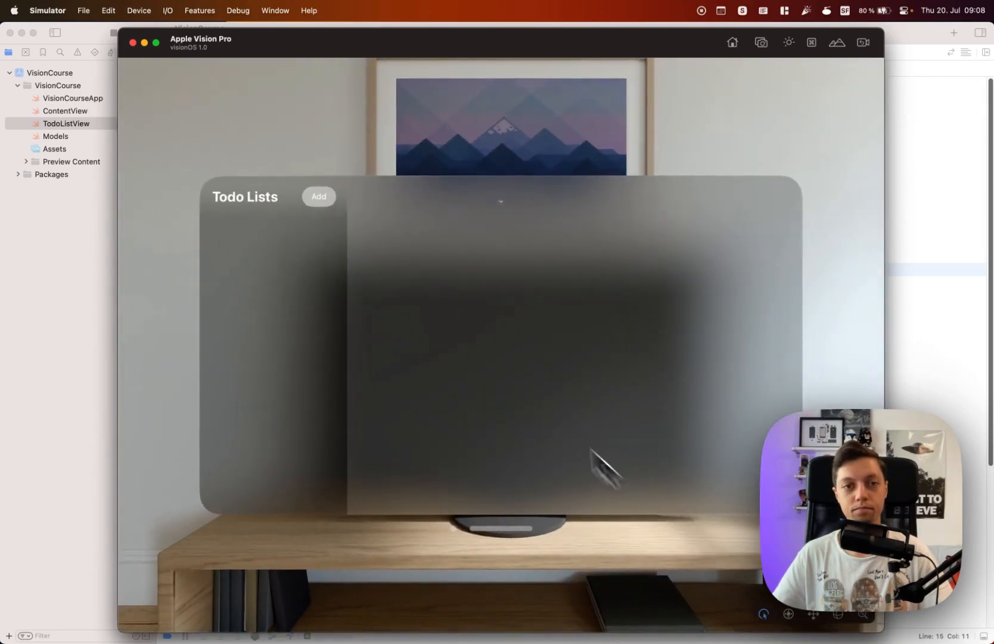
# Step: Create a todo list Asdasd and add a todo "Fsdfsdf" showing an empty circle
pyautogui.click(319, 200)
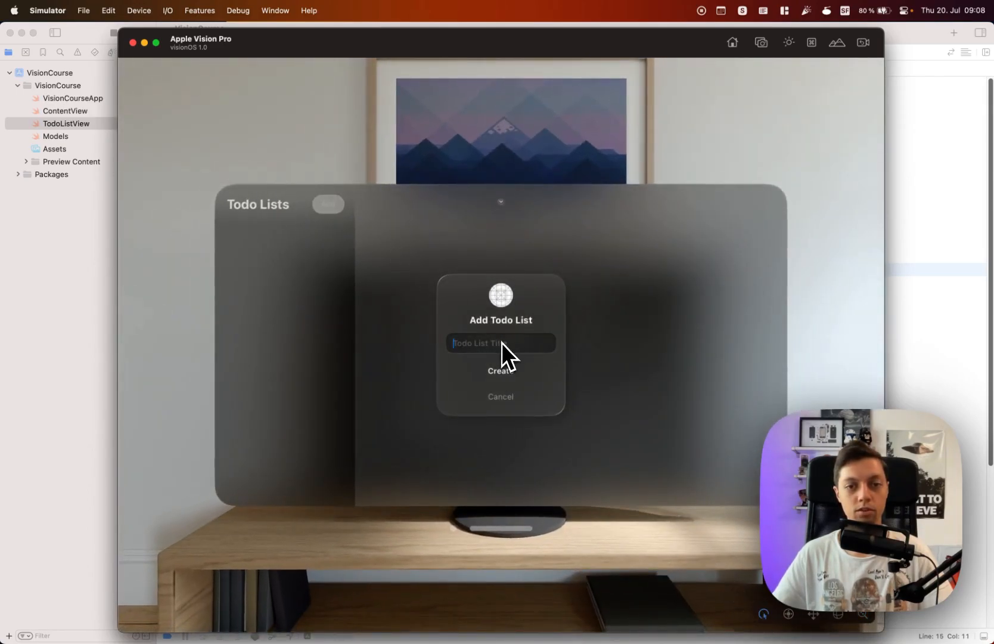
pyautogui.click(500, 370)
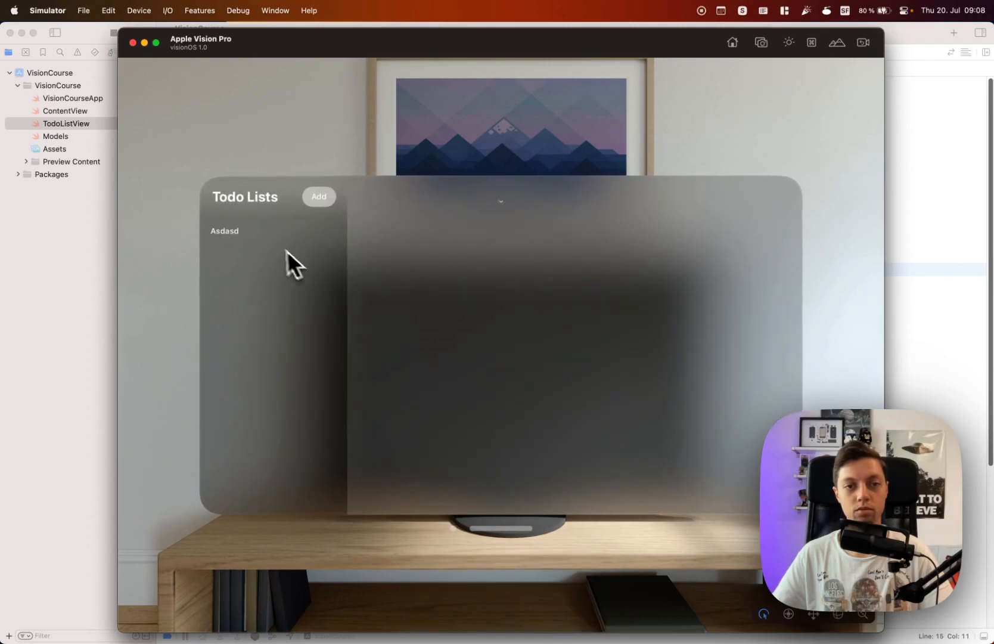
pyautogui.click(226, 236)
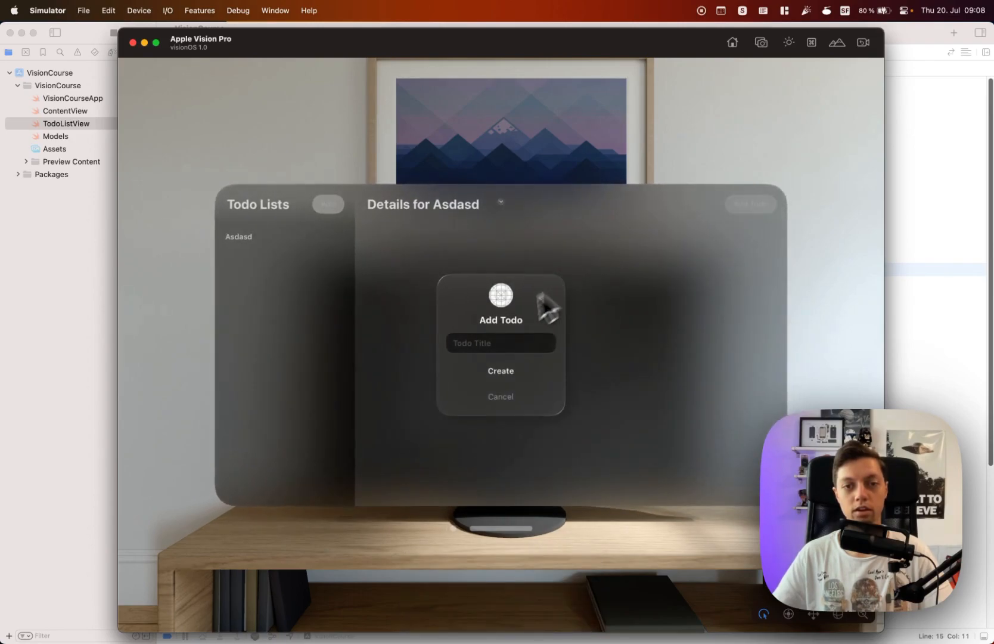
pyautogui.write('Fsdfsdf')
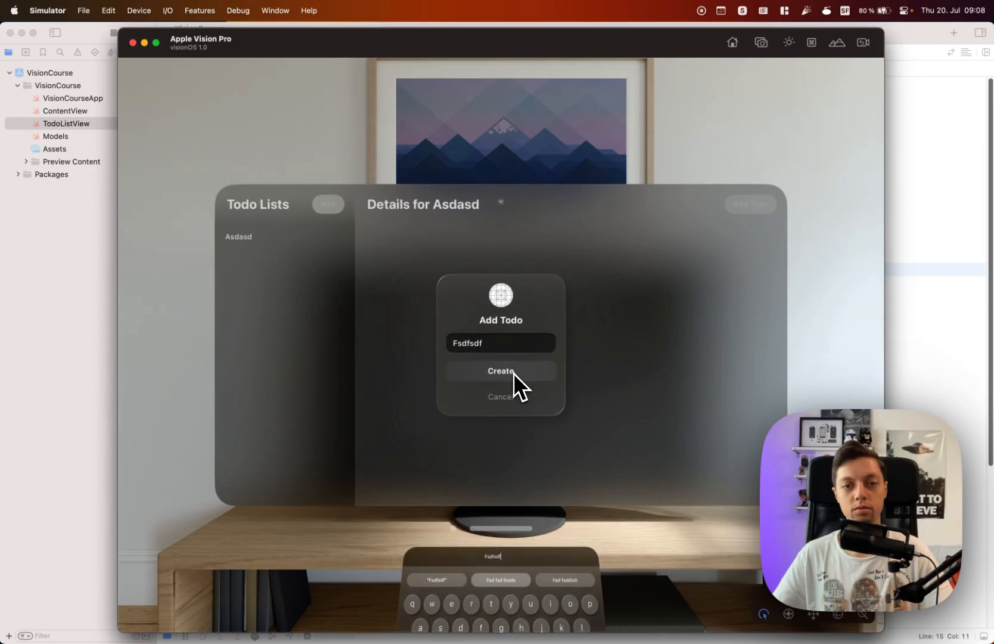
pyautogui.click(500, 371)
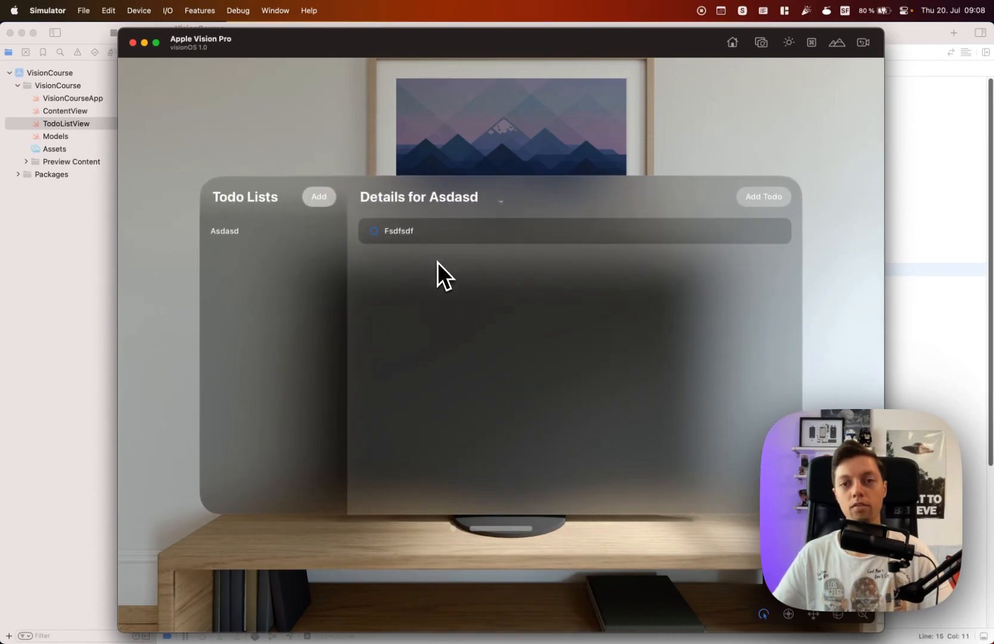
pyautogui.moveTo(428, 247)
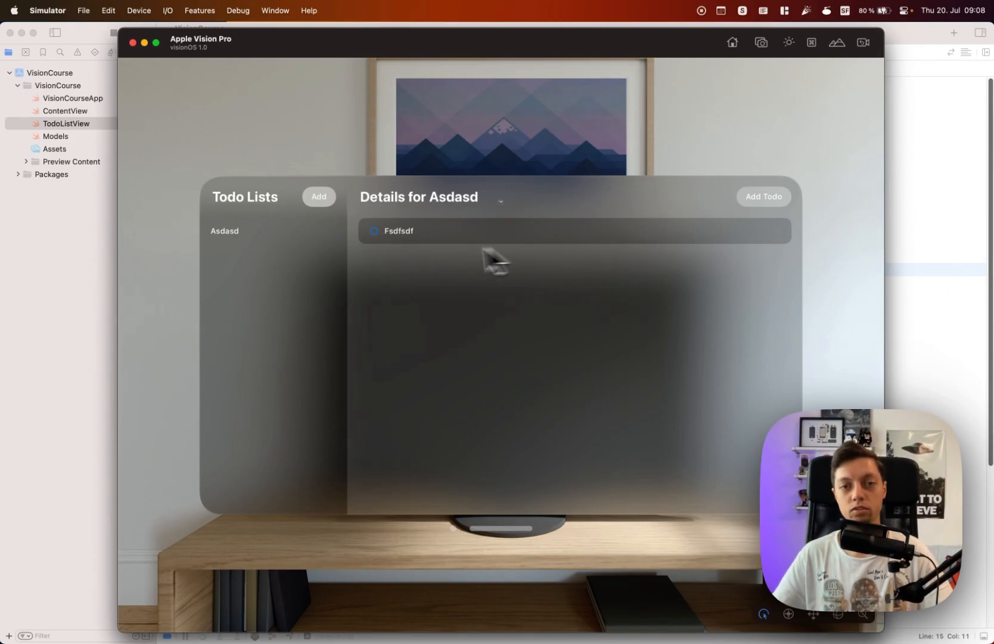
pyautogui.moveTo(548, 247)
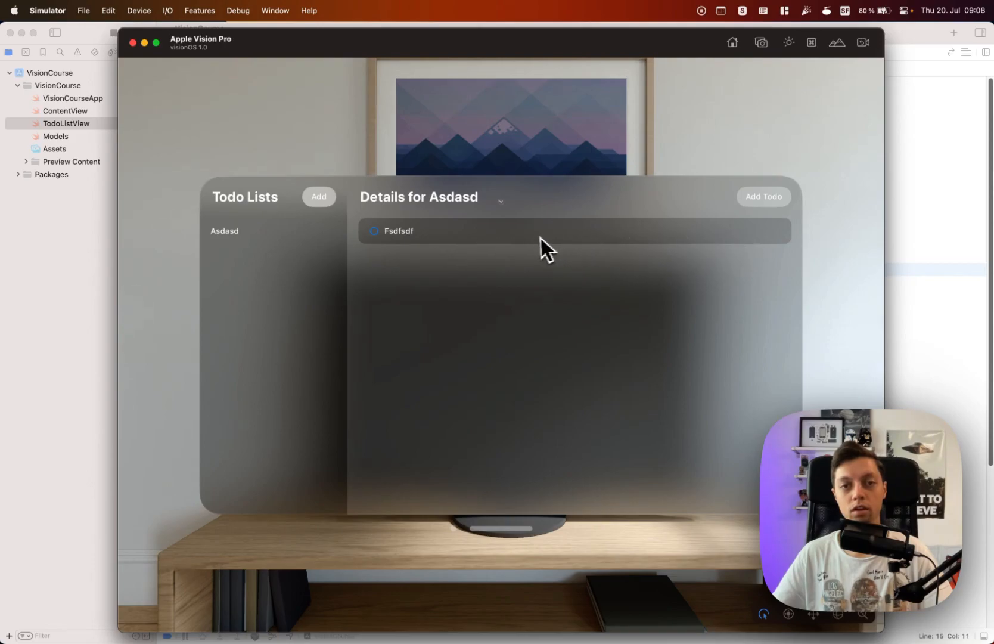
pyautogui.moveTo(390, 244)
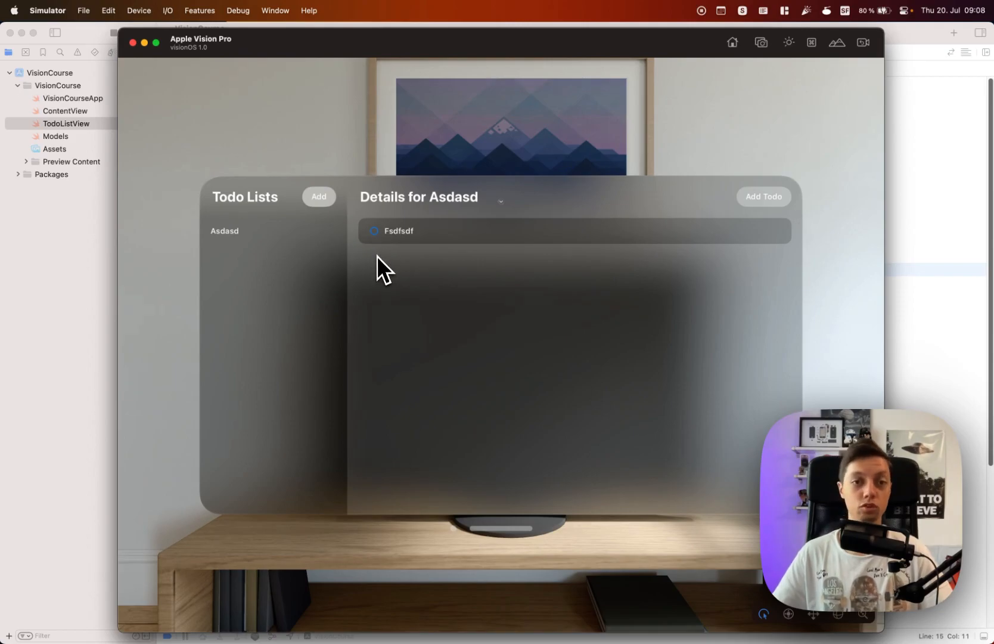
pyautogui.moveTo(443, 247)
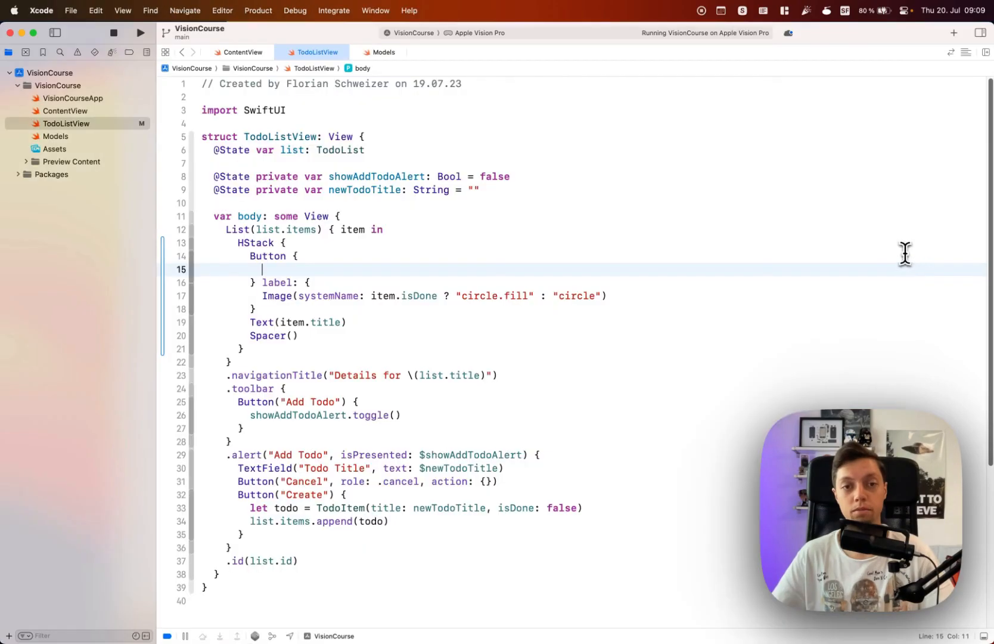
pyautogui.moveTo(335, 266)
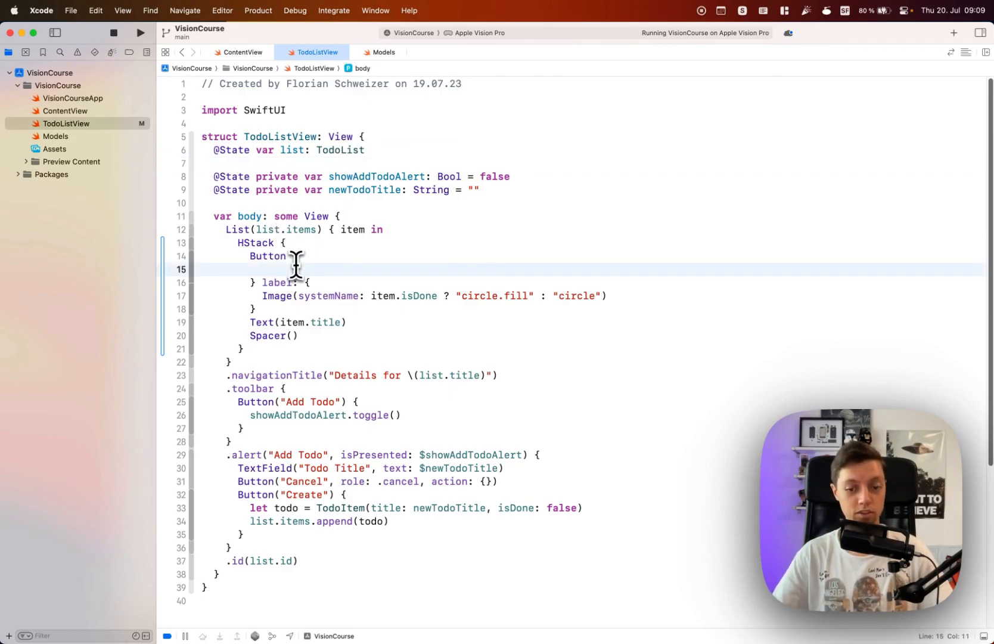
# Step: Try item.isDone.toggle() in the button action, hit the immutable 'let' error and delete the line
pyautogui.write('item.s')
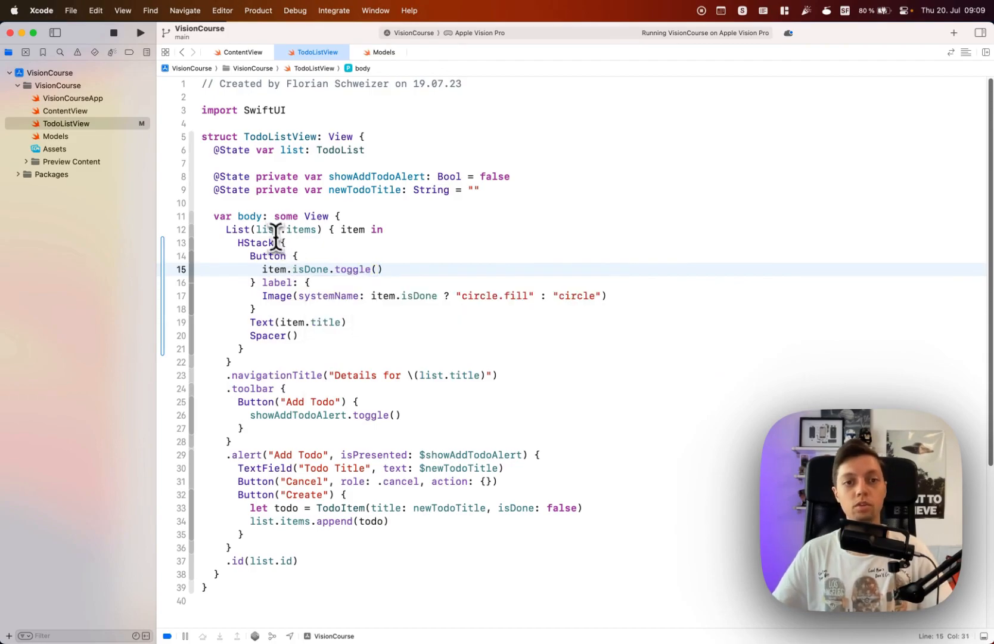
pyautogui.doubleClick(357, 230)
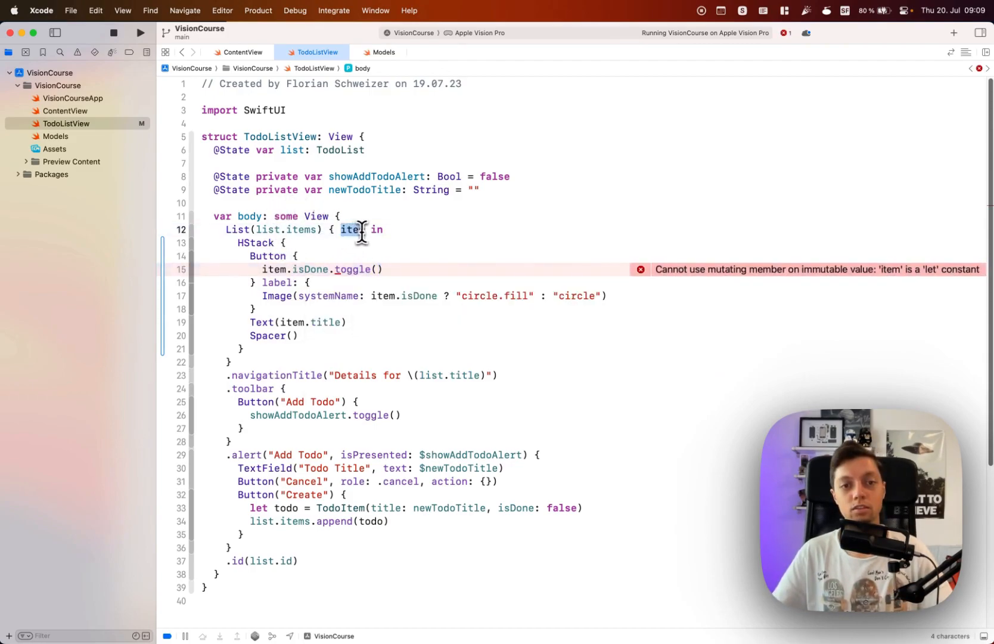
pyautogui.moveTo(670, 271)
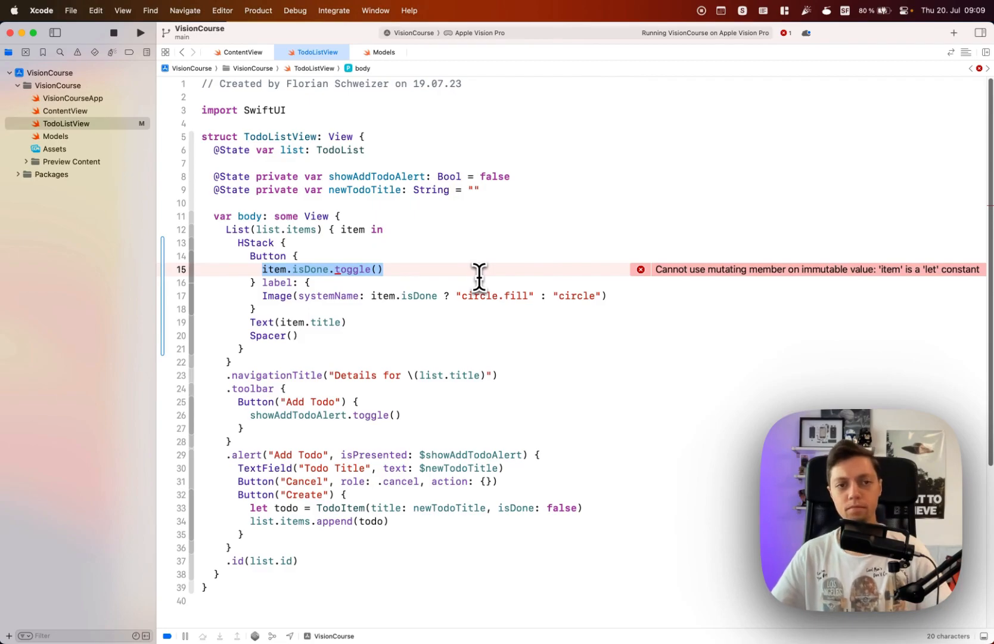
pyautogui.press('delete')
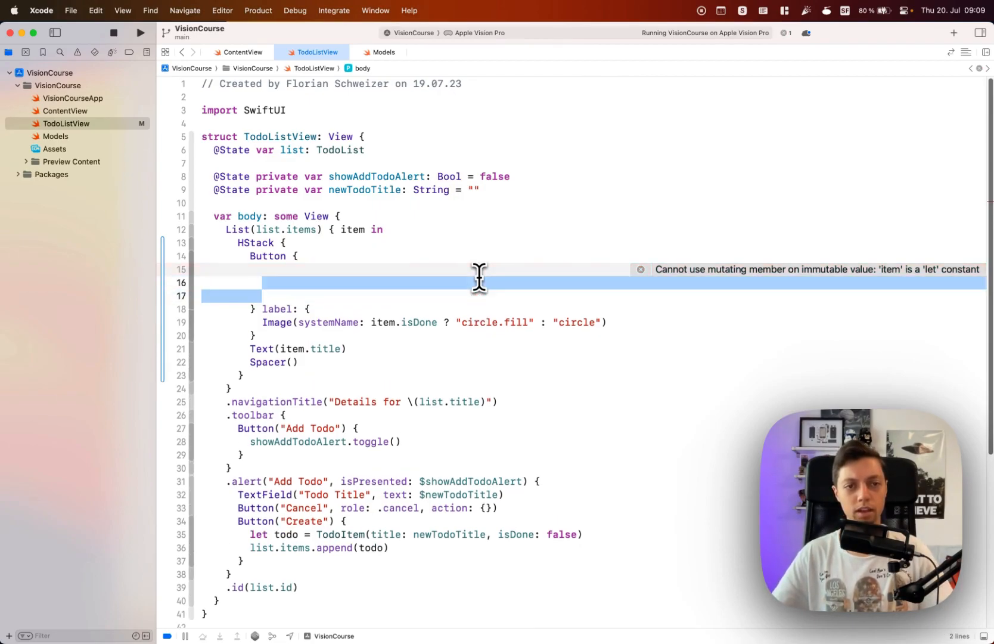
# Step: Make the button action call list.items[itemIndex].isDone.toggle(), leaving itemIndex undefined
pyautogui.write('list.items[i')
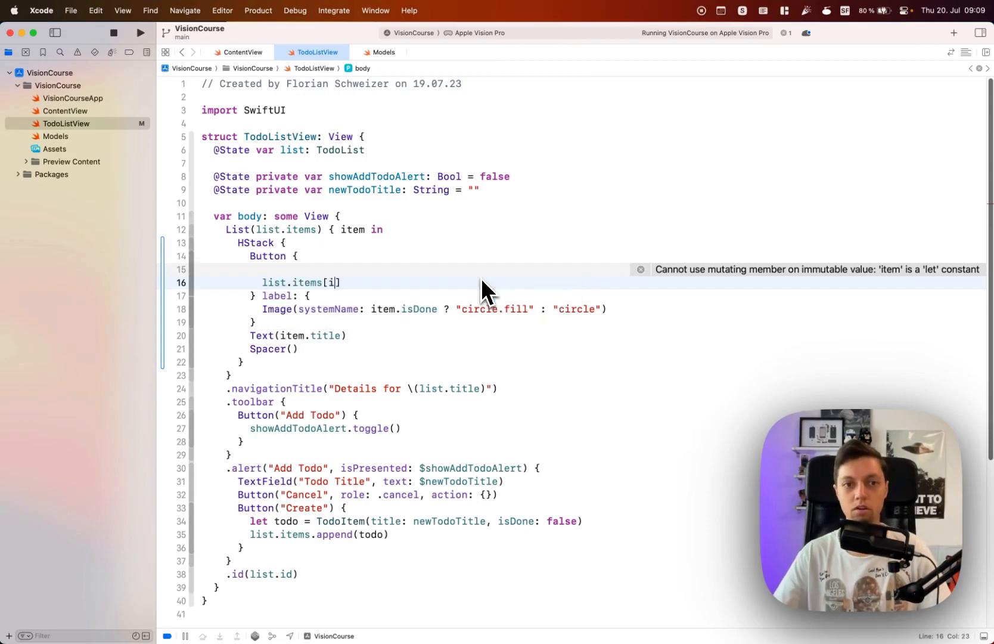
pyautogui.write('temIndex')
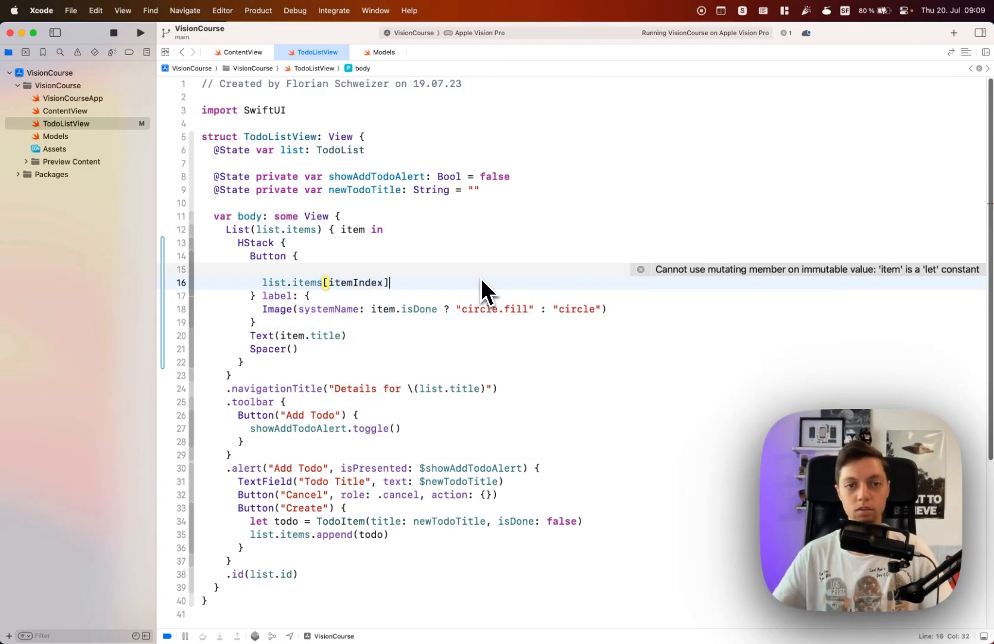
pyautogui.write('.isDone')
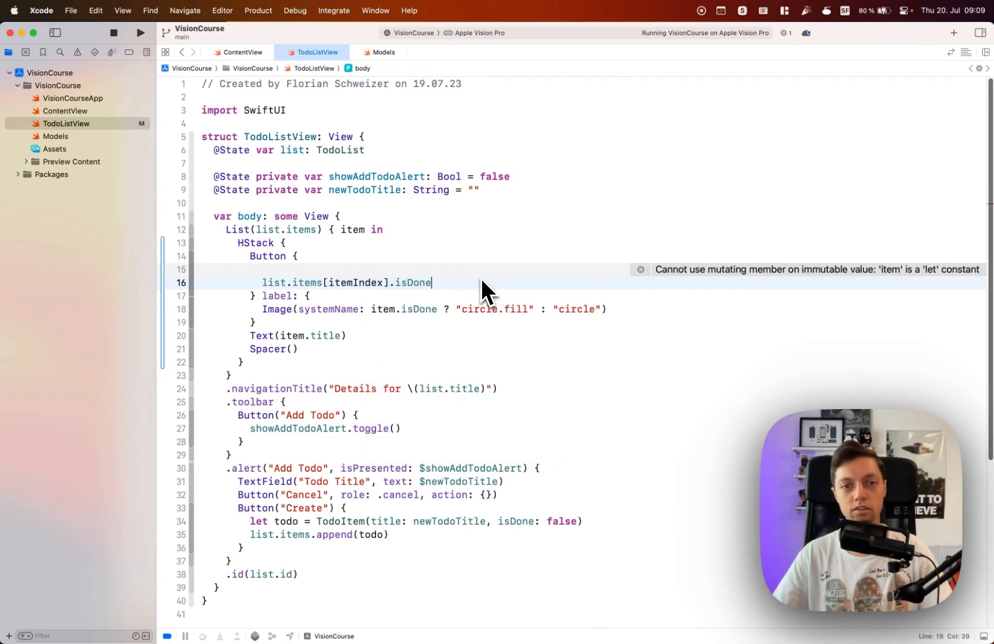
pyautogui.write('.toggle(')
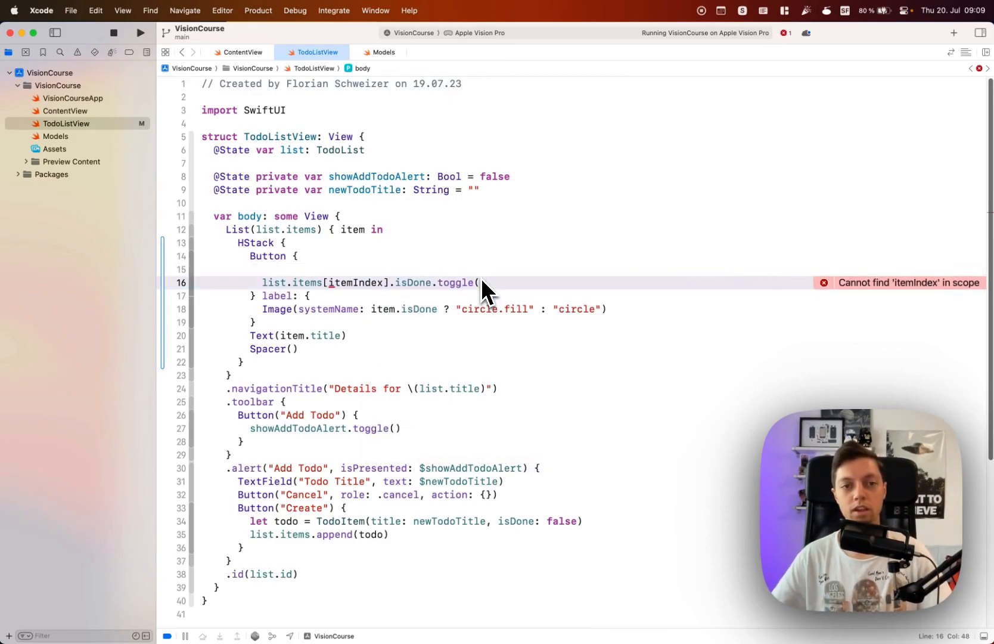
pyautogui.doubleClick(356, 282)
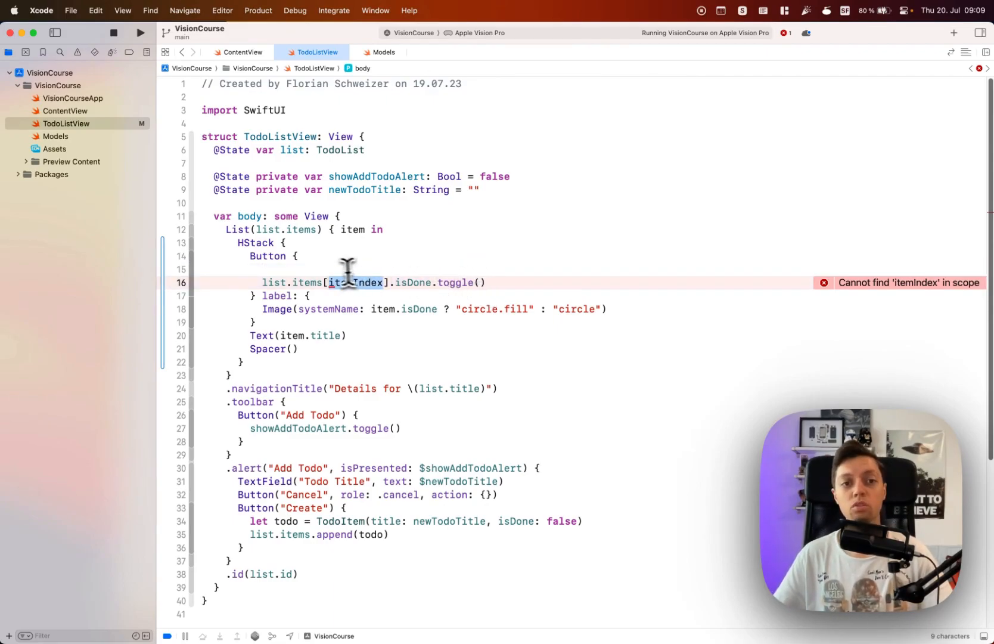
pyautogui.doubleClick(285, 229)
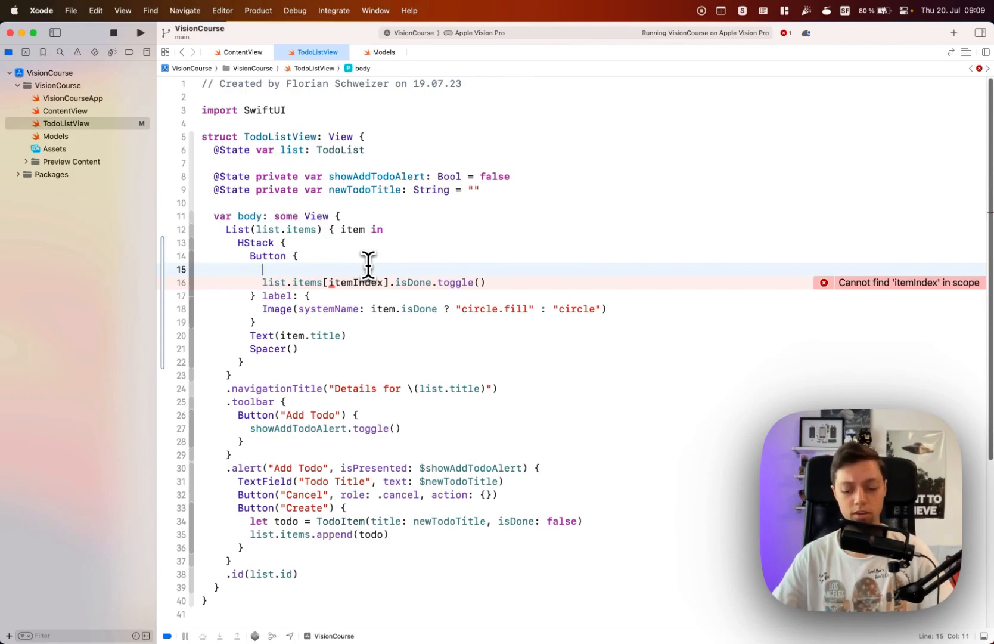
# Step: Define let itemIndex = list.items.firstIndex(where: { $0.id == item.id })! before the toggle
pyautogui.write('let i')
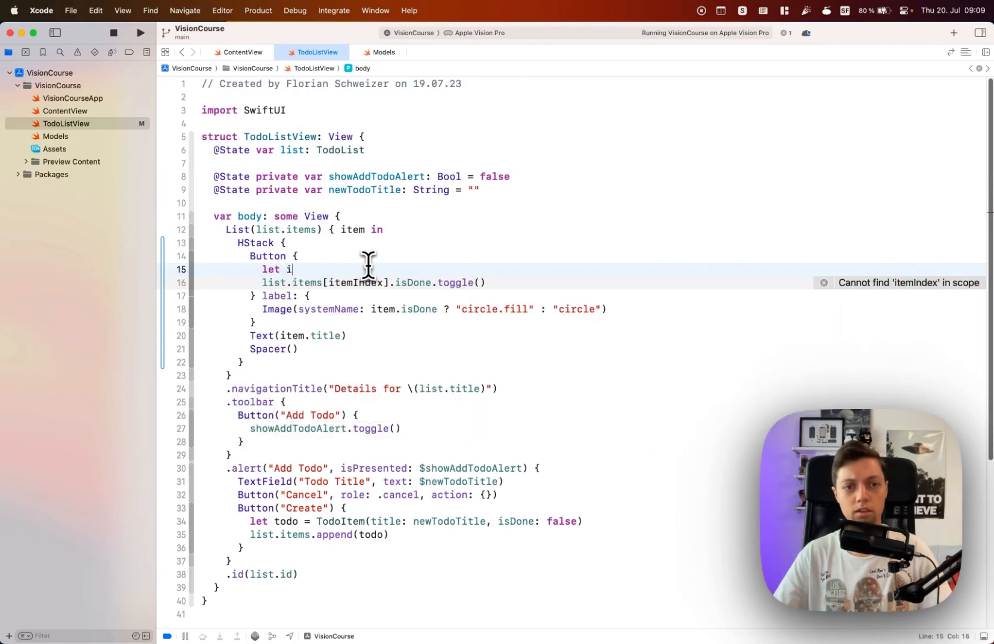
pyautogui.write('temIndex =')
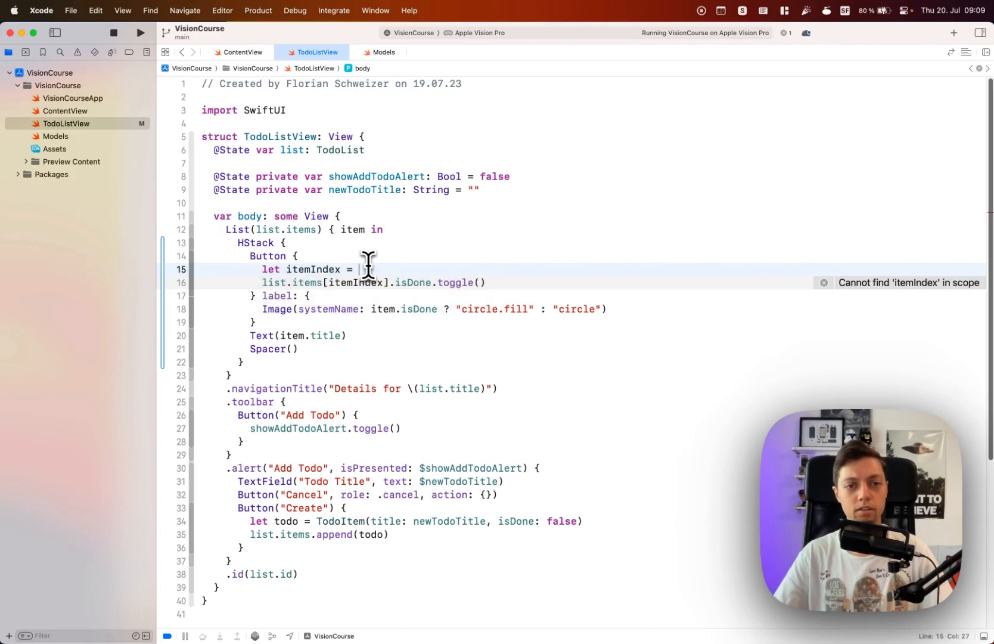
pyautogui.write('list.items.firstIndex(where: {')
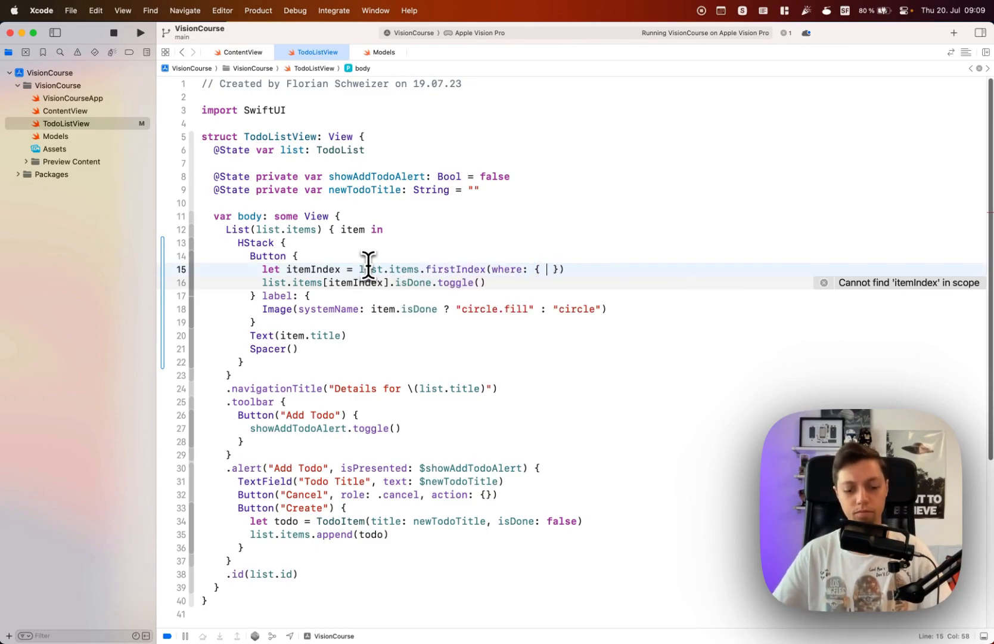
pyautogui.write('$0.id == item.')
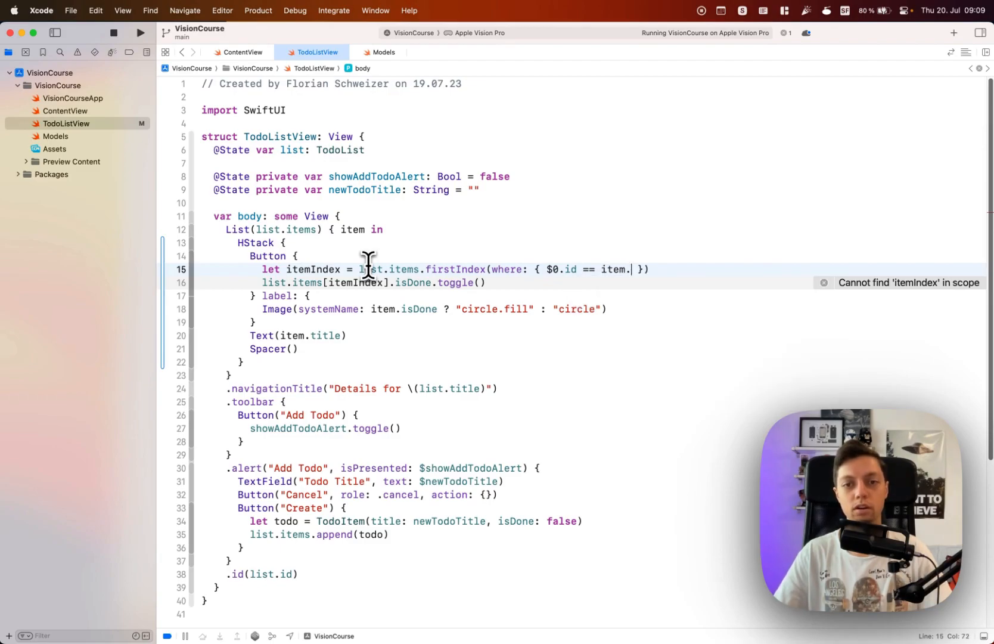
pyautogui.write('id')
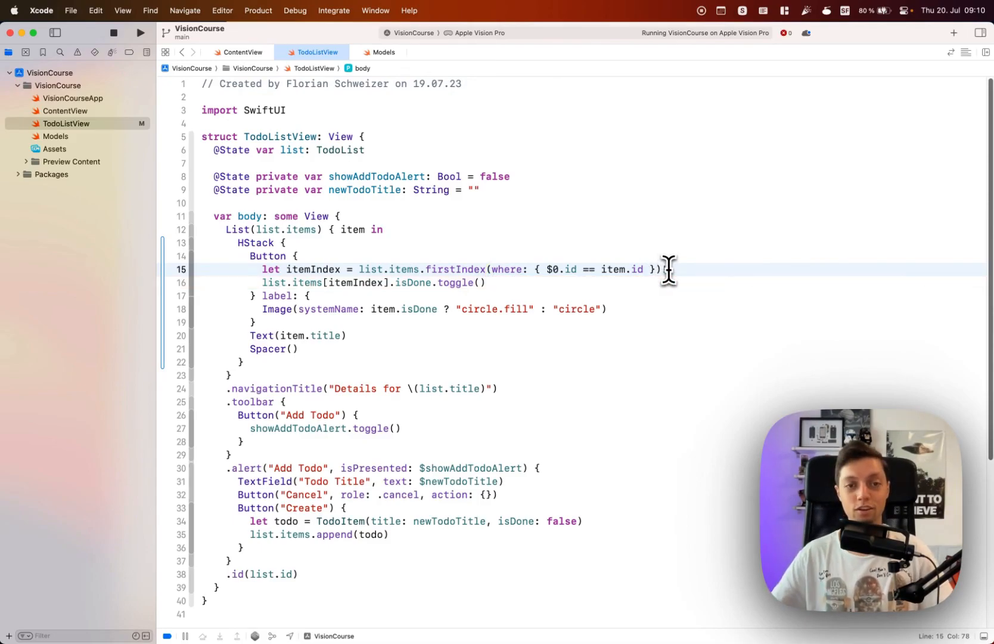
pyautogui.write('!')
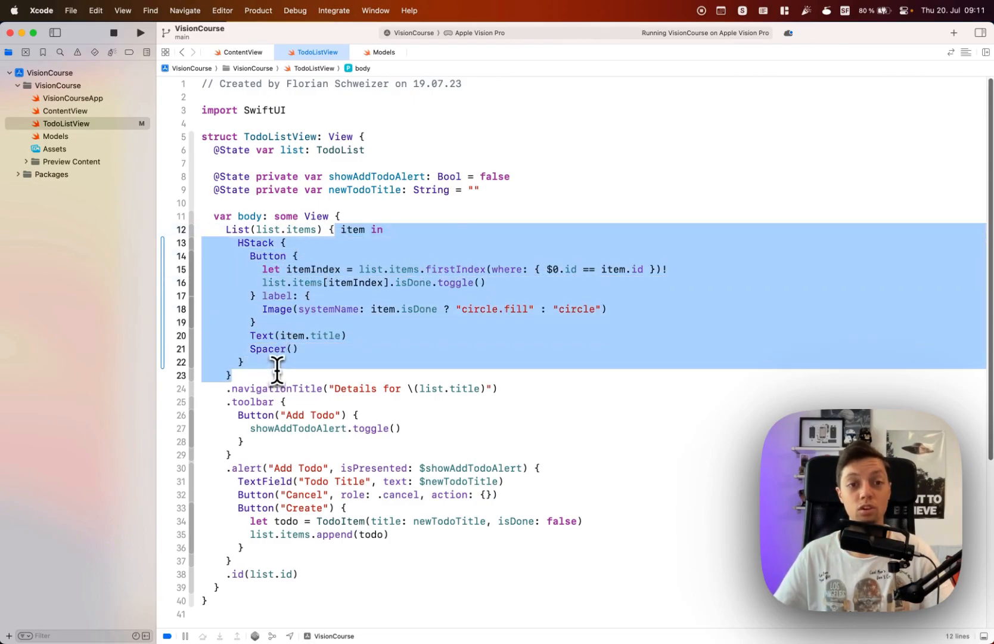
# Step: Replace the force-unwrapped firstIndex lookup with an if let itemIndex check around the toggle
pyautogui.click(241, 362)
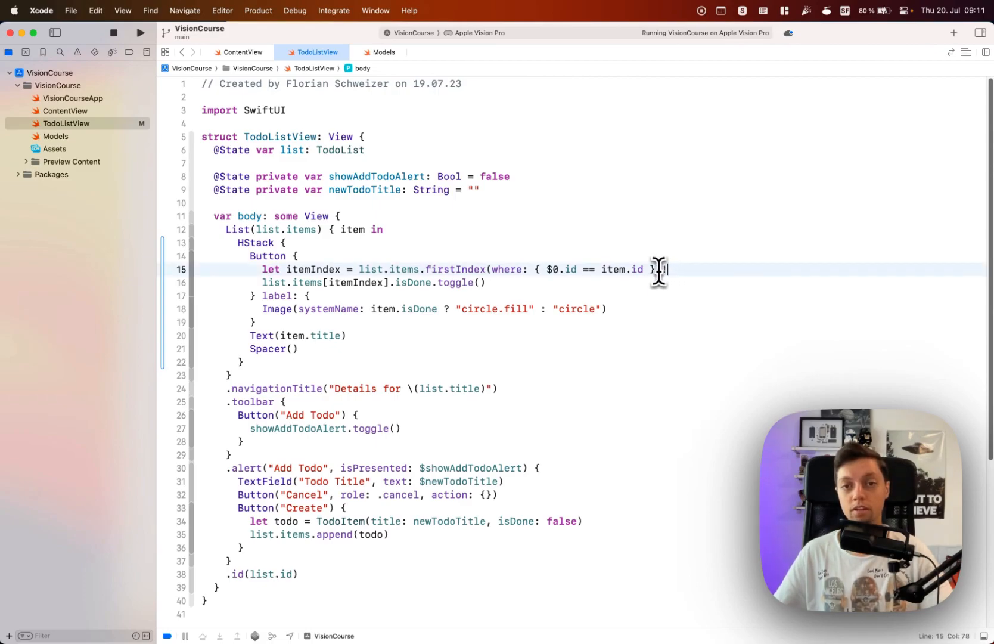
pyautogui.write('!')
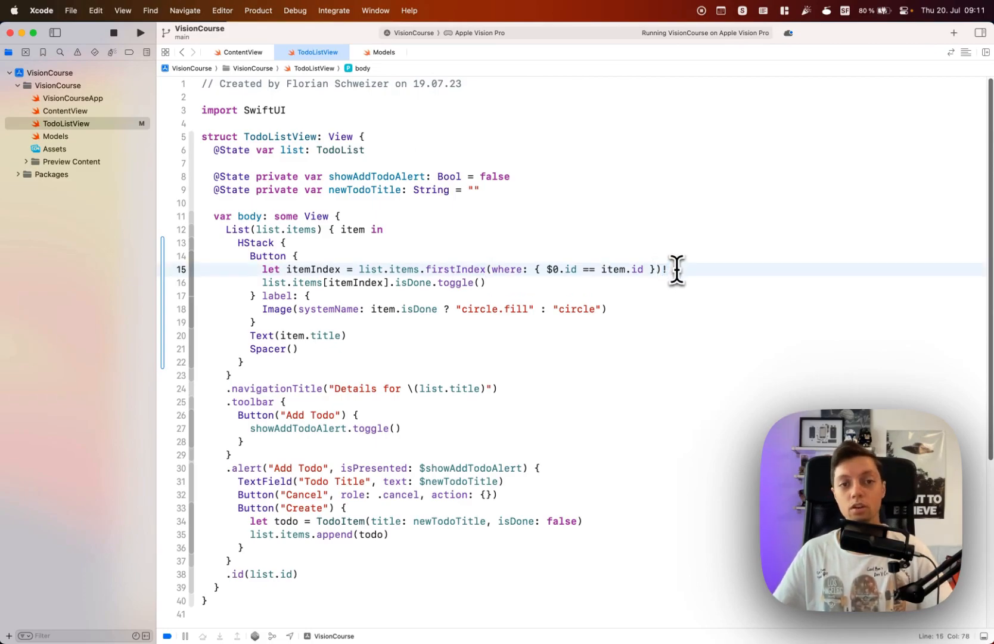
pyautogui.write('if')
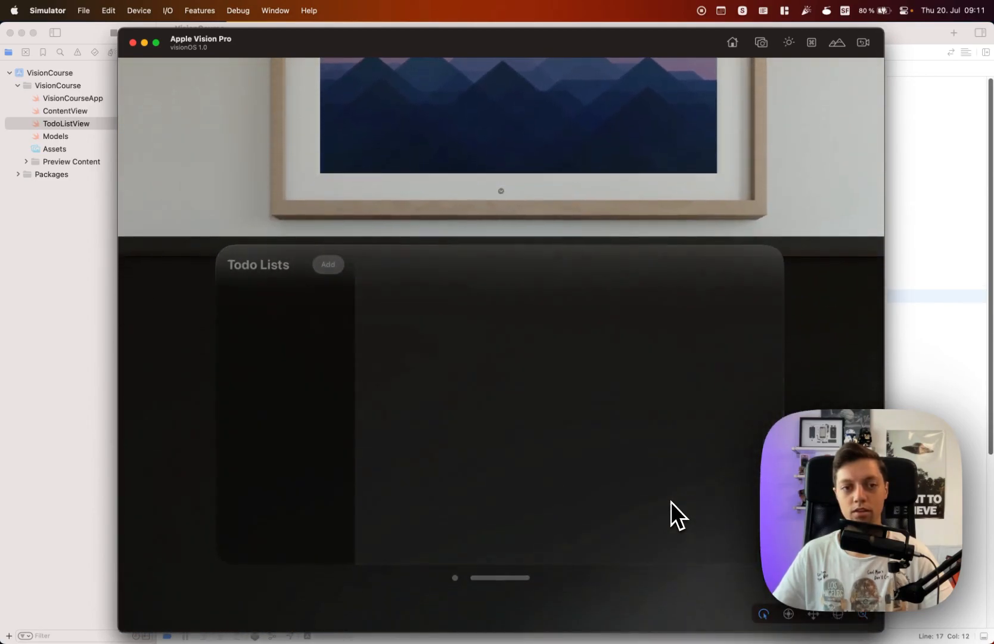
# Step: Create a todo list named List and add a first "Todo" item to it
pyautogui.click(328, 265)
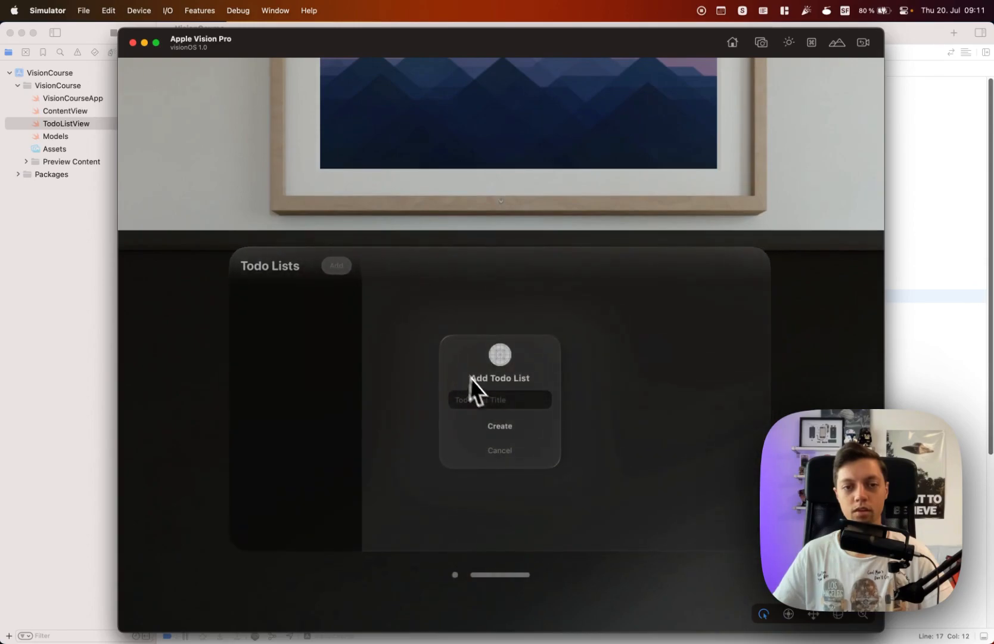
pyautogui.write('Lis')
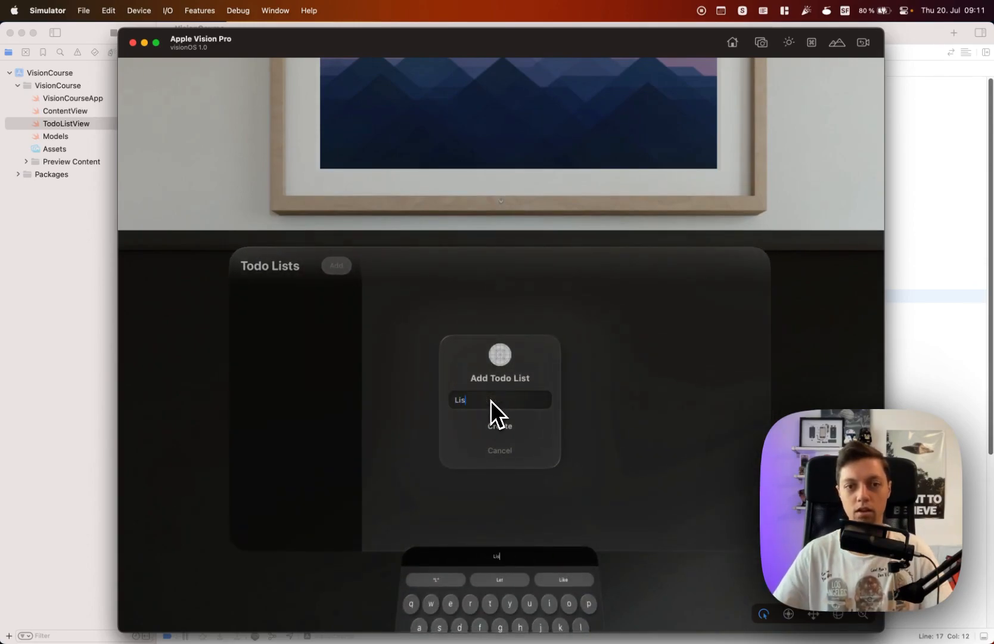
pyautogui.click(499, 426)
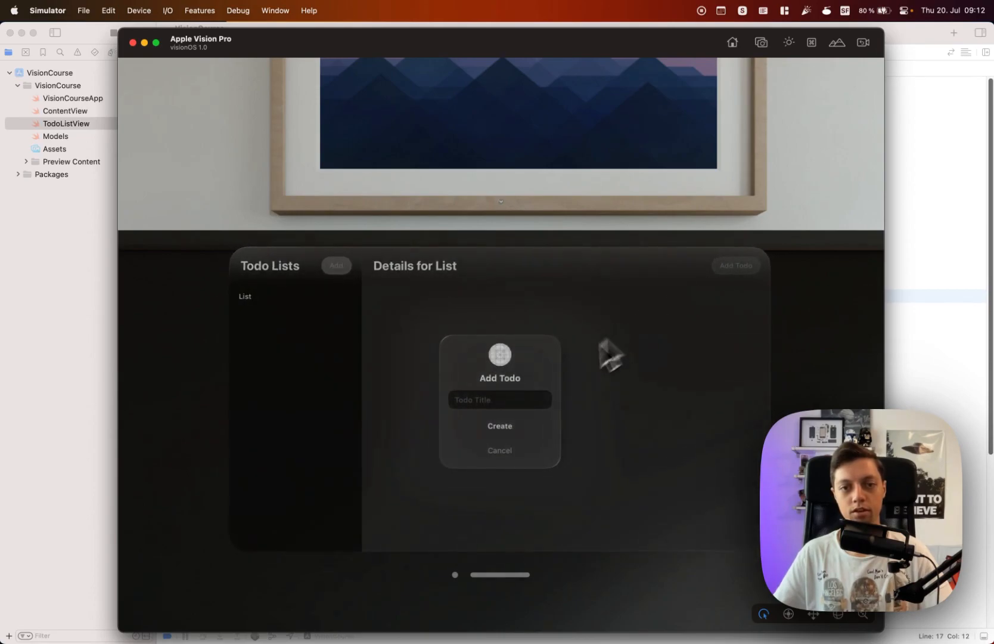
pyautogui.write('Todo')
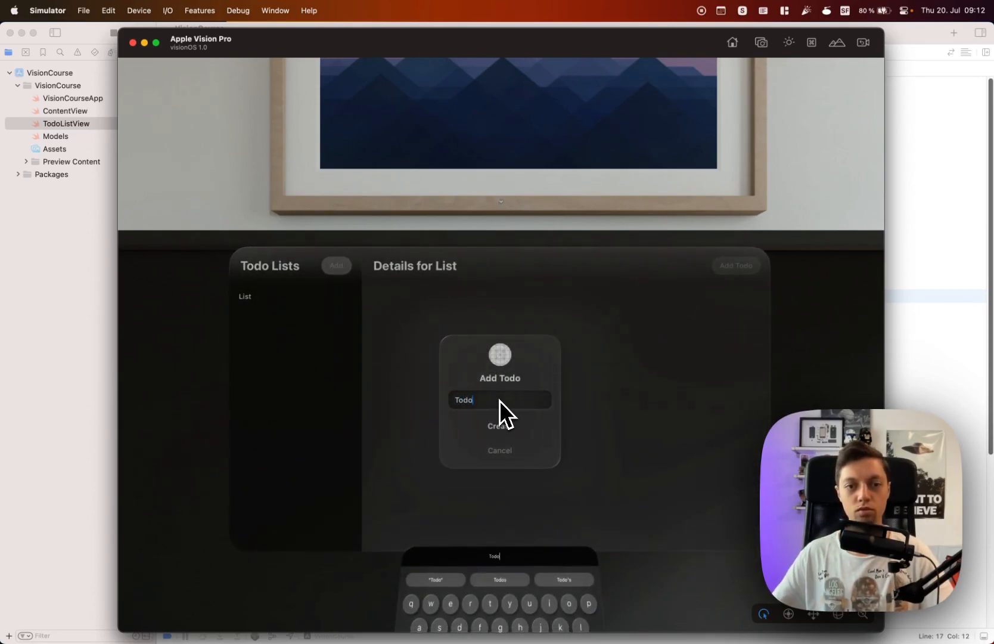
pyautogui.click(499, 426)
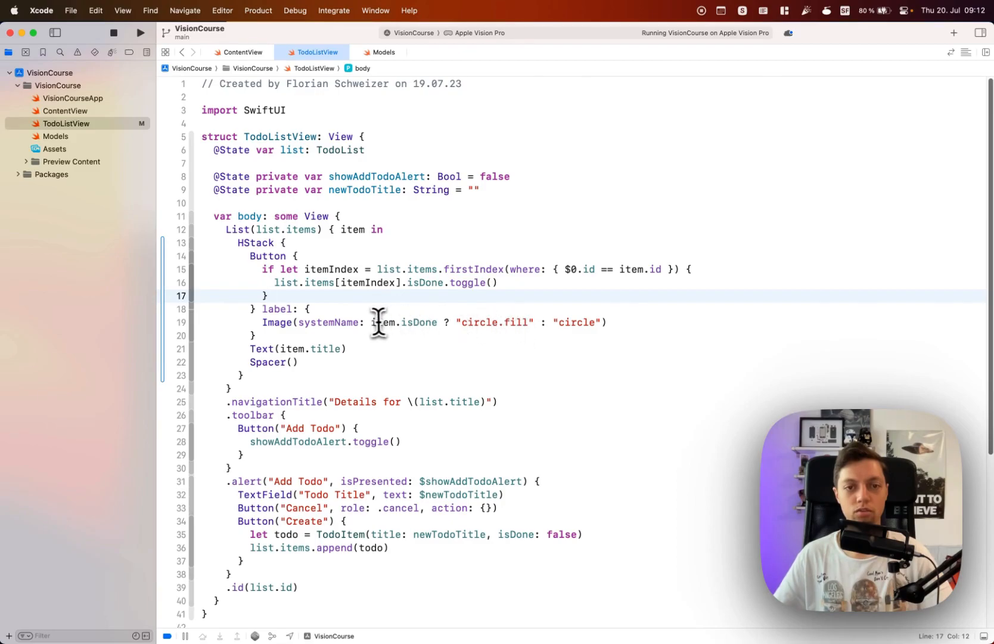
# Step: Add three more Todo items to List and mark the third one done via its circle
pyautogui.moveTo(372, 322); pyautogui.dragTo(535, 323)
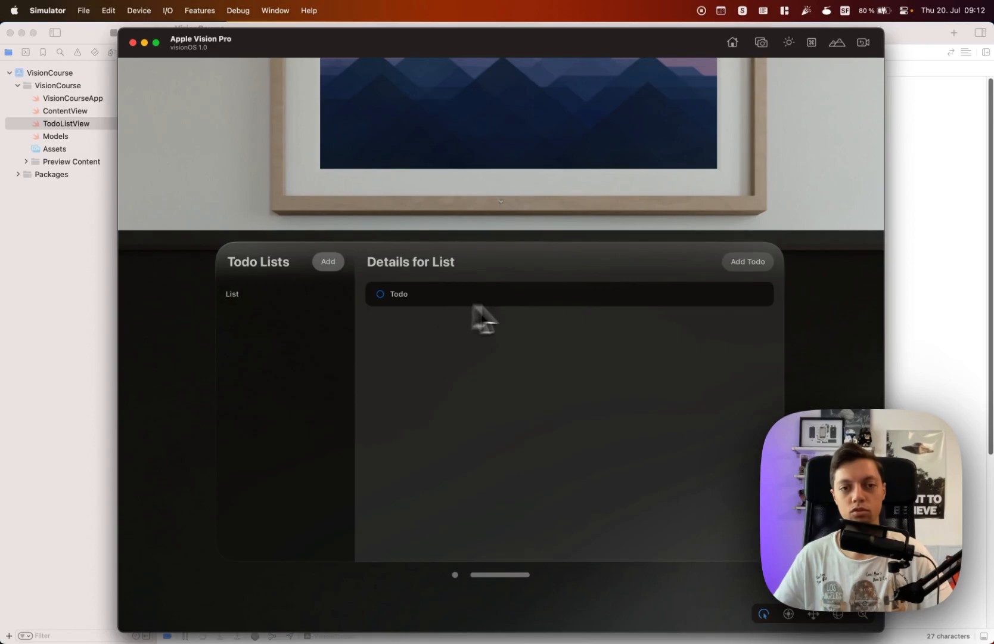
pyautogui.click(381, 294)
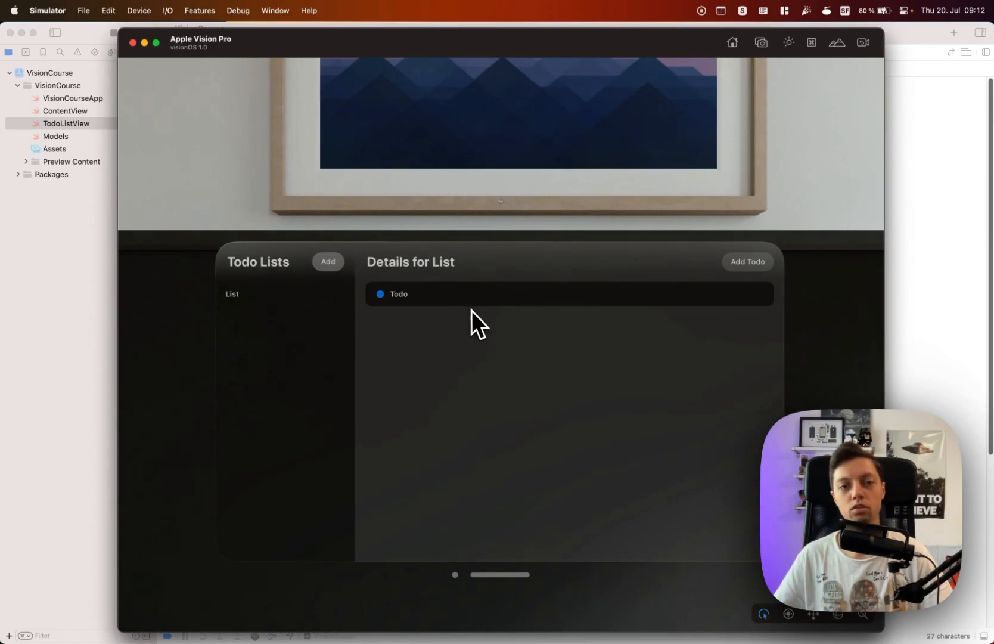
pyautogui.moveTo(721, 287)
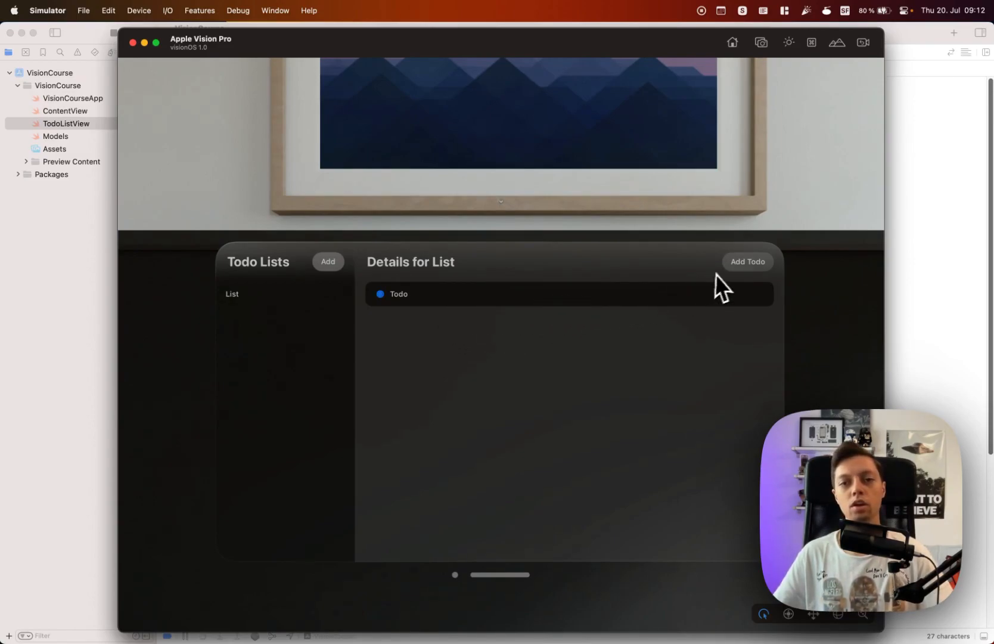
pyautogui.click(747, 261)
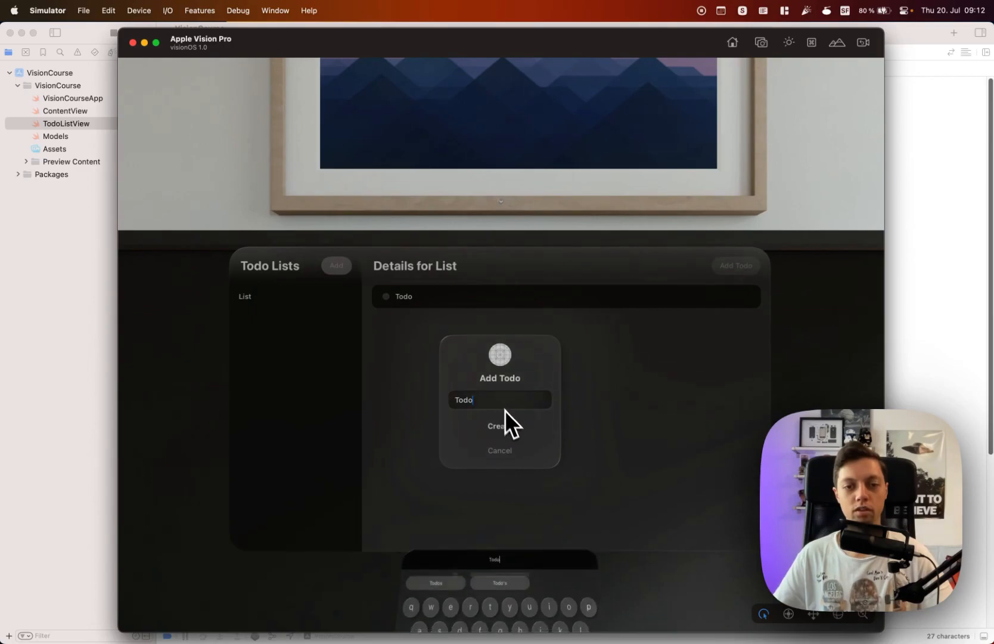
pyautogui.click(499, 426)
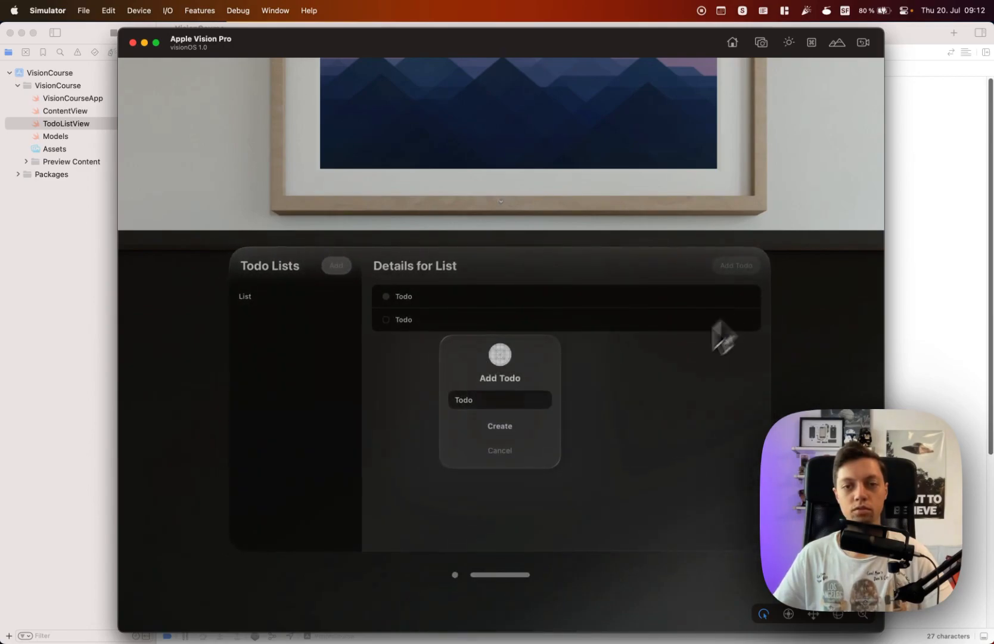
pyautogui.click(498, 425)
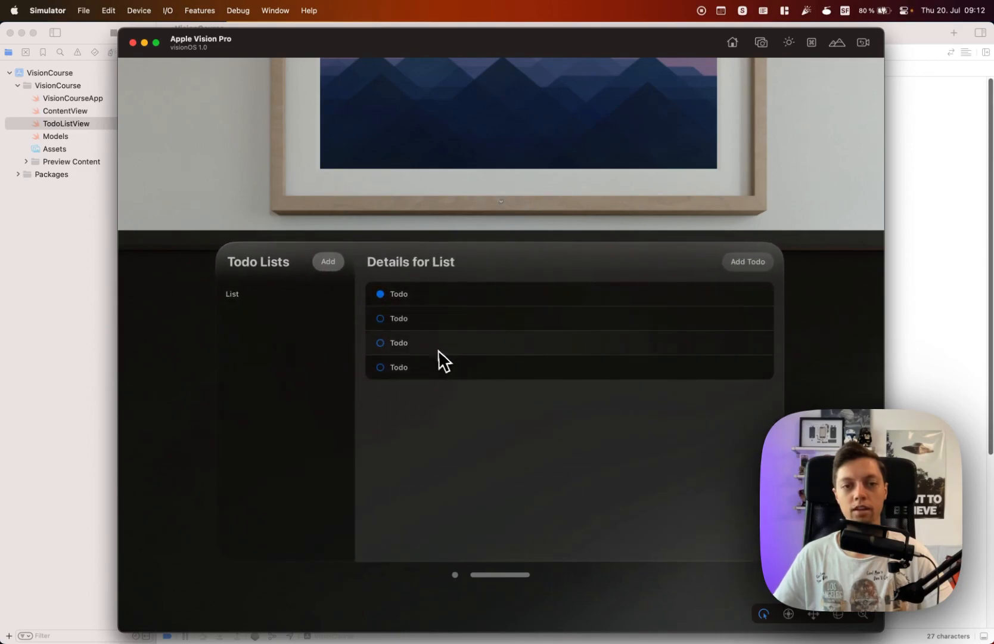
pyautogui.click(380, 343)
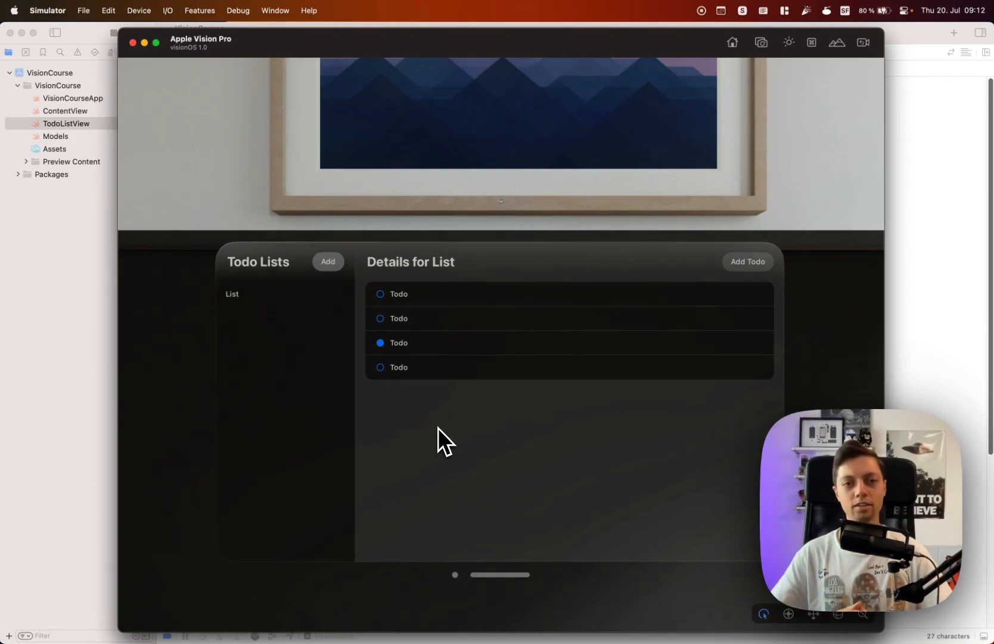
pyautogui.moveTo(419, 406)
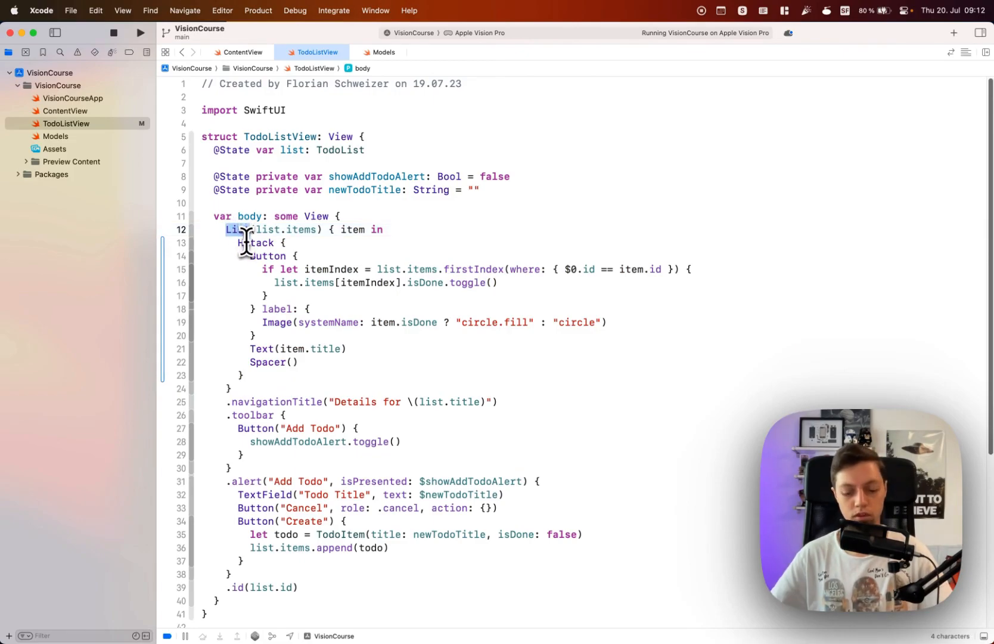
# Step: Rewrite the List as Section("Todo") and Section("Done") with ForEach over items filtered by isDone
pyautogui.write('ForEach')
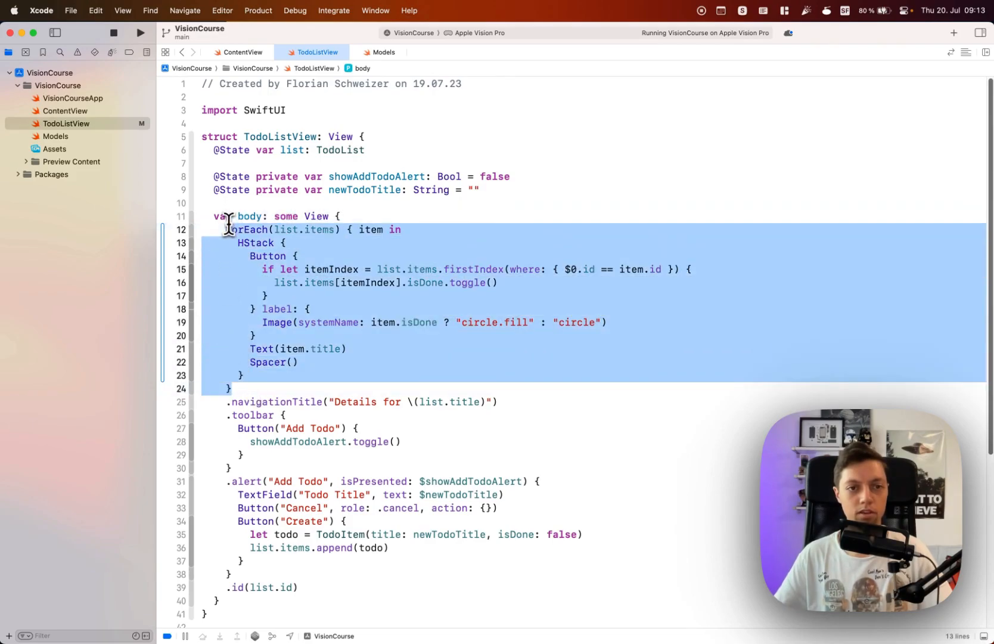
pyautogui.write('Section("Todo") {')
pyautogui.write('List {')
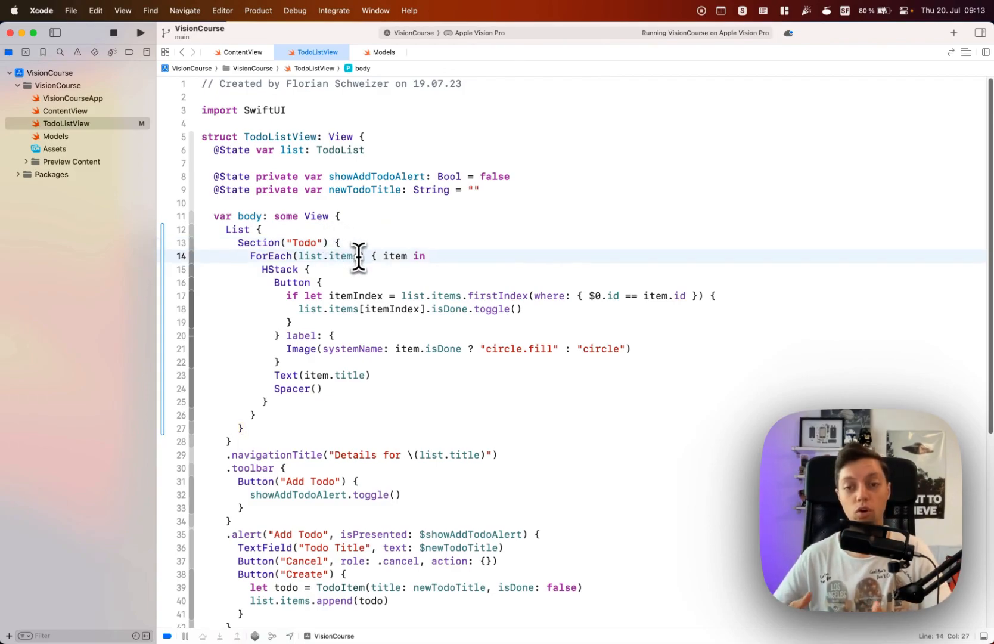
pyautogui.write('.filter {')
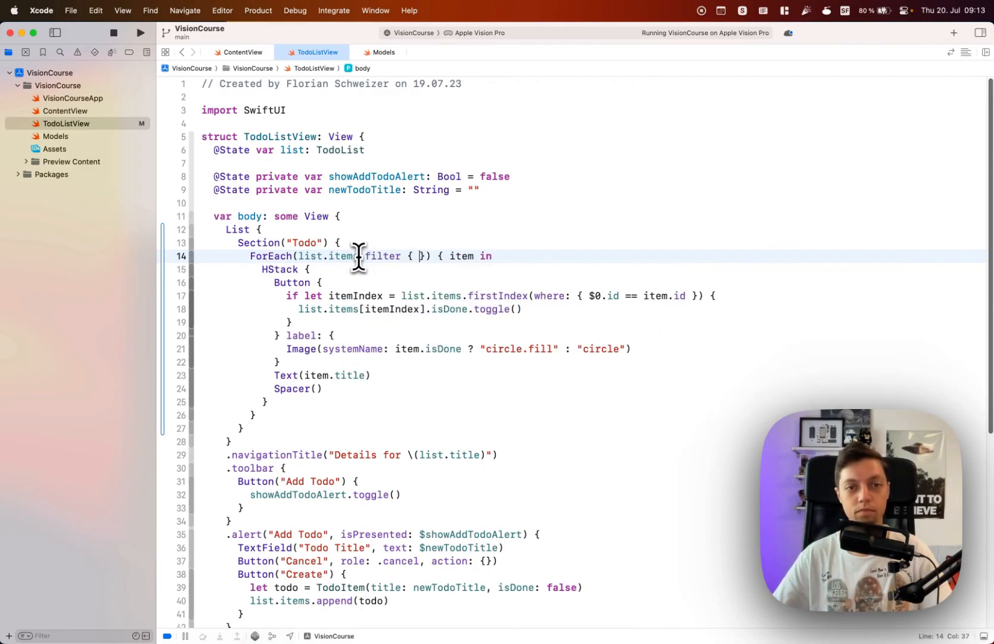
pyautogui.write('$0.i')
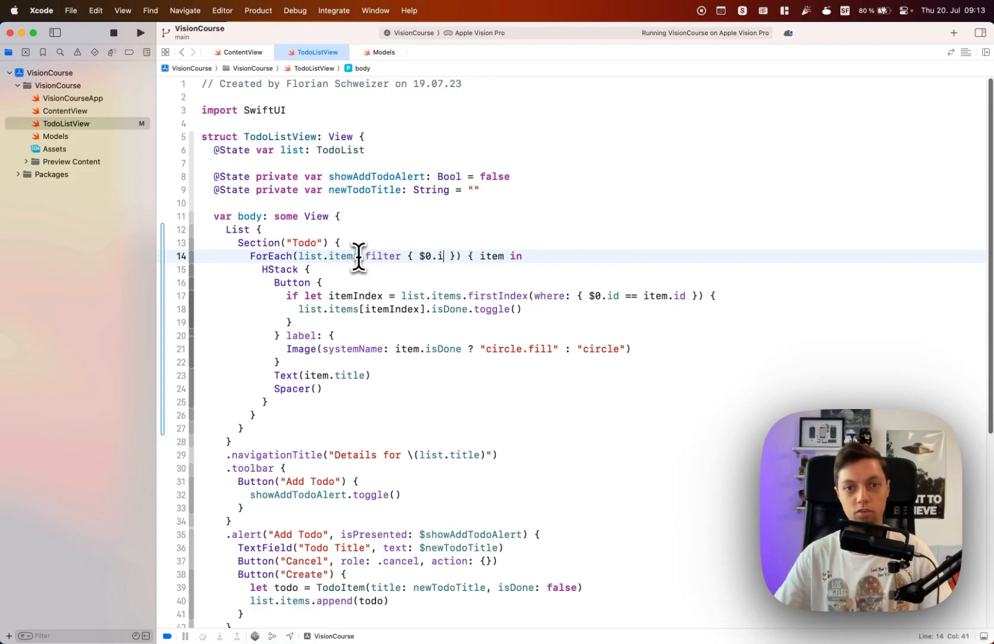
pyautogui.write('sDone ==')
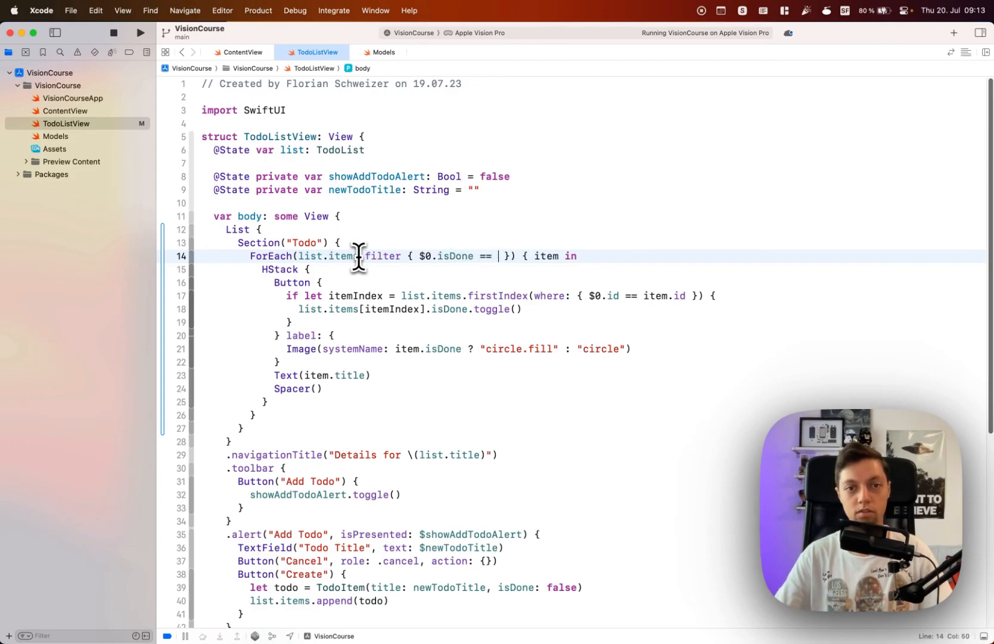
pyautogui.write('false')
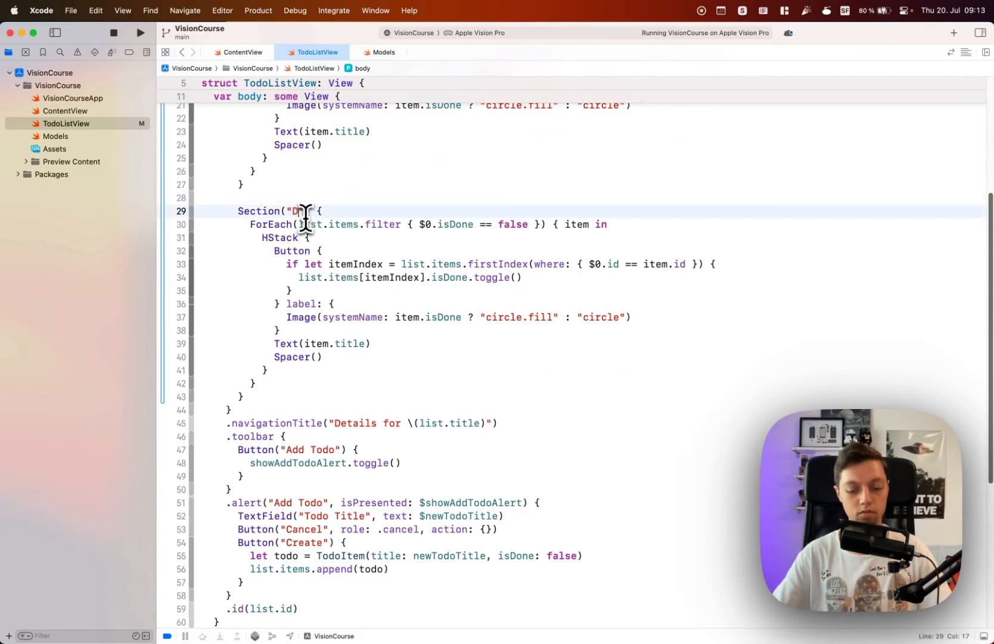
pyautogui.write('one')
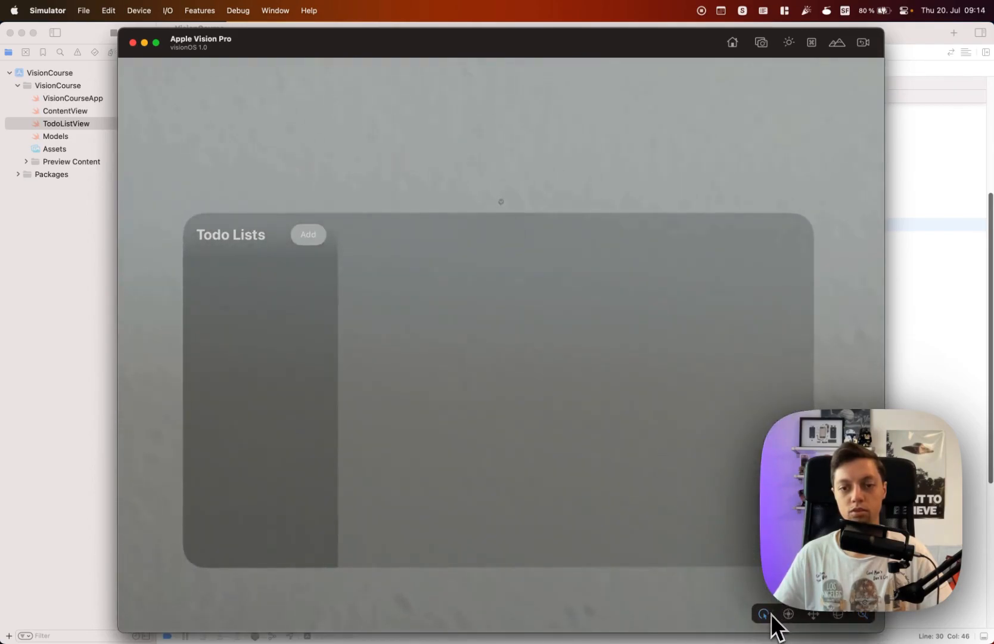
# Step: Create a todo list named 'List' and open its details
pyautogui.click(309, 234)
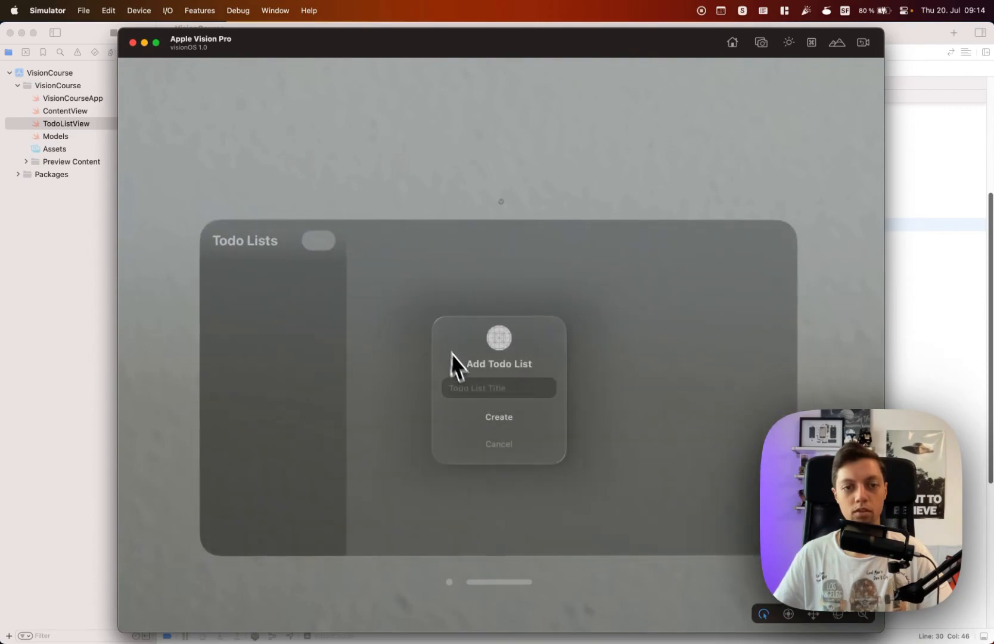
pyautogui.write('List')
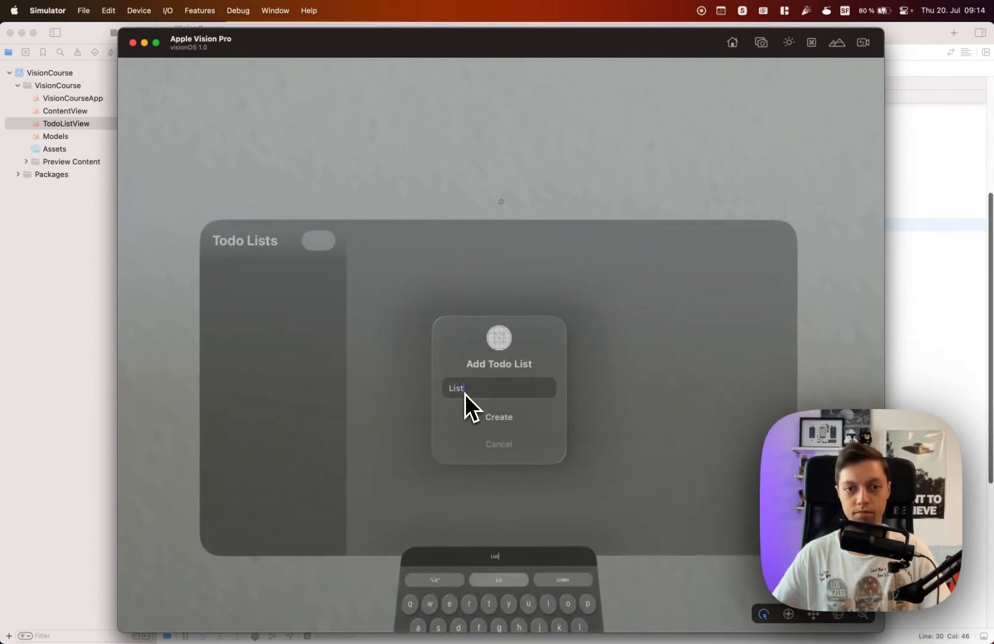
pyautogui.click(499, 417)
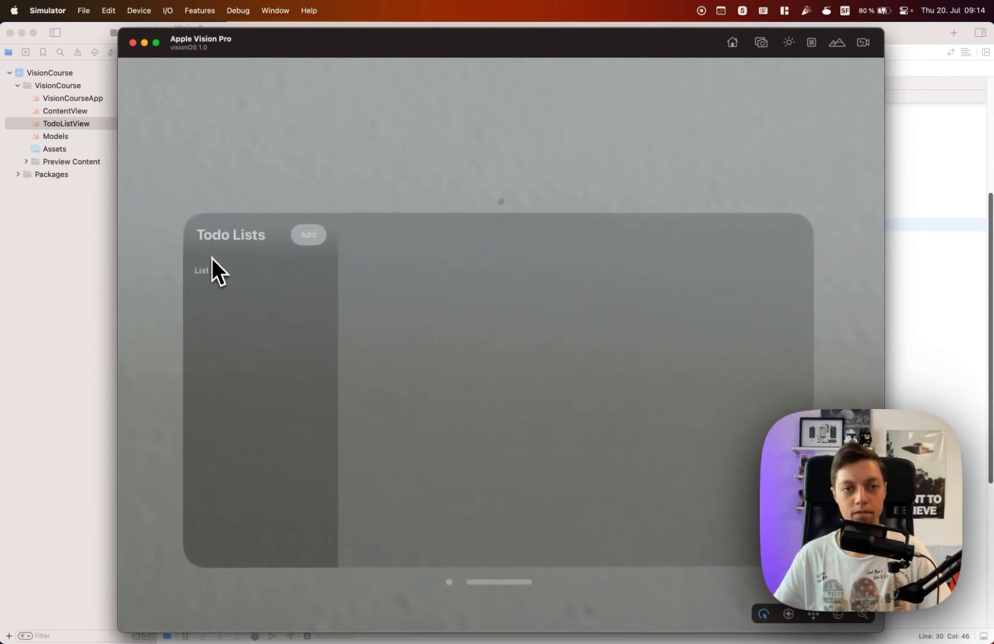
pyautogui.click(202, 270)
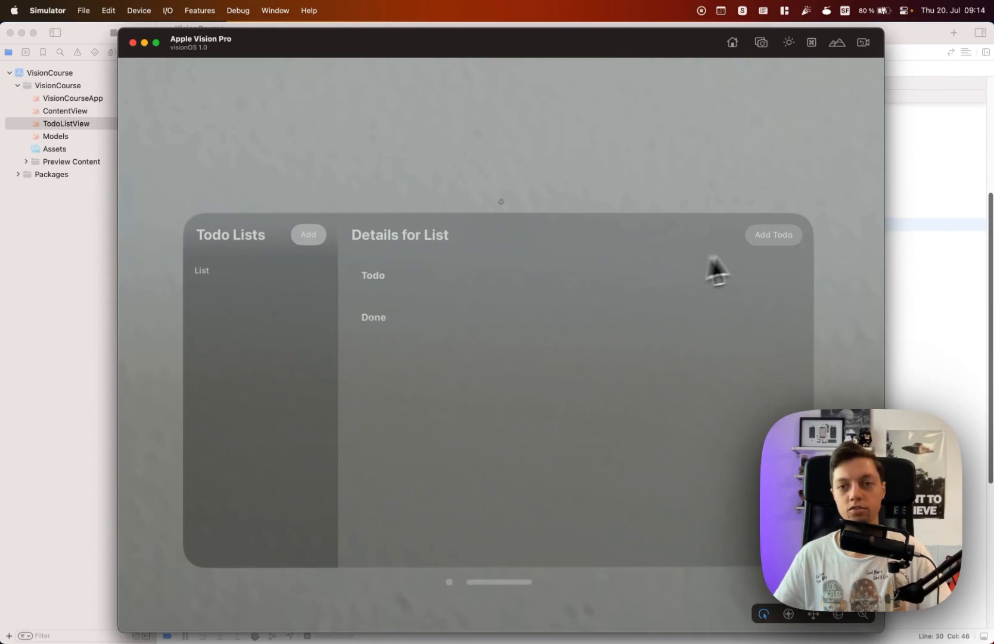
# Step: Add the items 'Todo 1' and 'Todo 2' to the list
pyautogui.click(773, 235)
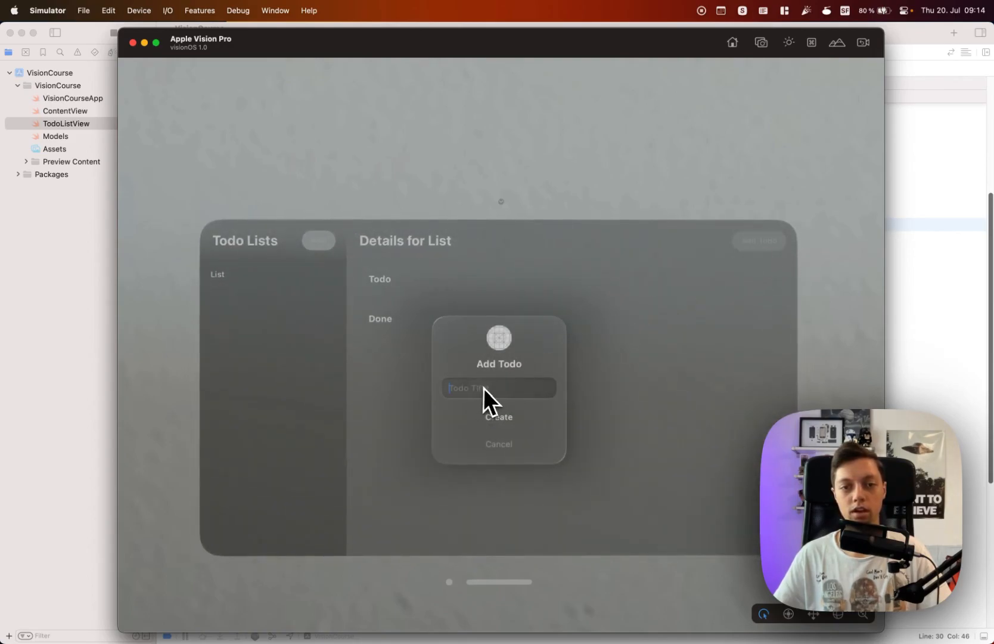
pyautogui.write('Todo 1')
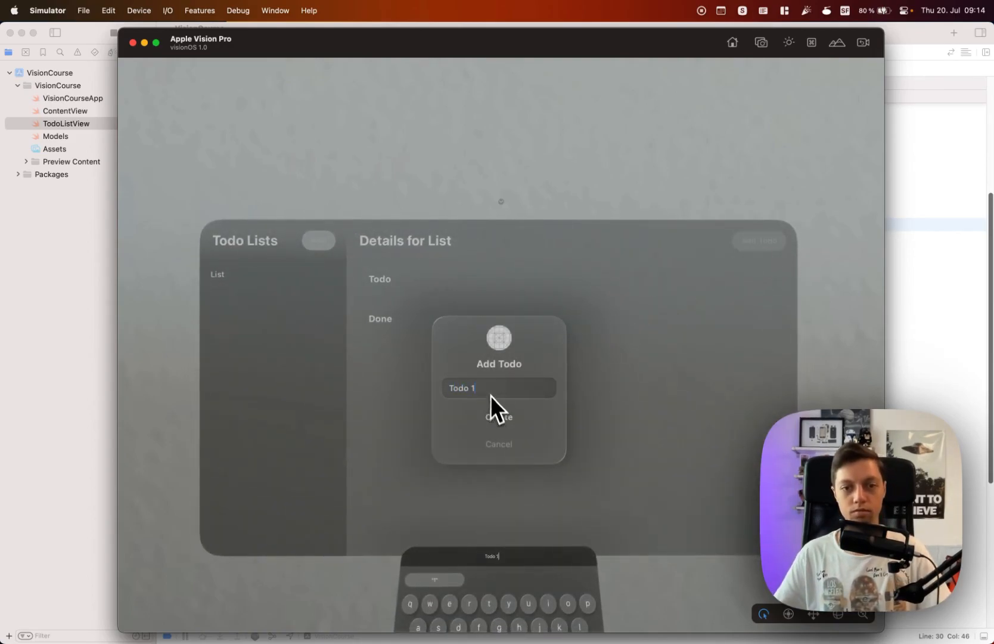
pyautogui.click(499, 416)
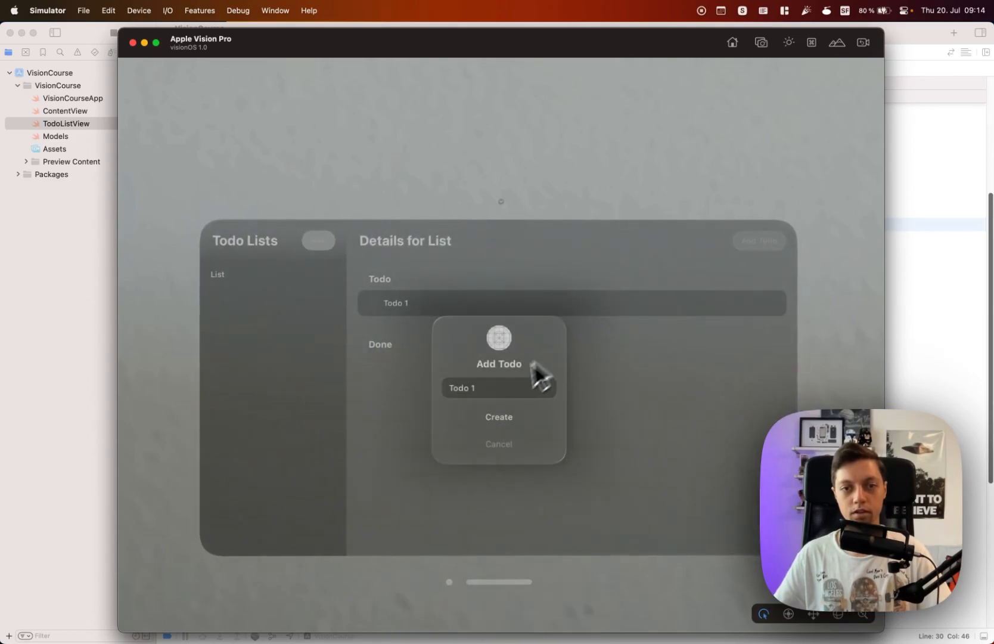
pyautogui.click(499, 388)
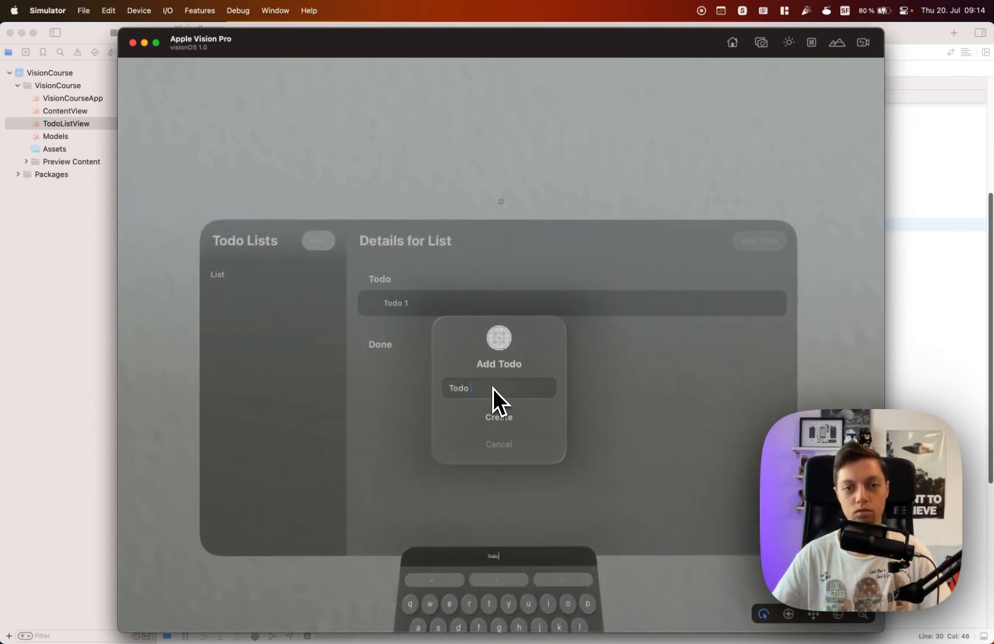
pyautogui.click(499, 417)
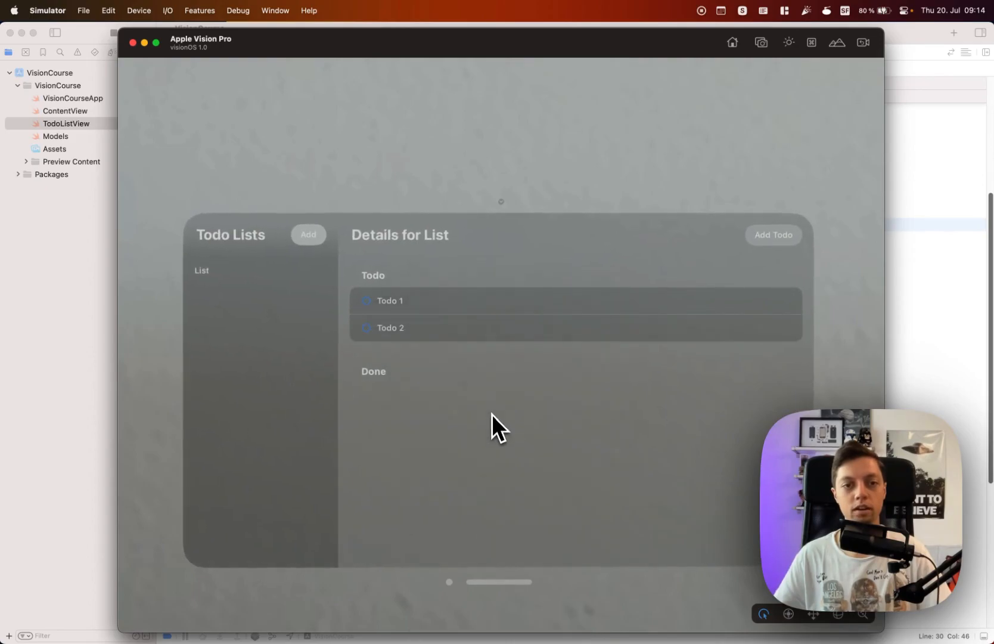
# Step: Toggle Todo 2 done so it jumps to Done, then back to Todo
pyautogui.click(367, 328)
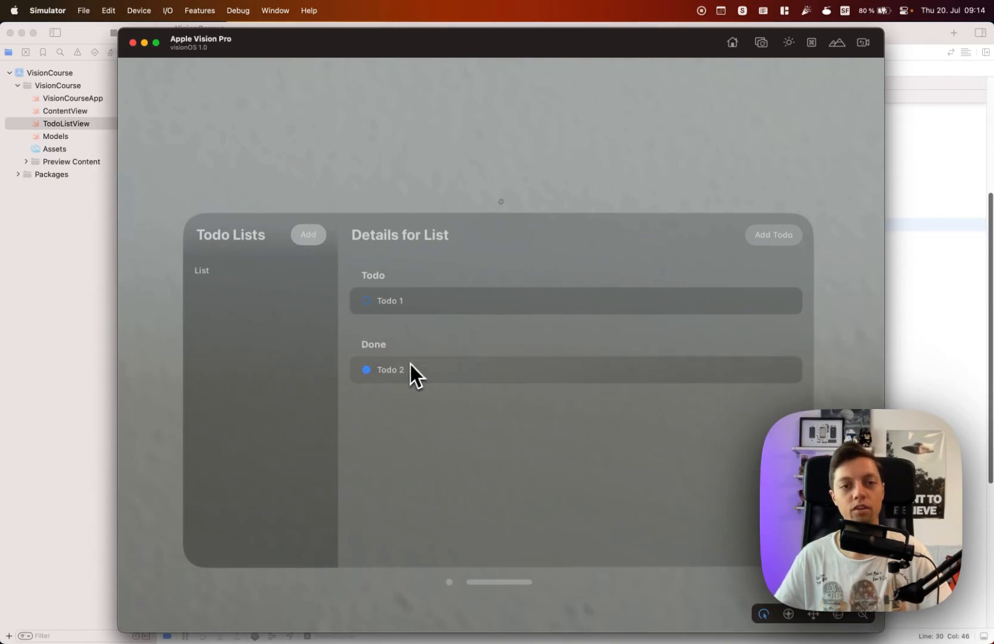
pyautogui.click(366, 370)
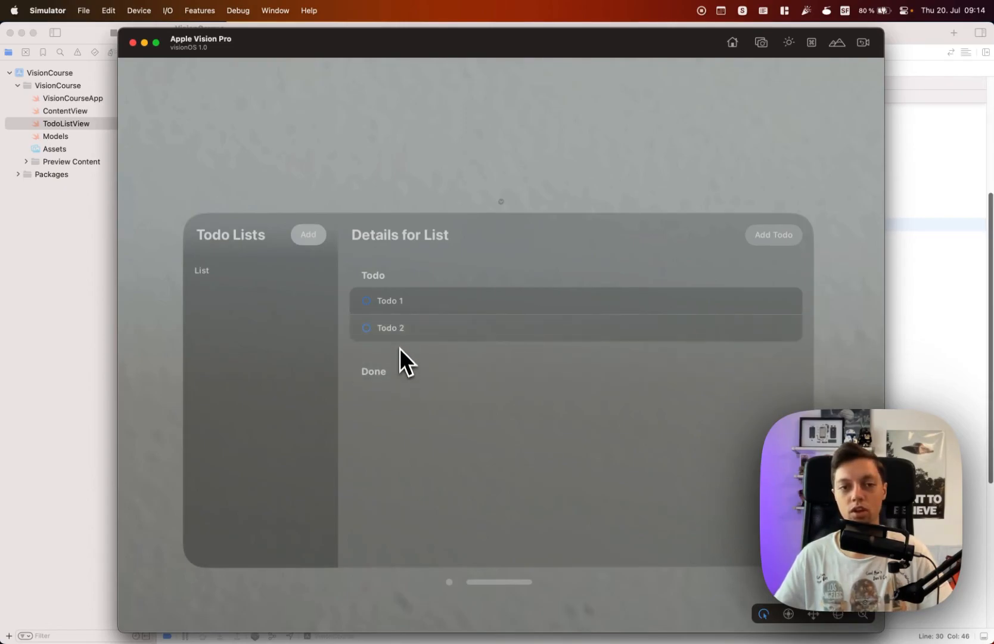
pyautogui.click(367, 328)
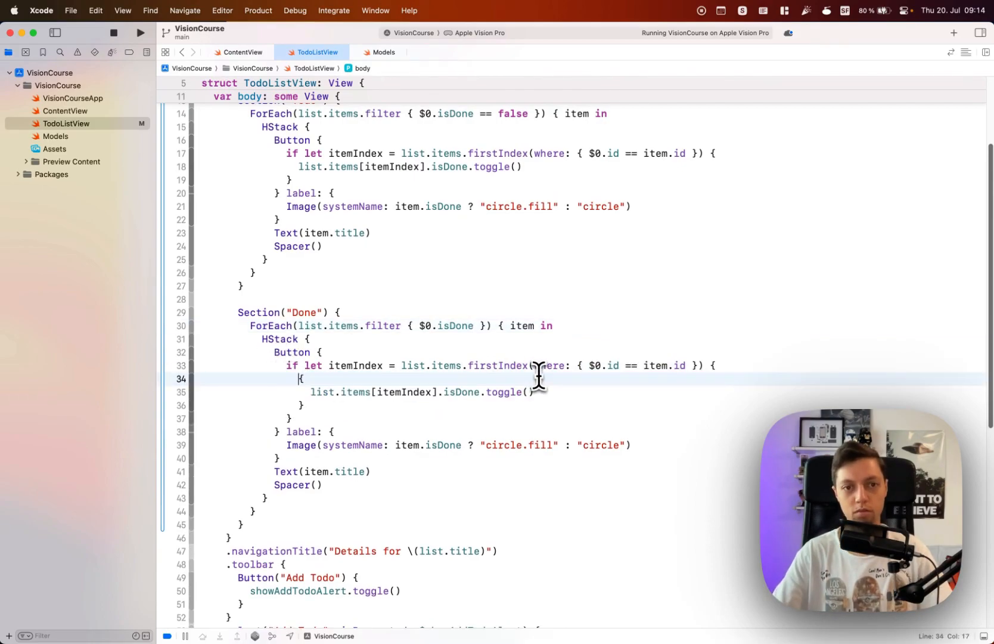
# Step: Wrap both sections' isDone.toggle() in withAnimation and relaunch the app
pyautogui.write('withAnimation')
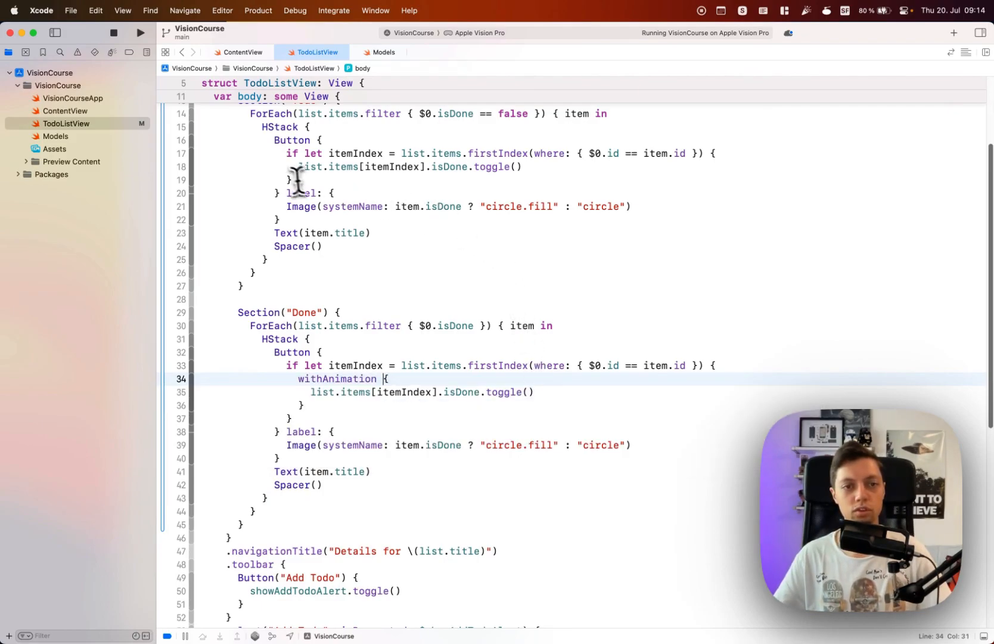
pyautogui.write('wi{')
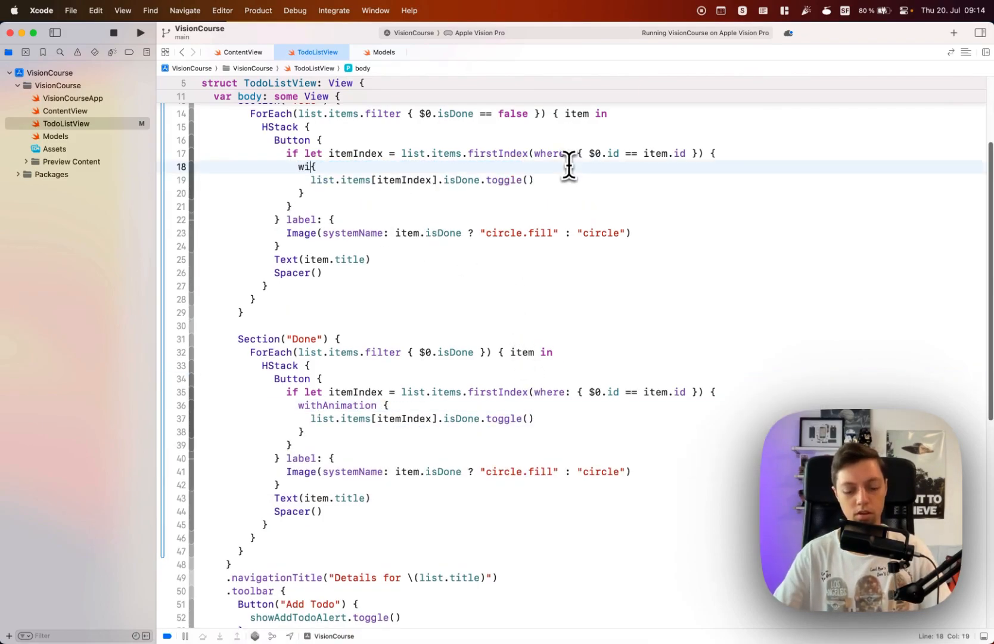
pyautogui.write('thAnimation')
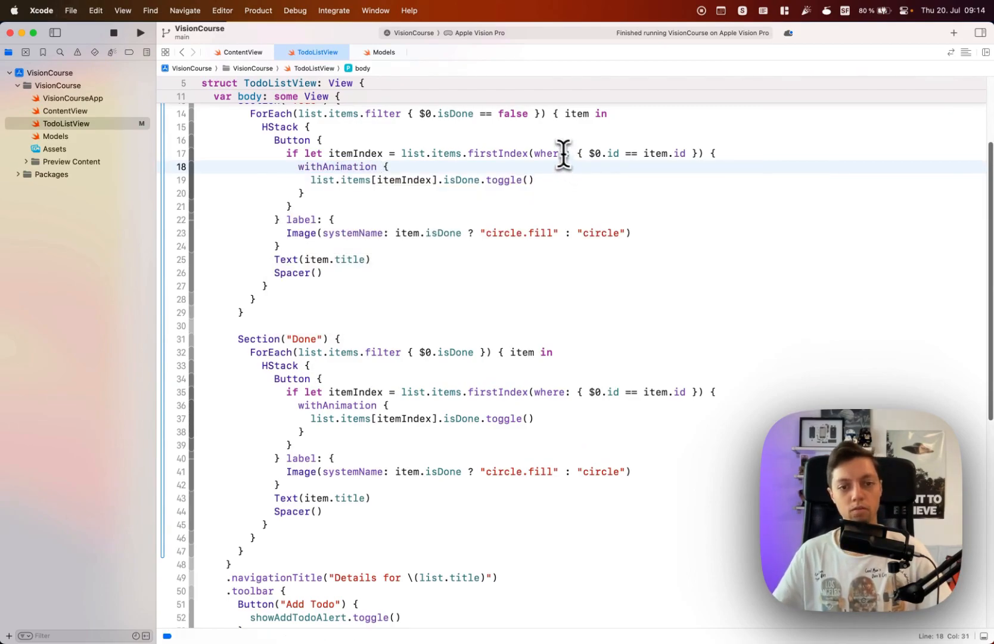
pyautogui.click(140, 32)
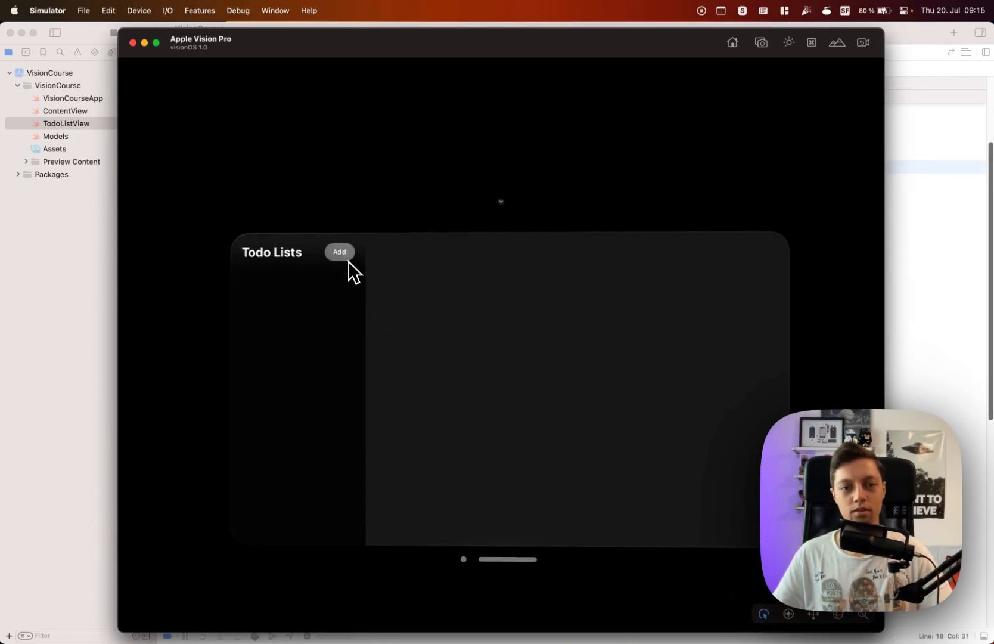
# Step: Create a new list and add 'Todo 1' and 'Todo 2' to it
pyautogui.click(339, 252)
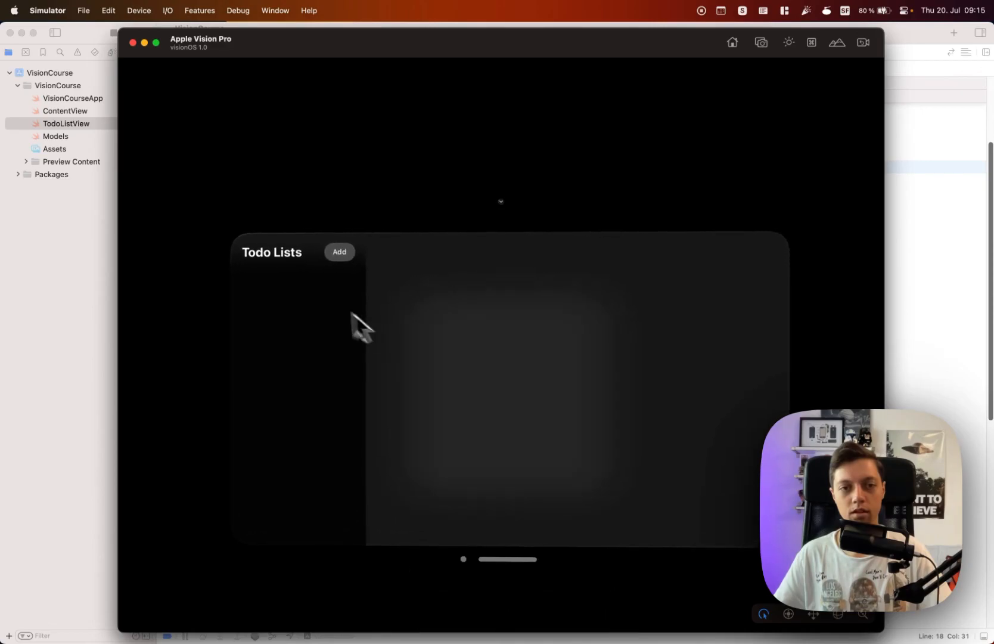
pyautogui.click(749, 252)
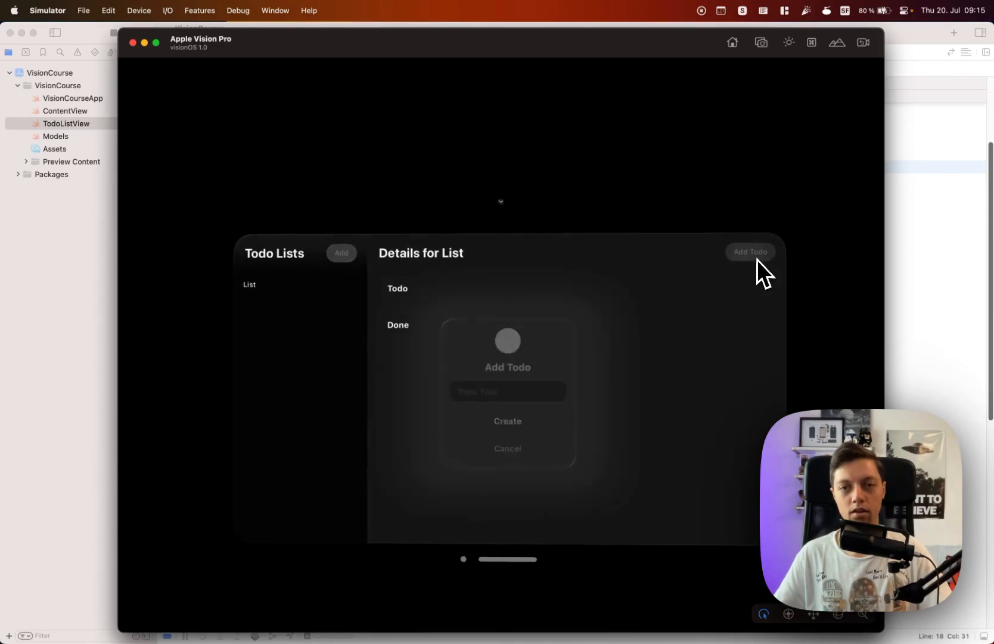
pyautogui.write('Tod')
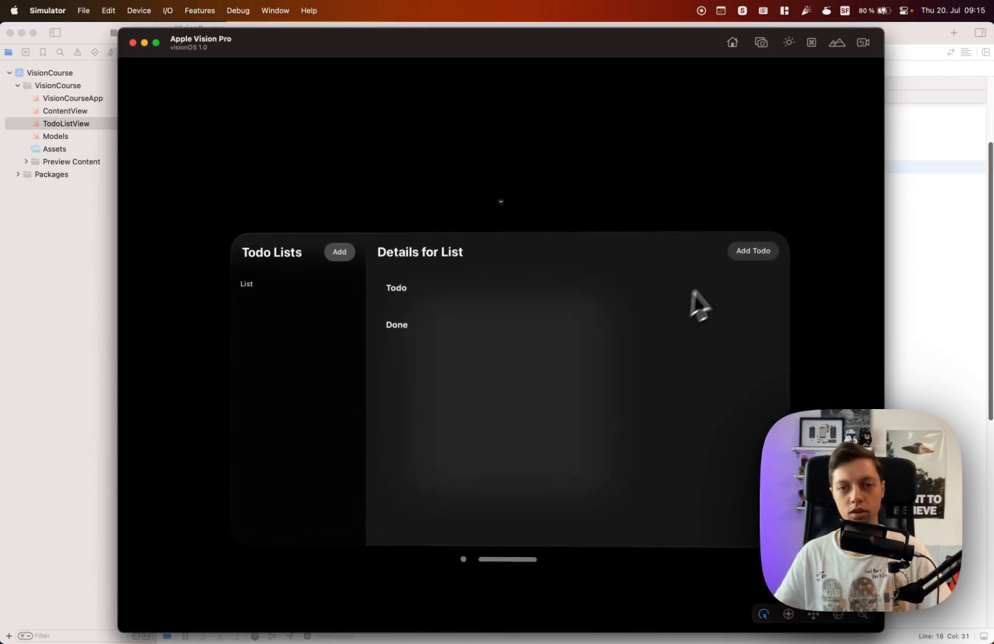
pyautogui.click(754, 251)
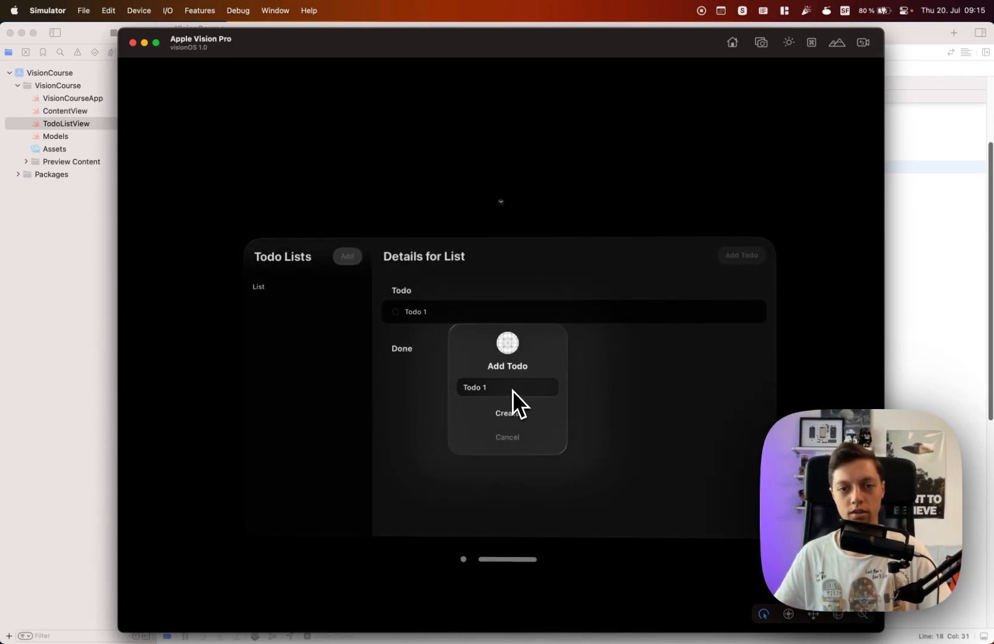
pyautogui.write('Todo 2')
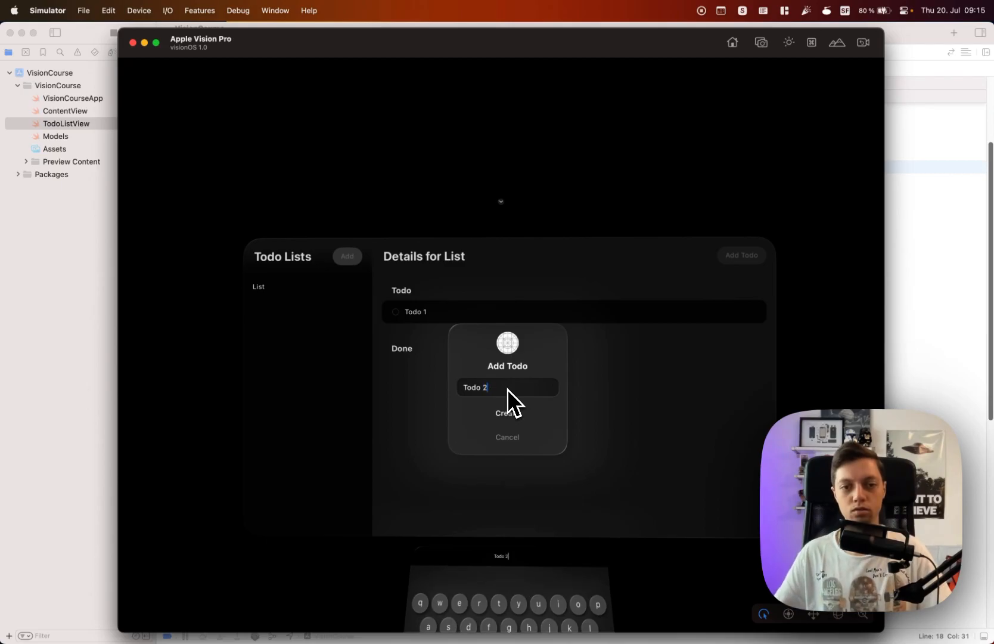
pyautogui.click(507, 413)
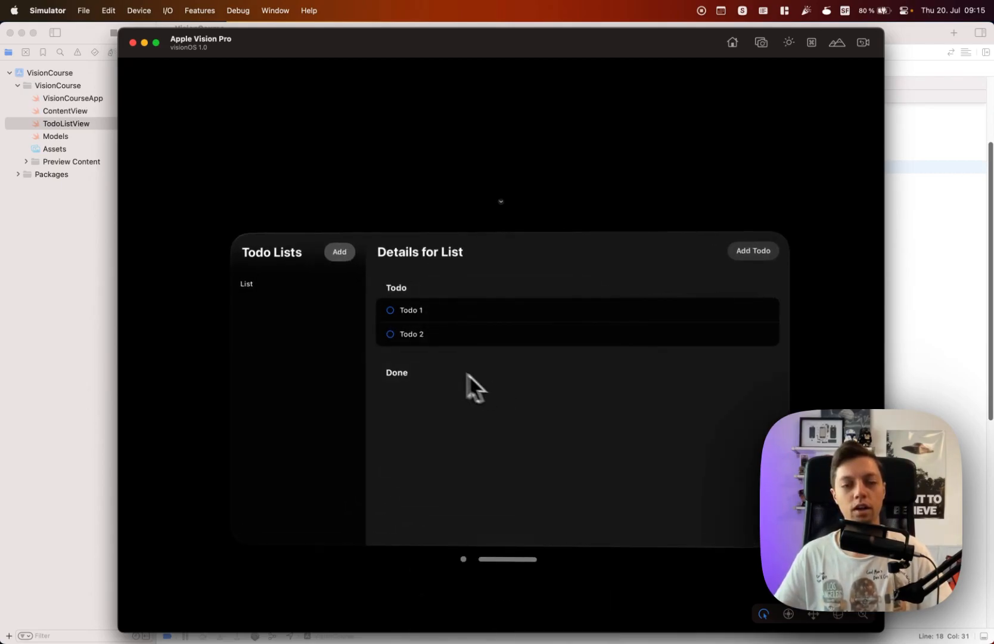
# Step: Repeatedly toggle Todo 2 so it animates between Todo and Done, ending in Done
pyautogui.click(391, 334)
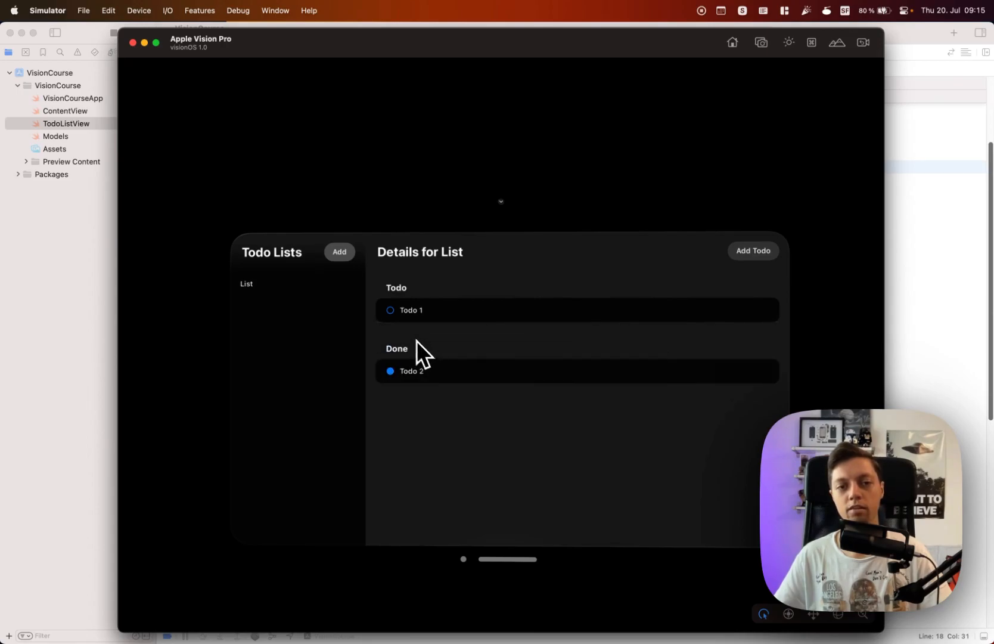
pyautogui.click(391, 371)
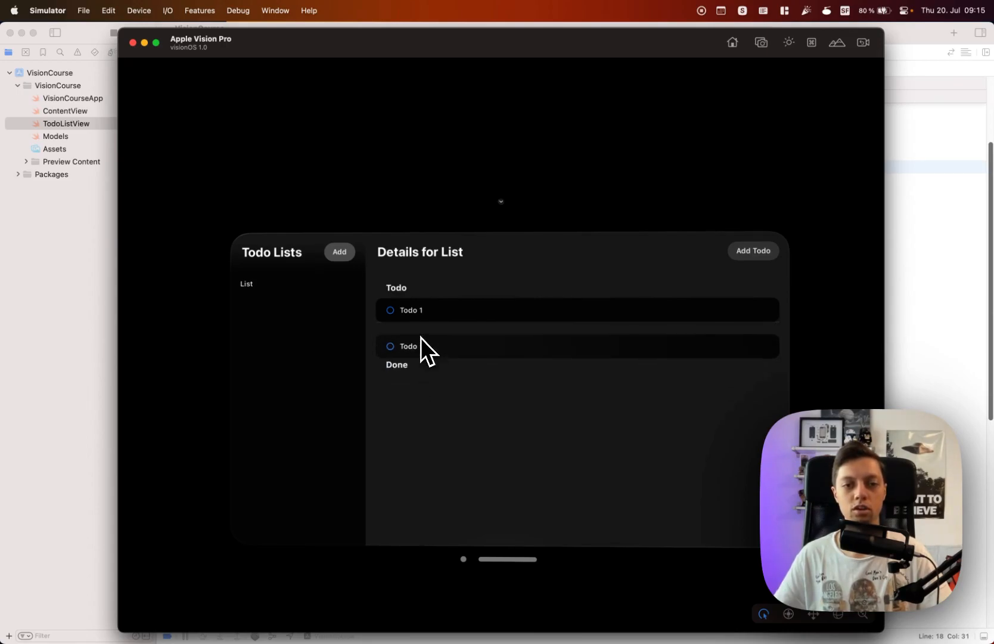
pyautogui.click(390, 346)
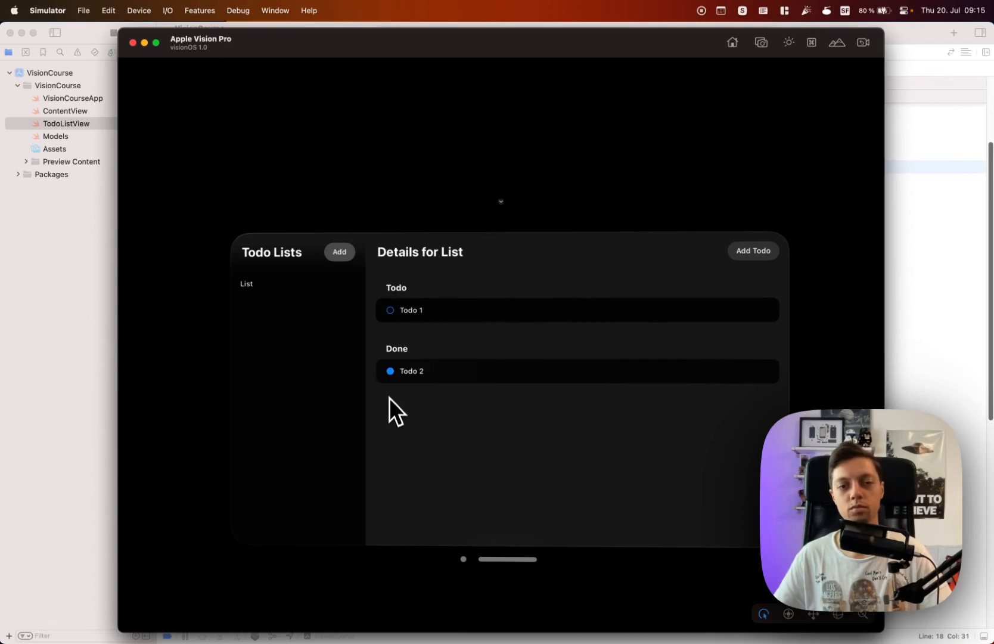
pyautogui.moveTo(390, 415)
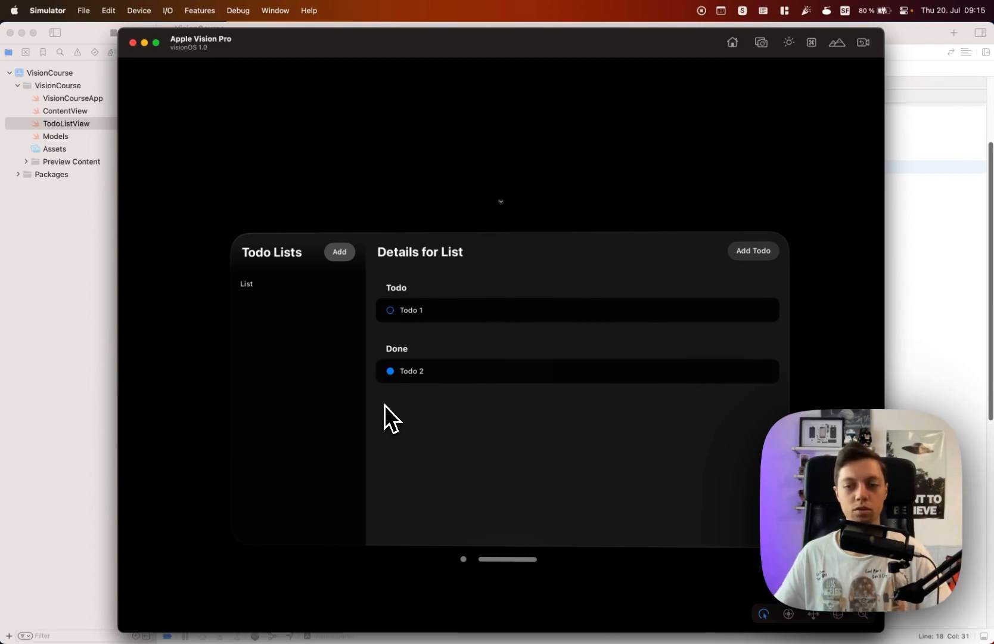
pyautogui.click(391, 371)
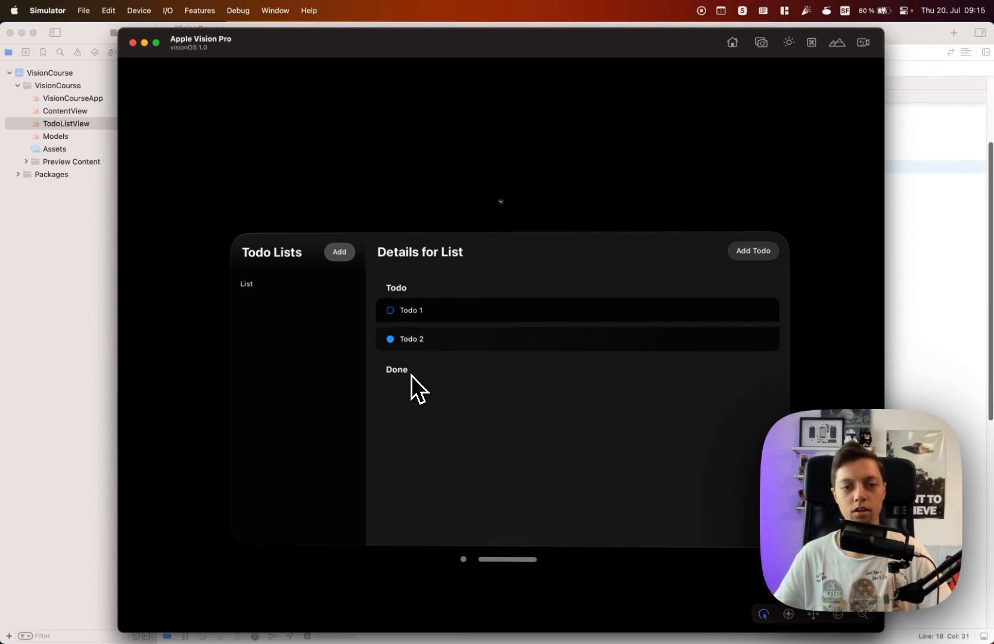
pyautogui.click(390, 338)
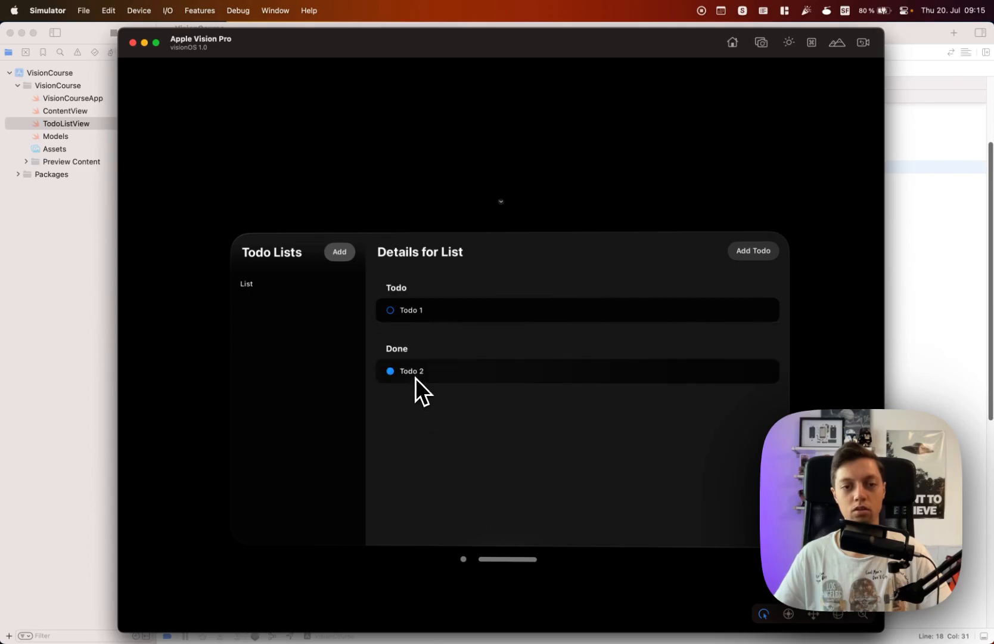
pyautogui.moveTo(416, 425)
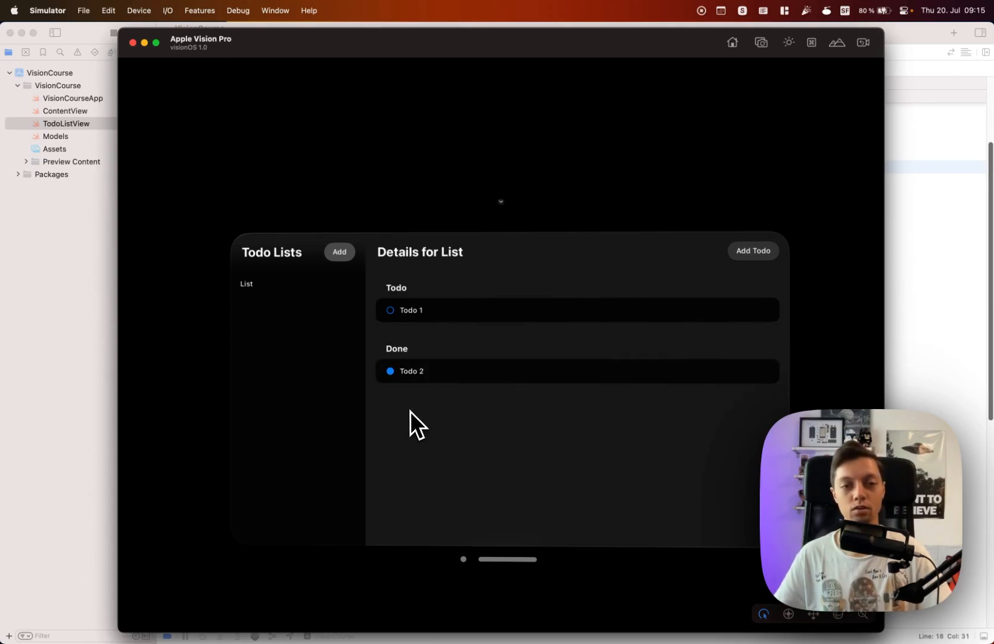
pyautogui.click(391, 370)
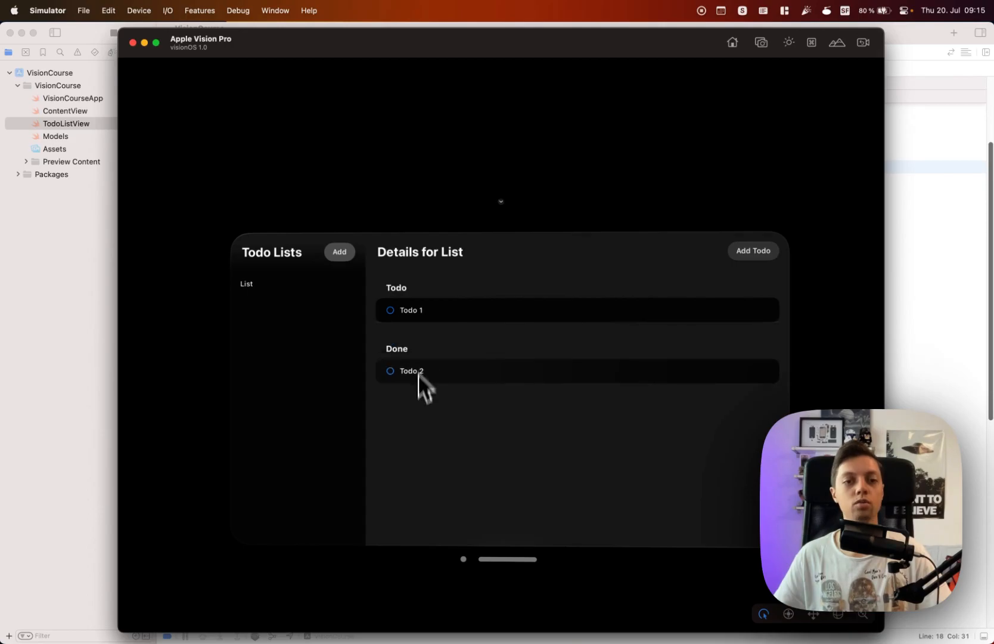
pyautogui.click(391, 371)
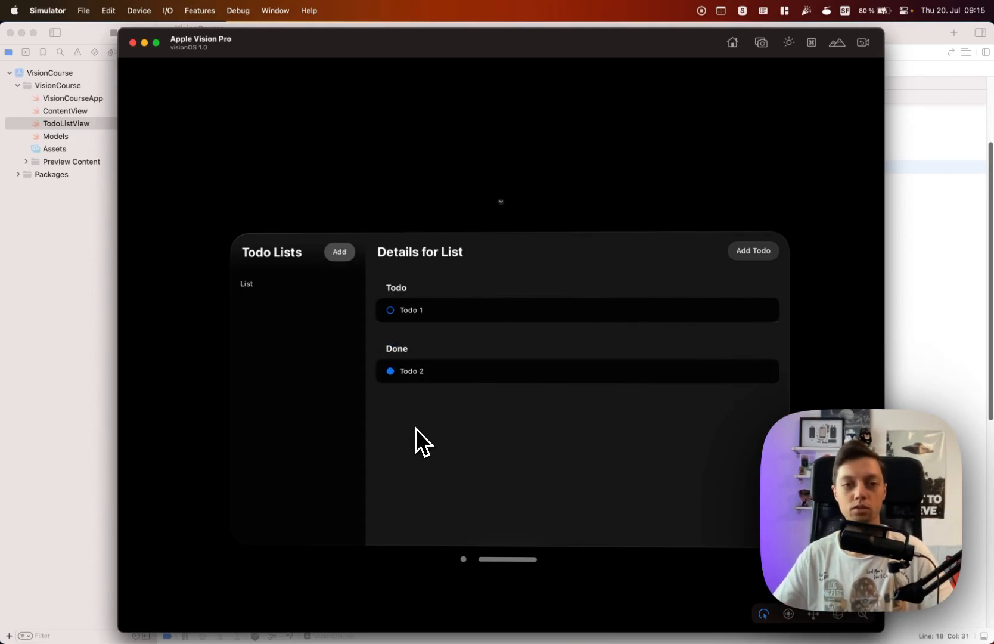
pyautogui.click(389, 370)
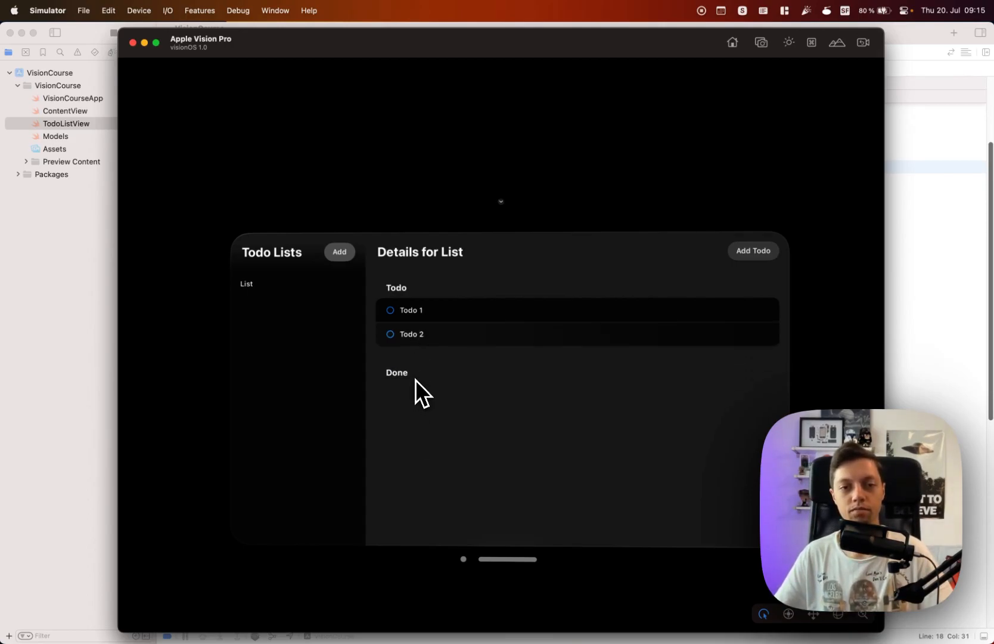
pyautogui.click(390, 335)
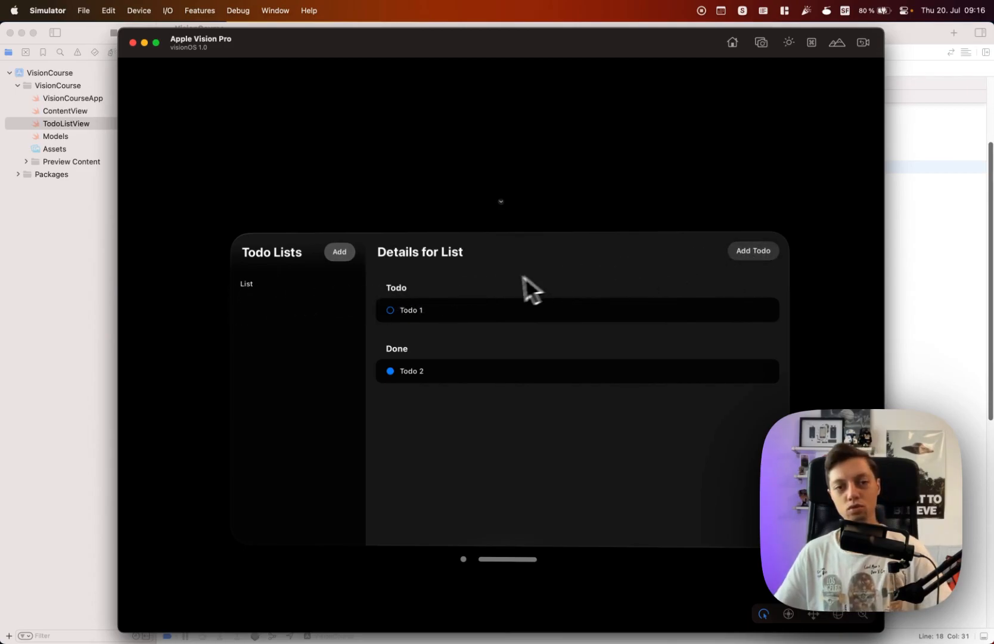
pyautogui.moveTo(506, 283)
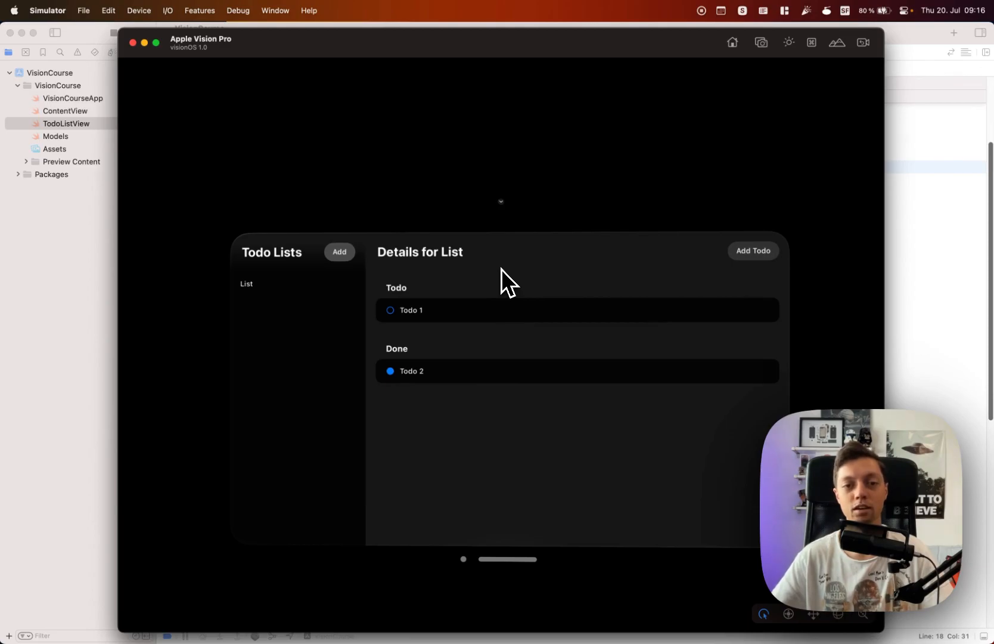
pyautogui.moveTo(491, 333)
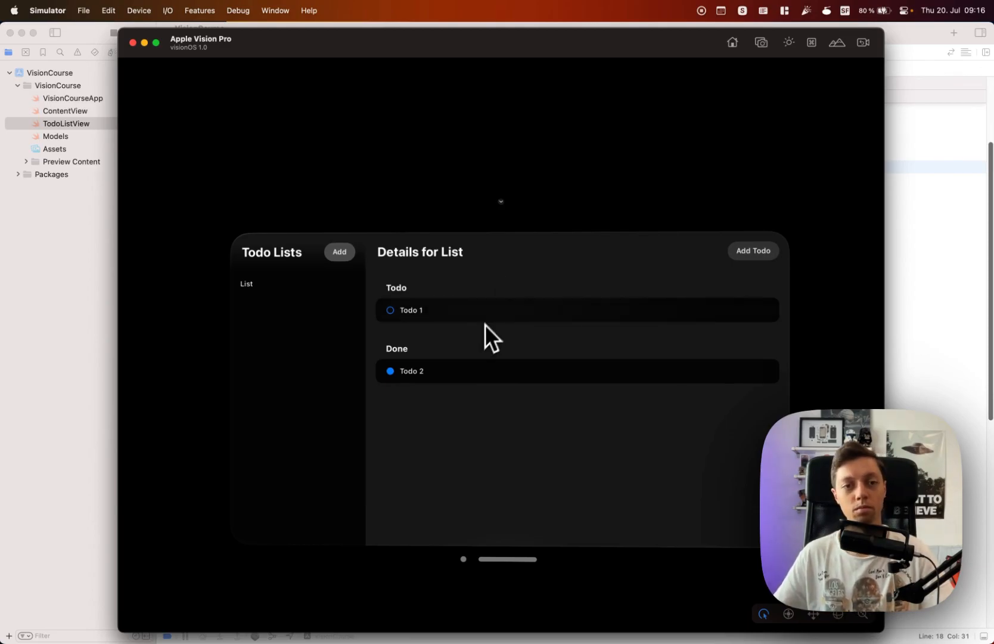
pyautogui.moveTo(258, 303)
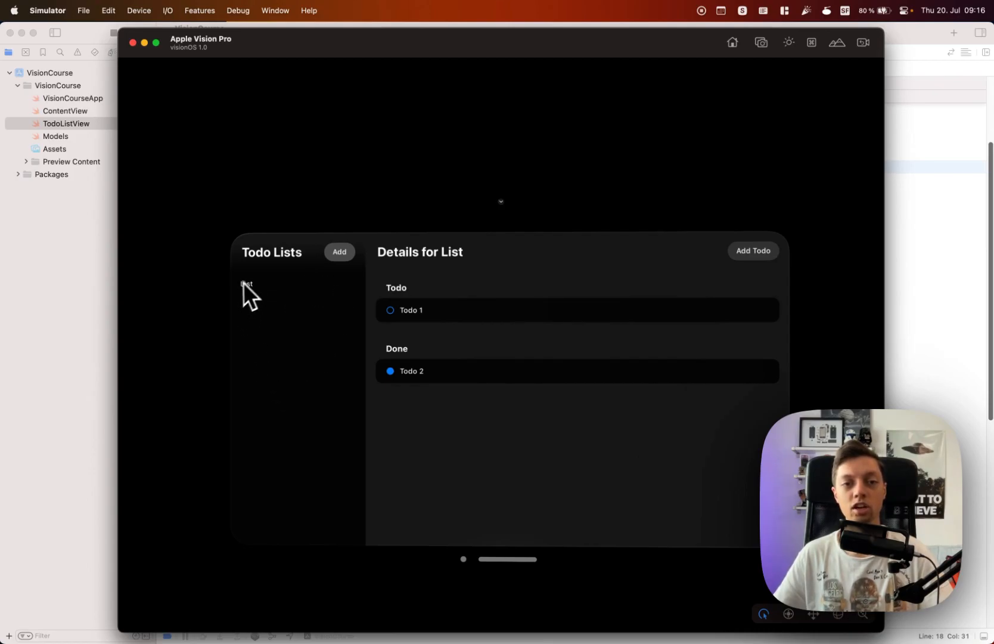
pyautogui.moveTo(356, 303)
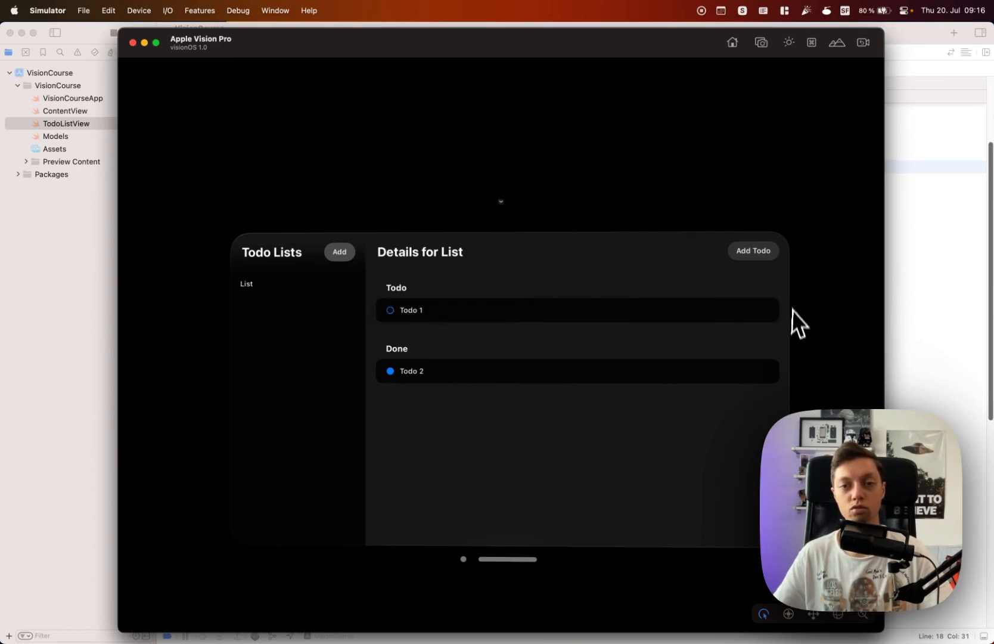
pyautogui.moveTo(603, 455)
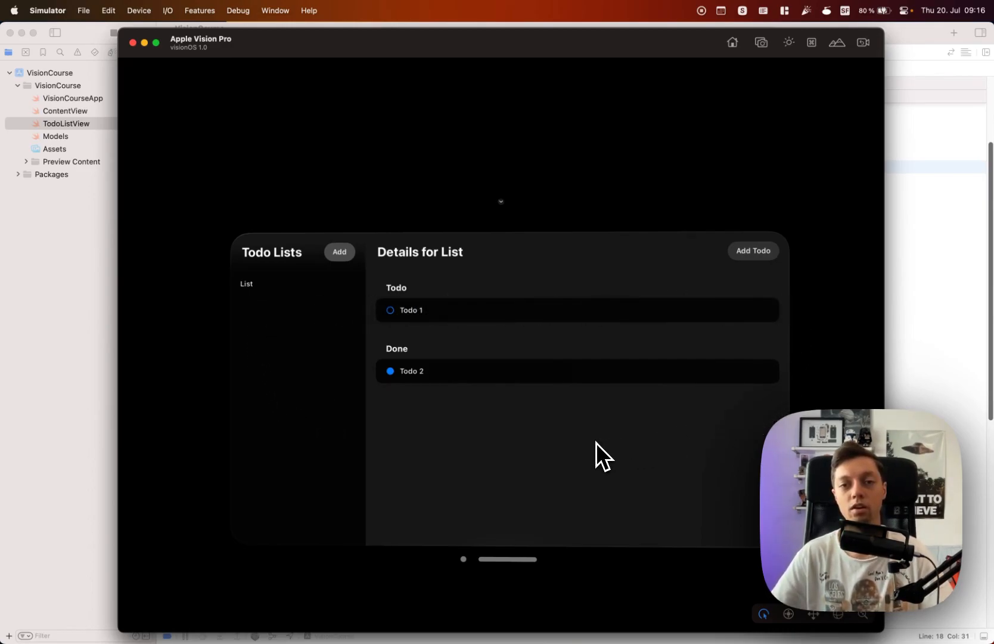